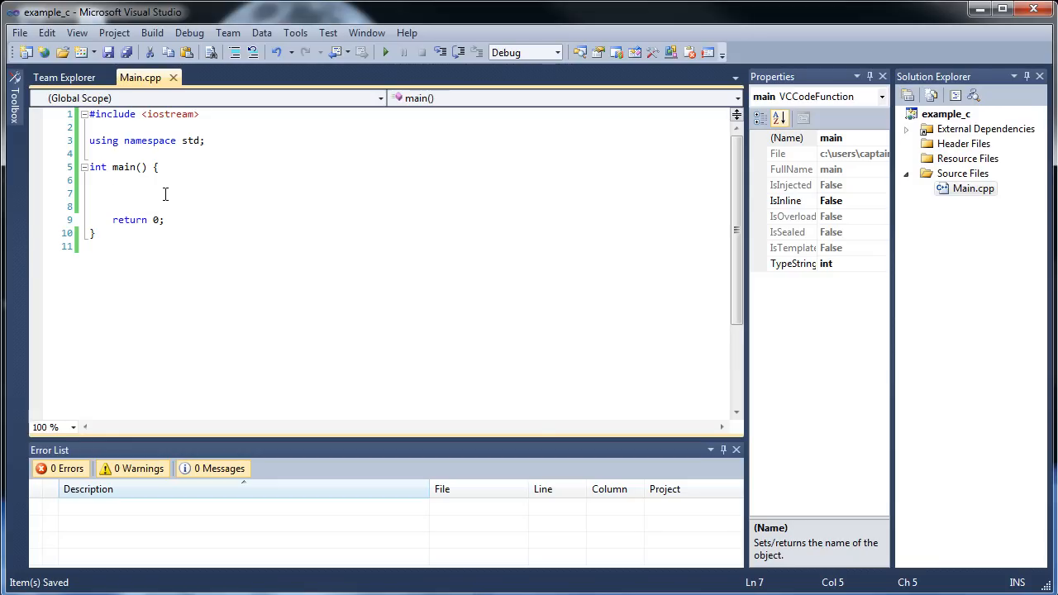
# Add #include <vector> after the iostream include.
pyautogui.click(198, 114)
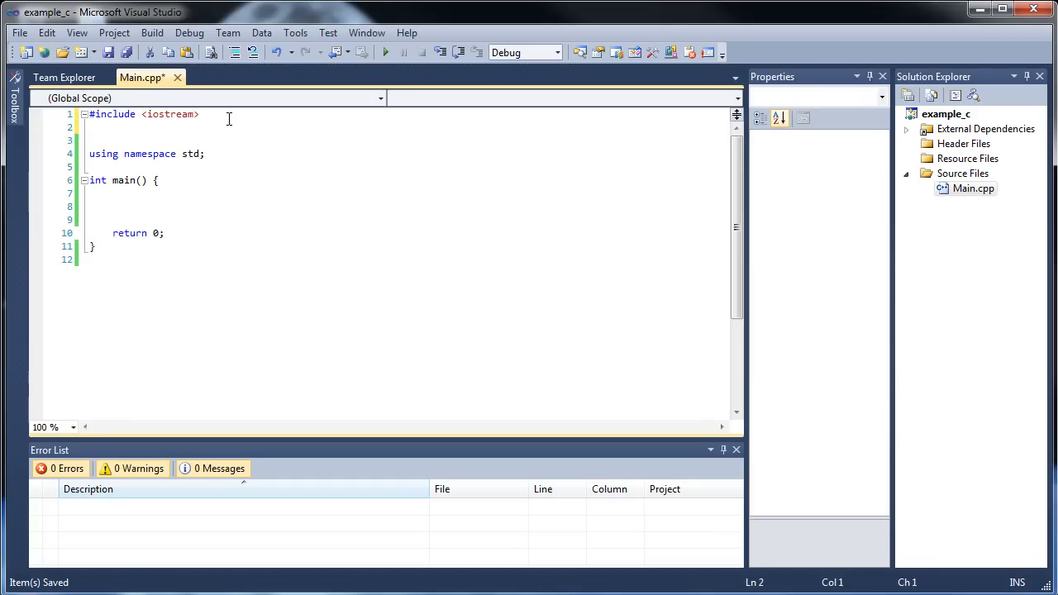
pyautogui.write('#inclu')
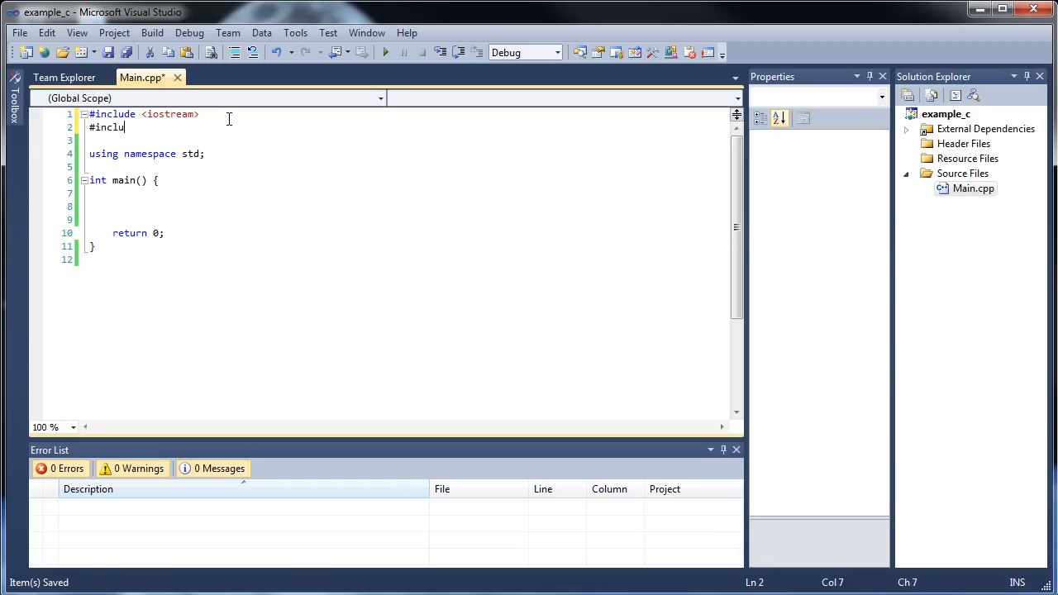
pyautogui.write('de')
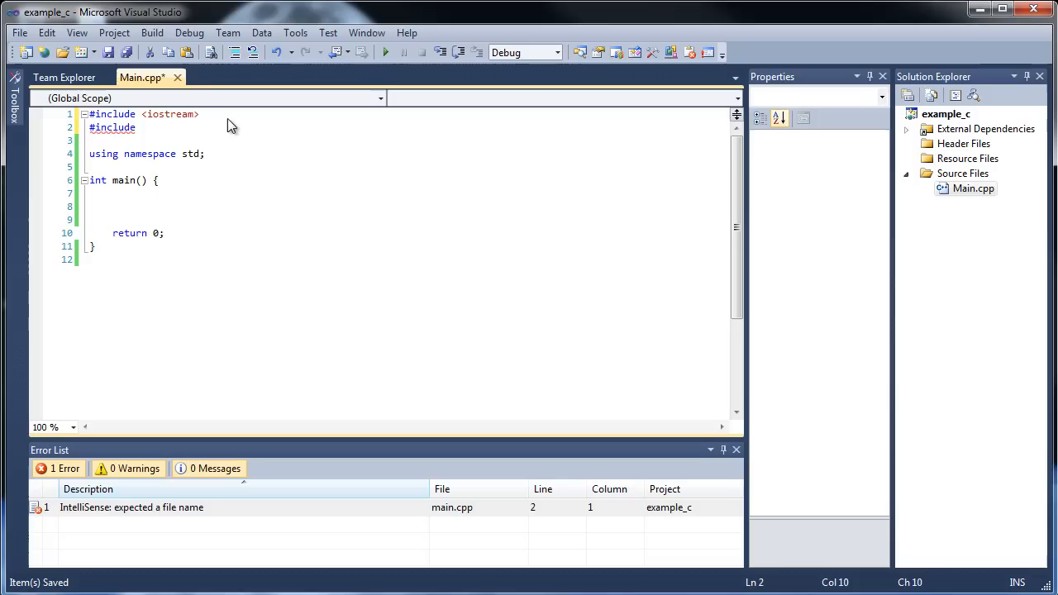
pyautogui.write('<ve>')
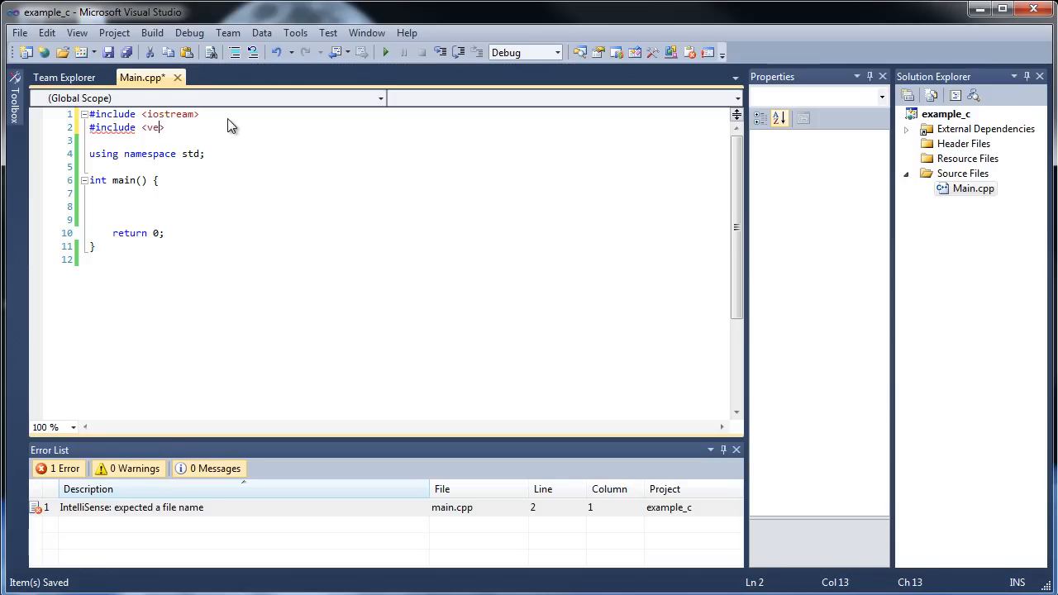
pyautogui.write('ctor>')
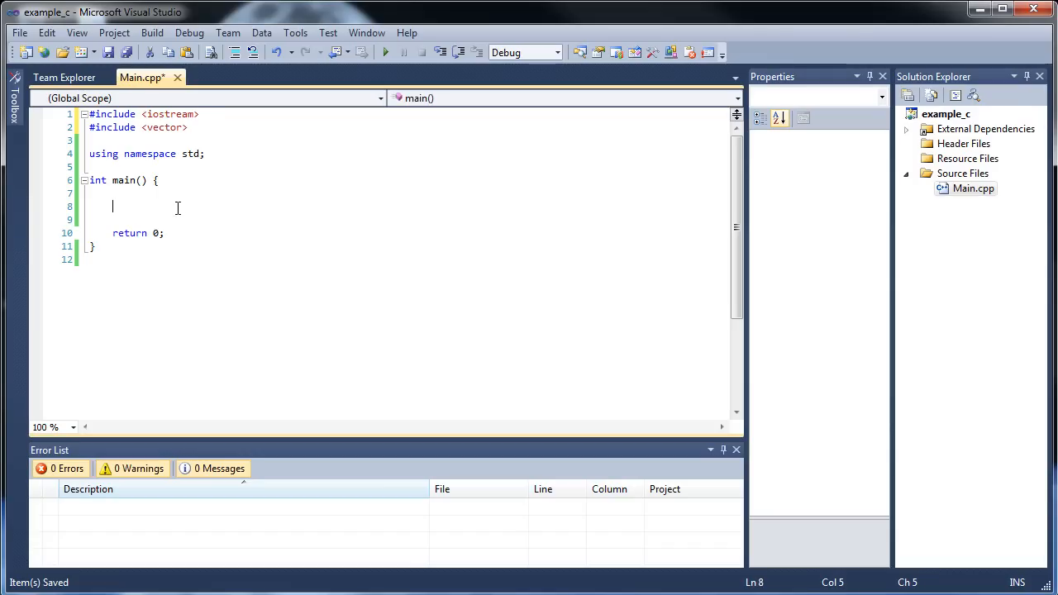
# Write the comment //Format: vector<DataType> nameOfVector inside main.
pyautogui.write('//')
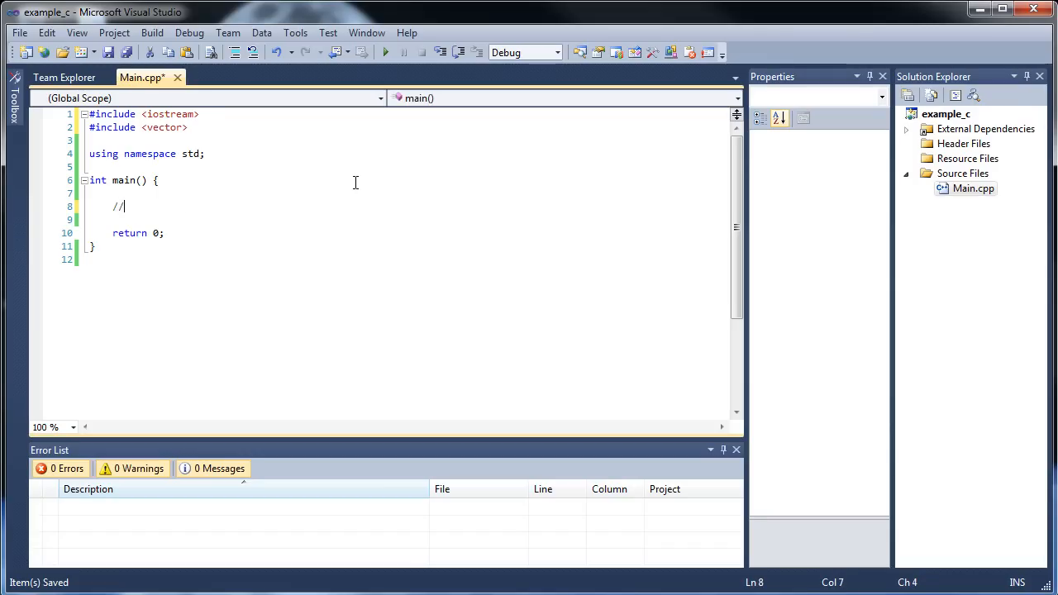
pyautogui.write('Format')
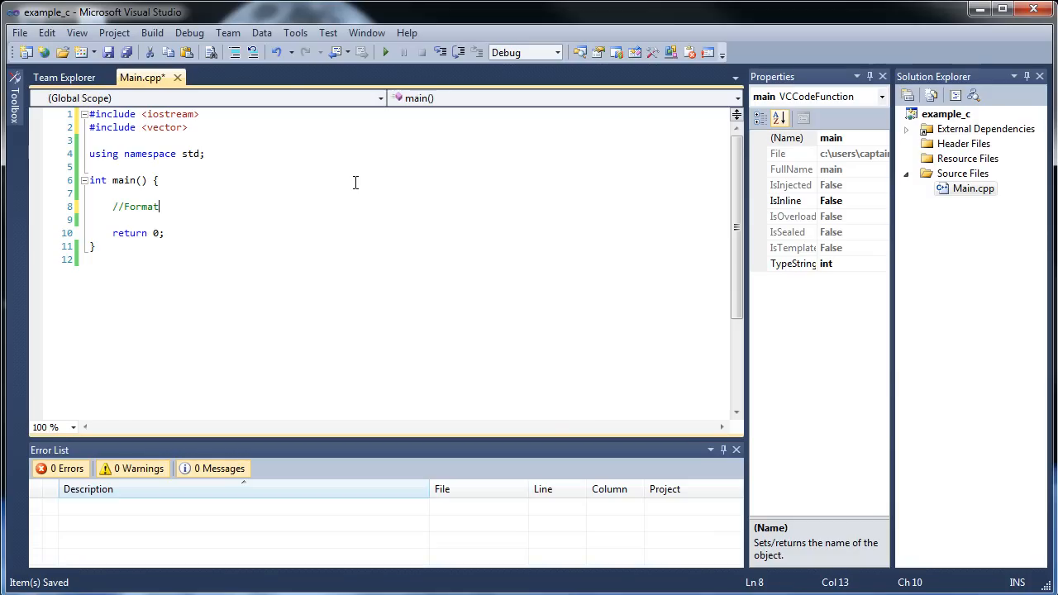
pyautogui.write(': v')
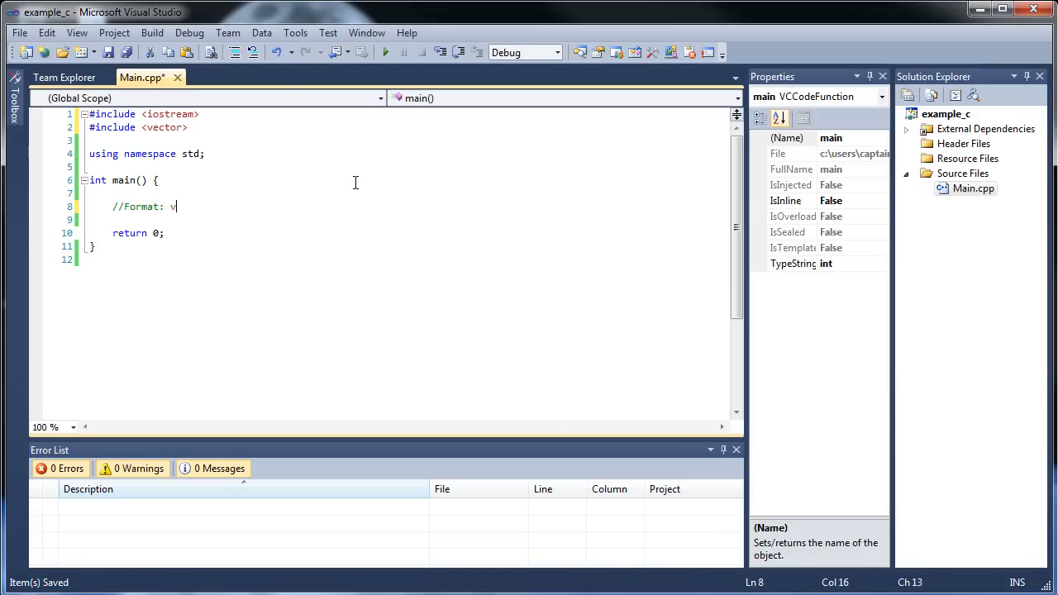
pyautogui.write('ector<>')
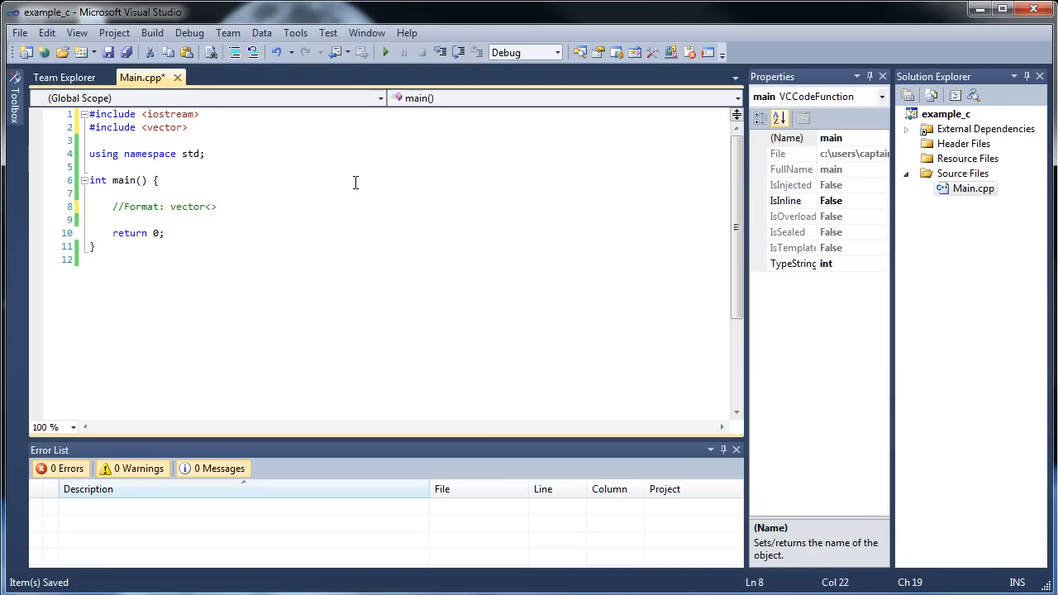
pyautogui.write('DataT')
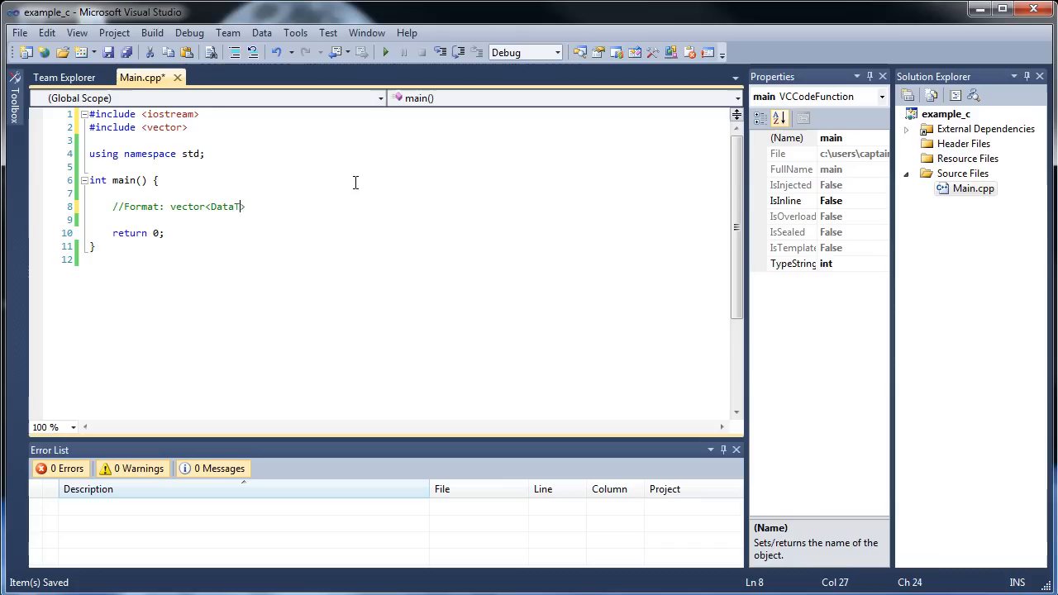
pyautogui.write('ype>')
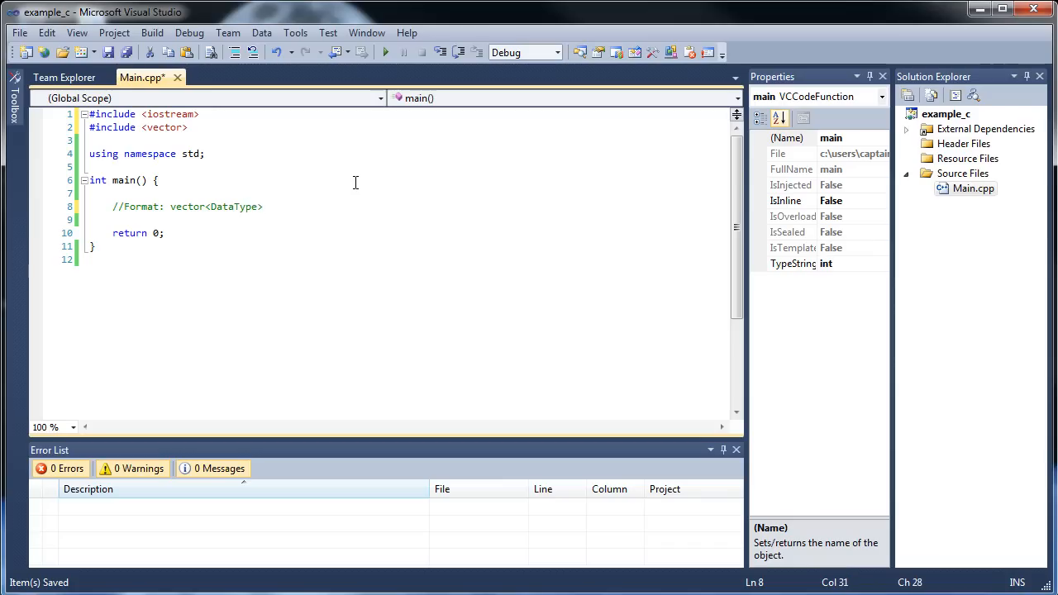
pyautogui.write('nameOfV')
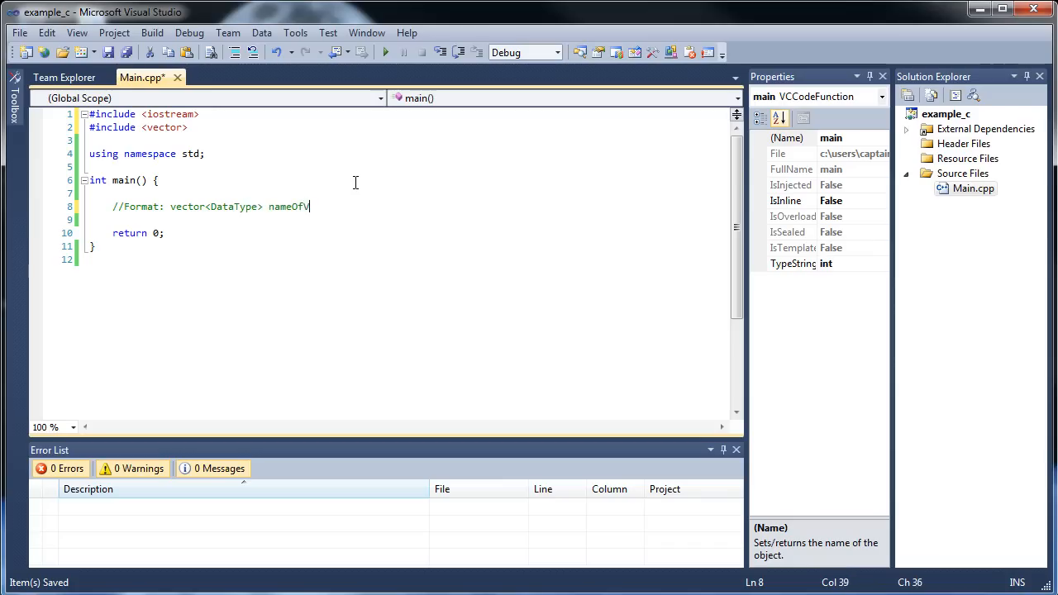
pyautogui.write('ector')
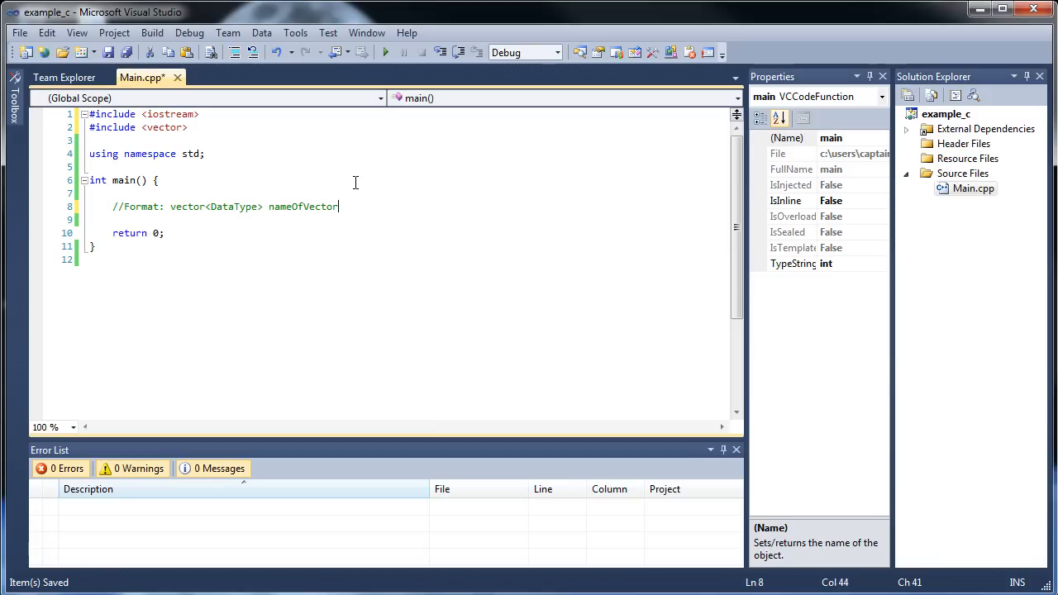
pyautogui.press('Enter')
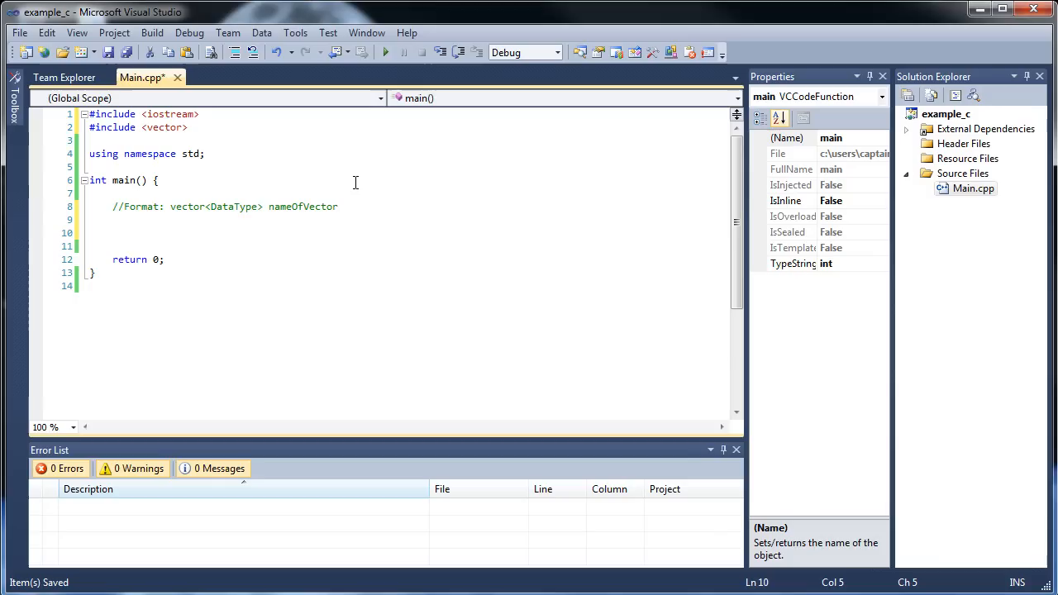
# Declare vector<int> myVector; in main.
pyautogui.write('vector')
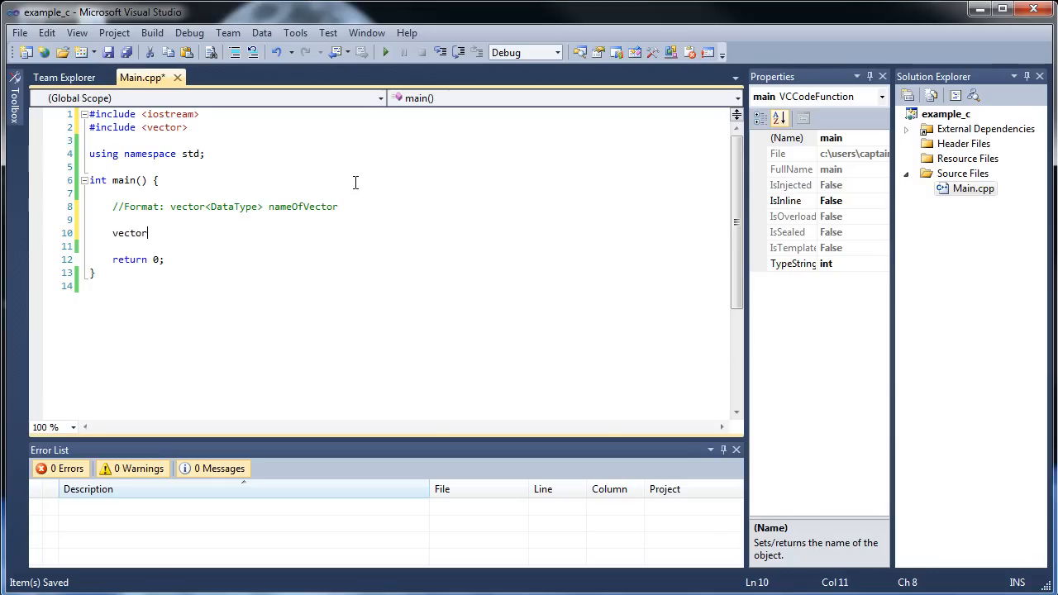
pyautogui.write('<int>')
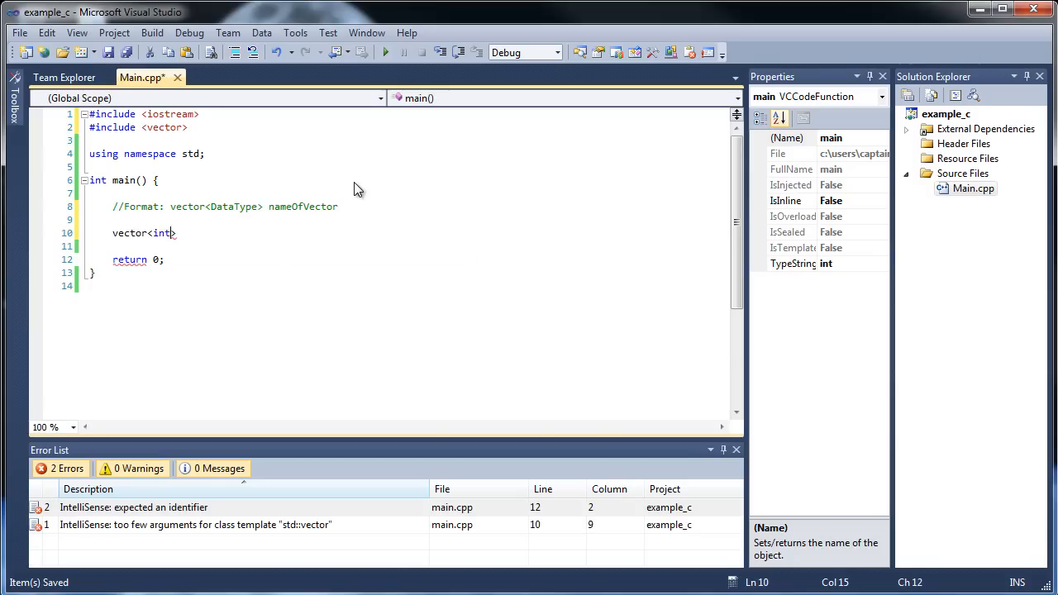
pyautogui.write('>')
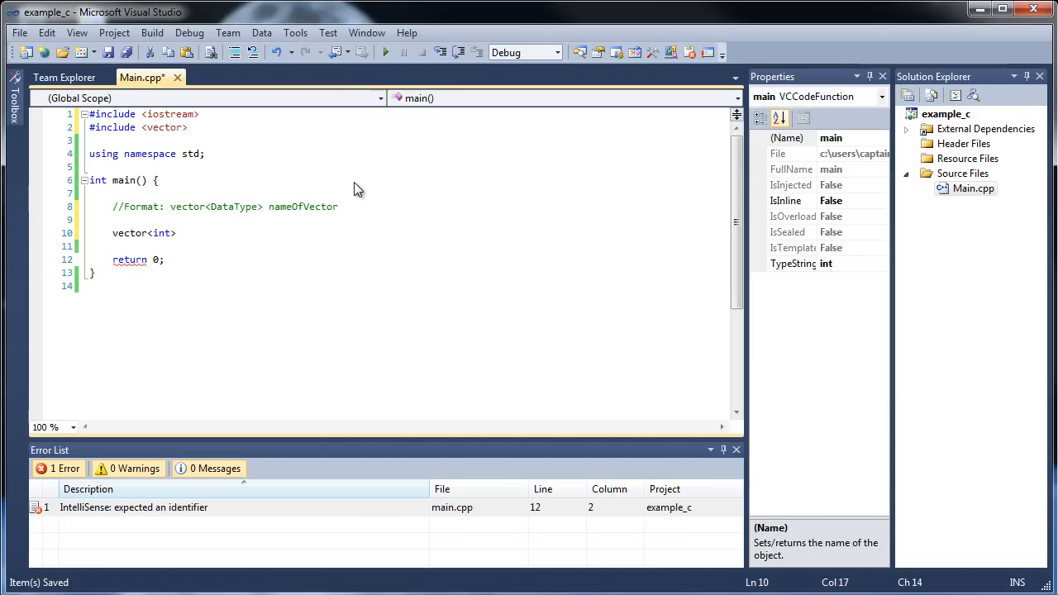
pyautogui.write('myVector;')
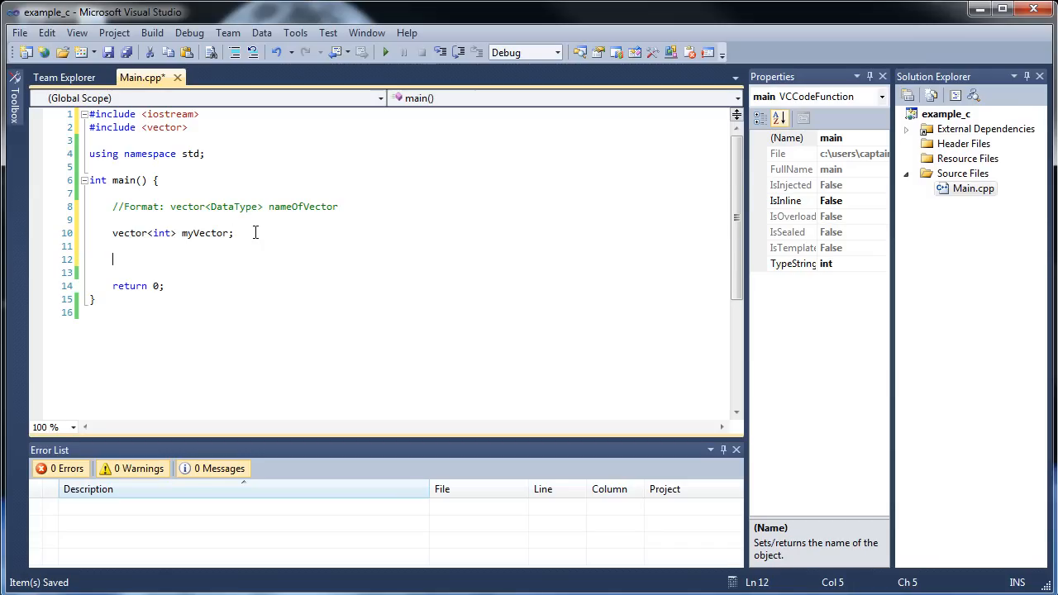
# Add the call myVector.push_back(3); using IntelliSense for push_back.
pyautogui.write('vector.')
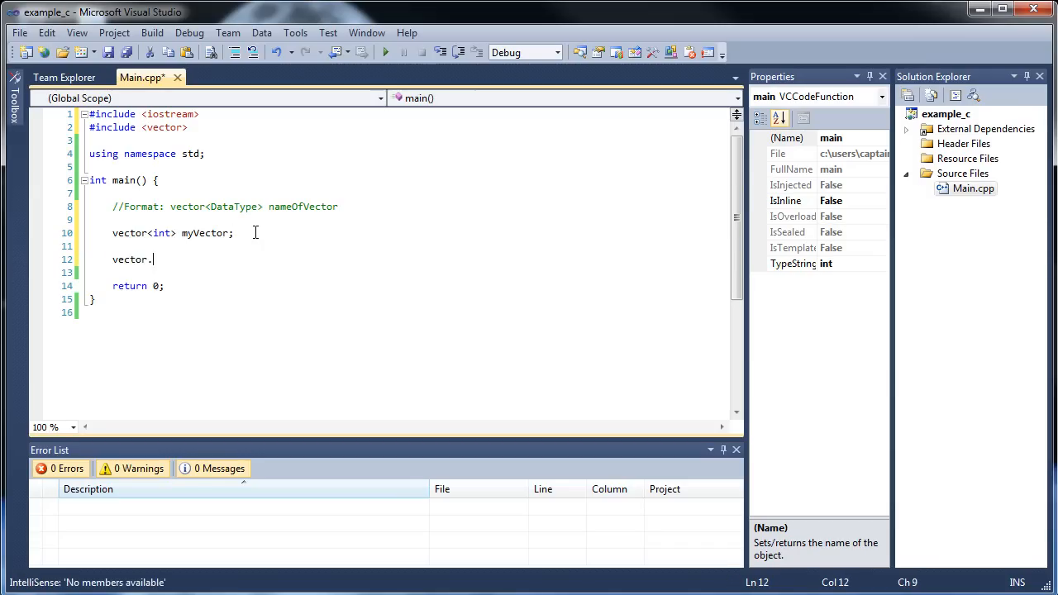
pyautogui.press('Backspace')
pyautogui.write('my')
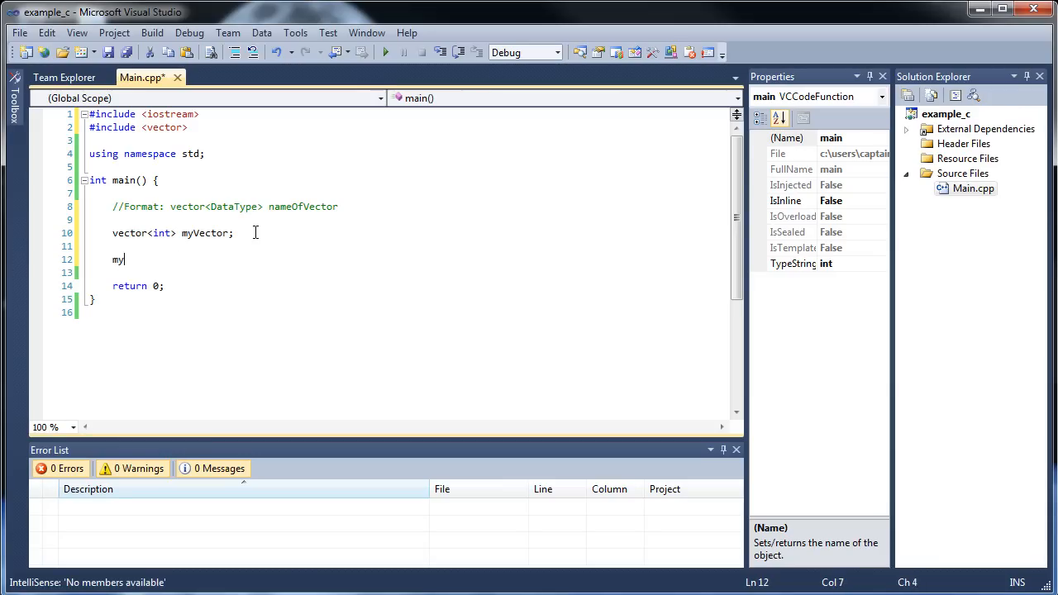
pyautogui.write('Vector')
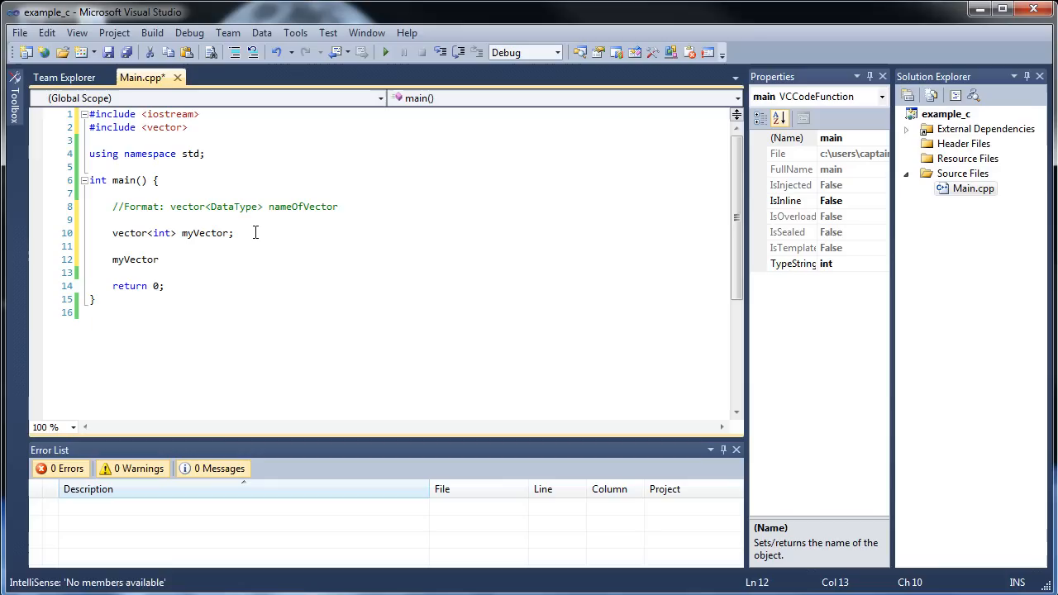
pyautogui.write('.')
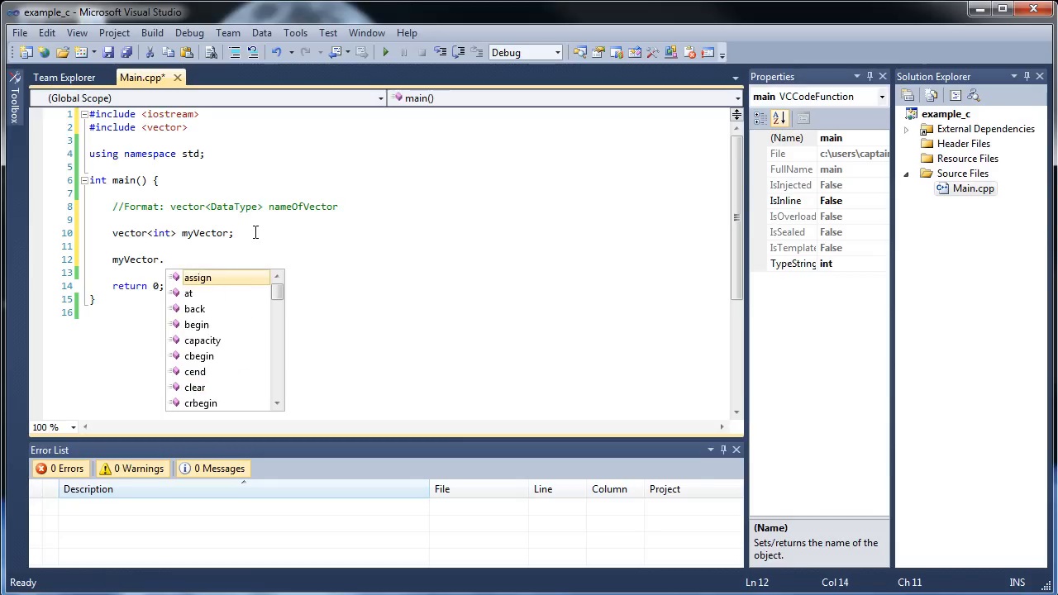
pyautogui.scroll(-3)
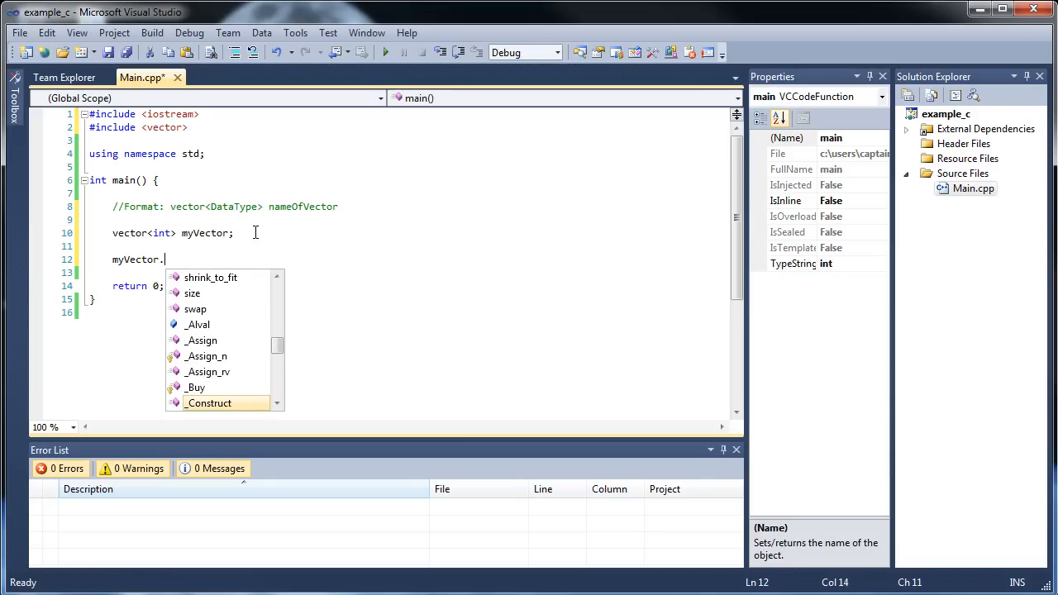
pyautogui.scroll(3)
pyautogui.write('push_back')
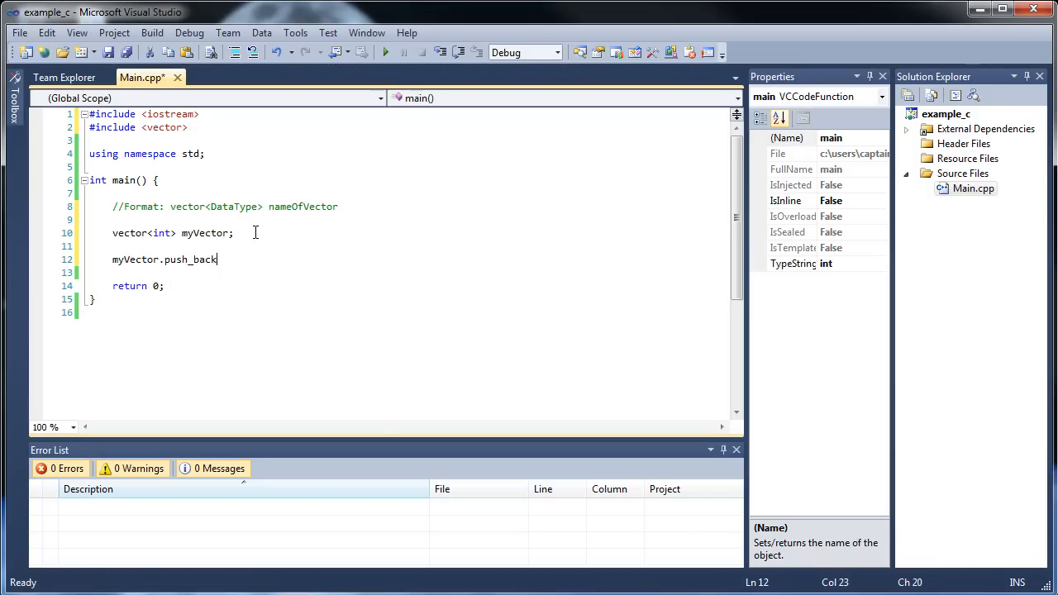
pyautogui.write('()')
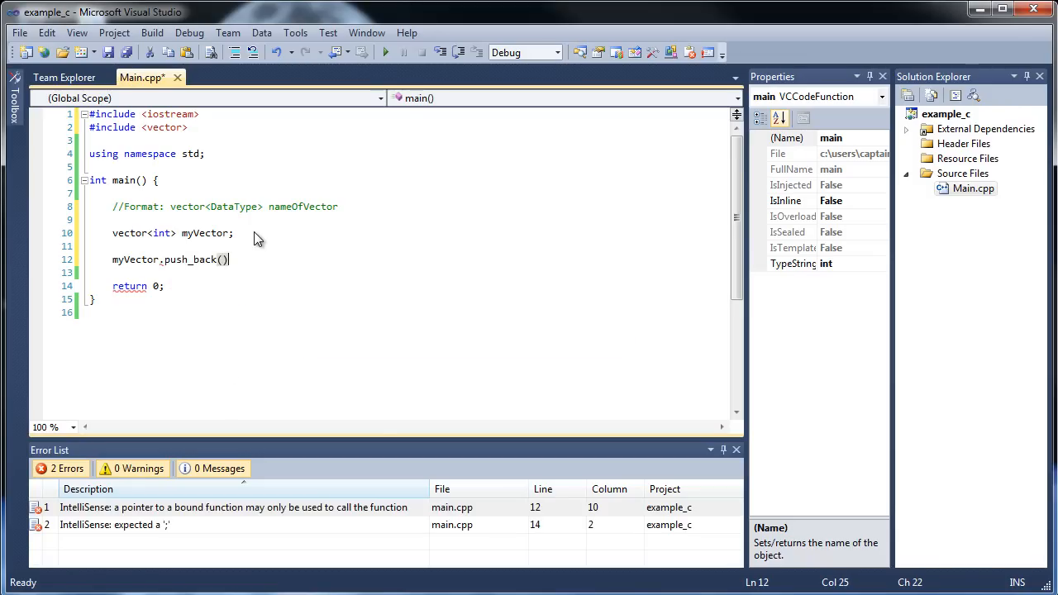
pyautogui.write(';')
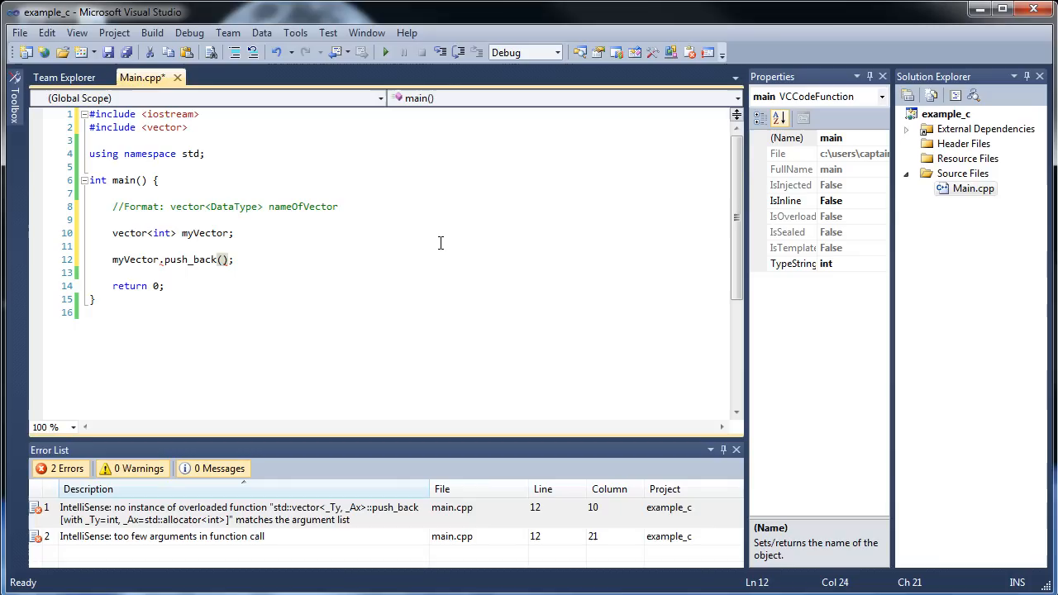
pyautogui.write('3')
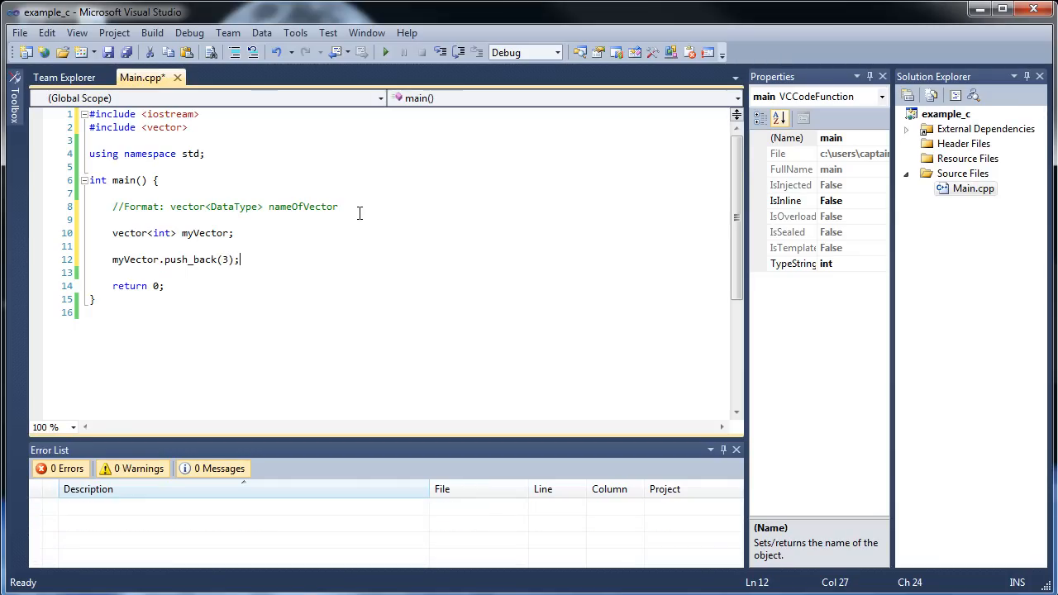
# Print a "Vector: " label with cout, followed by a cout << endl; line.
pyautogui.press('enter')
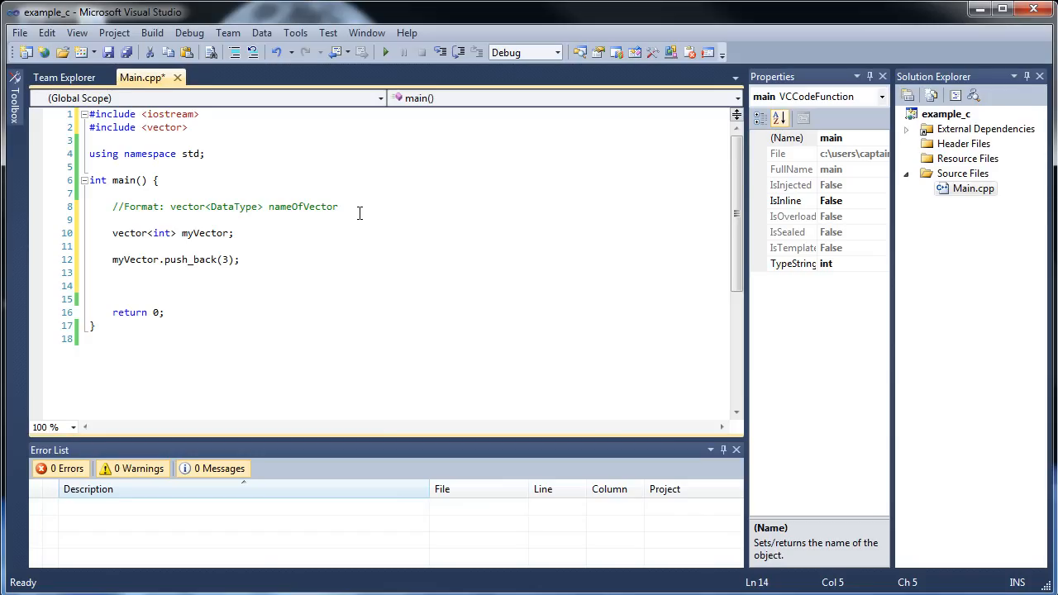
pyautogui.write('cout')
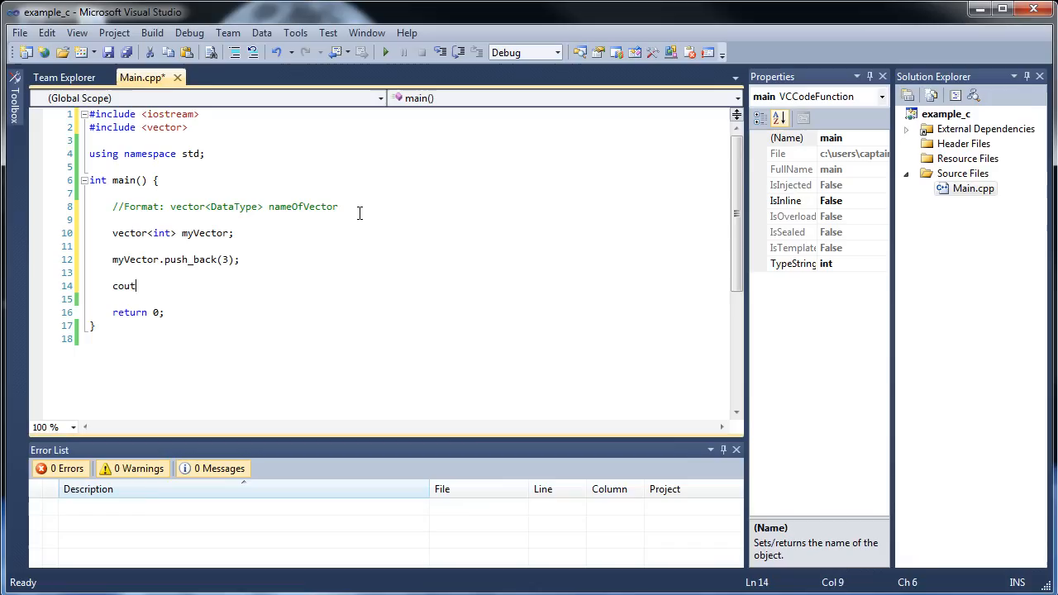
pyautogui.write('<< "')
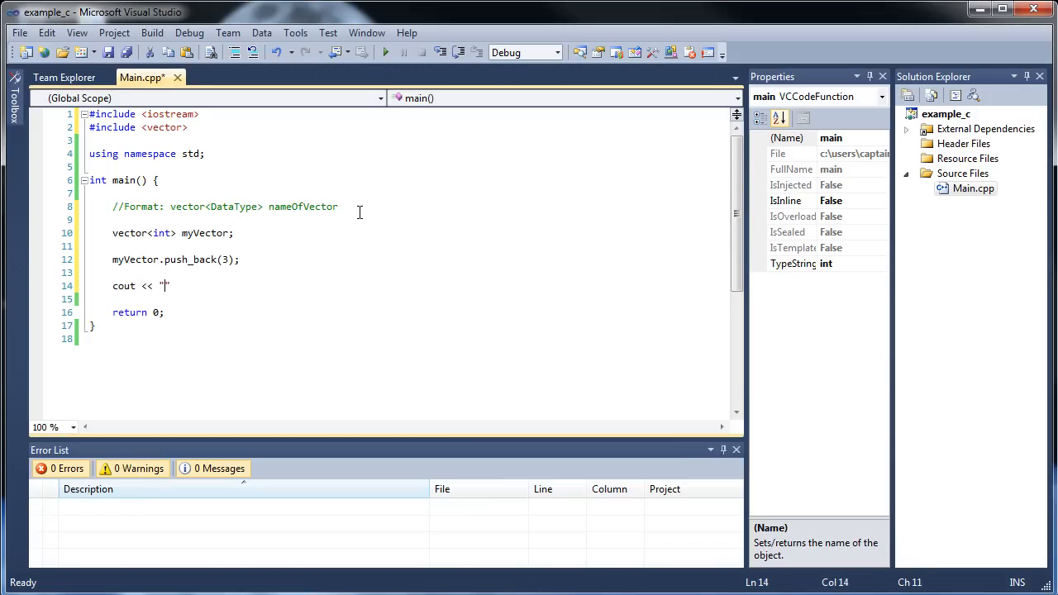
pyautogui.write('Vector: ";')
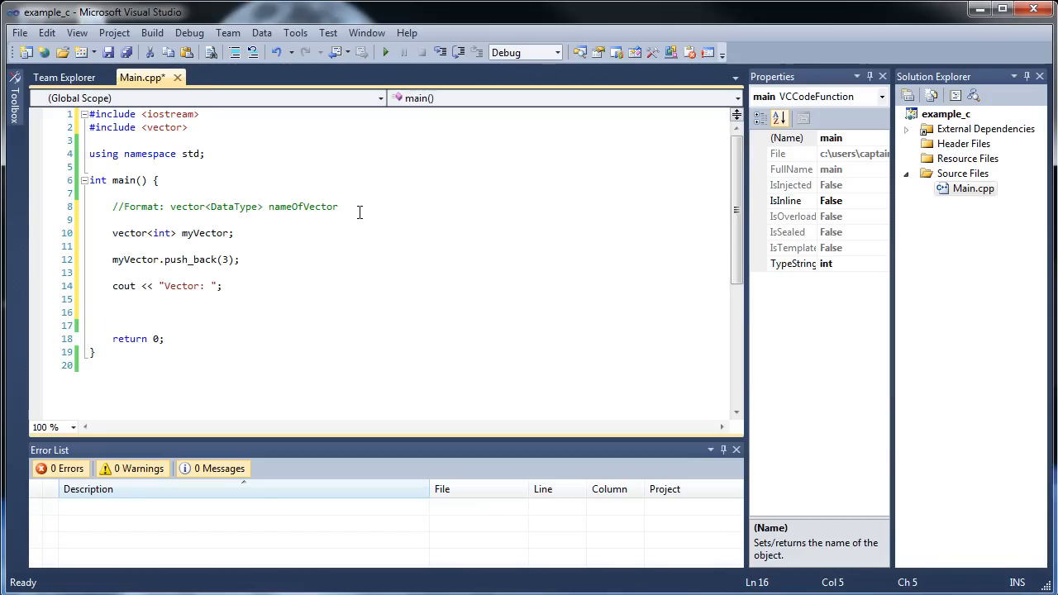
pyautogui.write('cout < endl;')
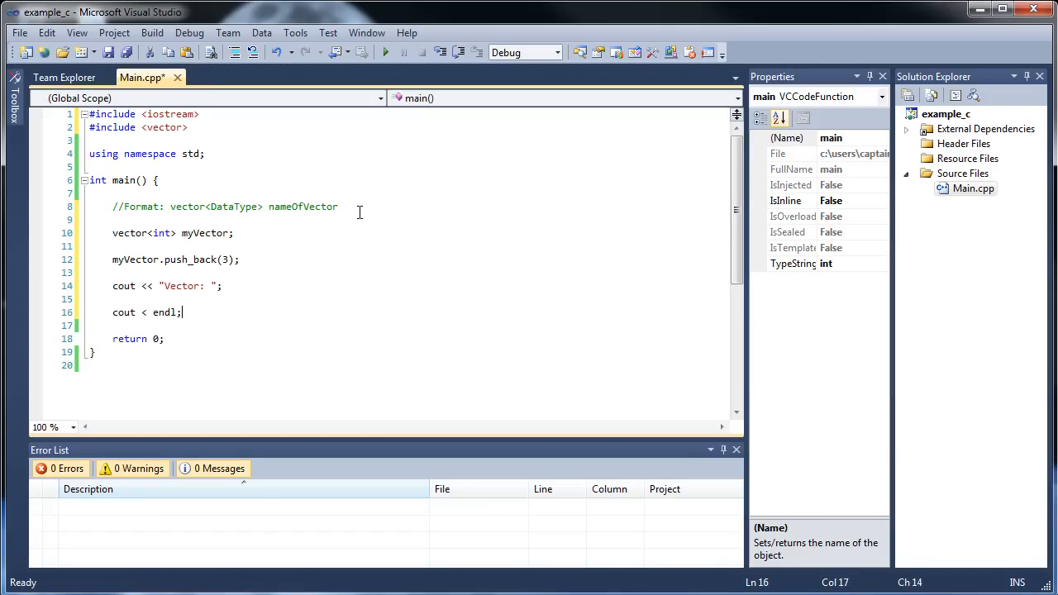
# Start a for loop between them with unsigned int in its header.
pyautogui.write('<')
pyautogui.press('enter')
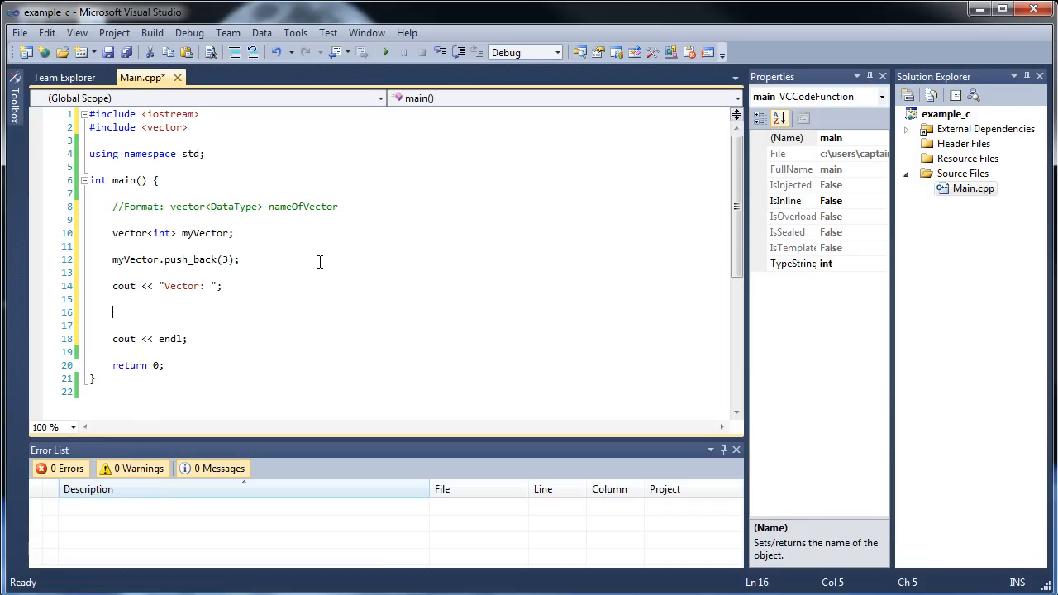
pyautogui.write('for () {')
pyautogui.write('}')
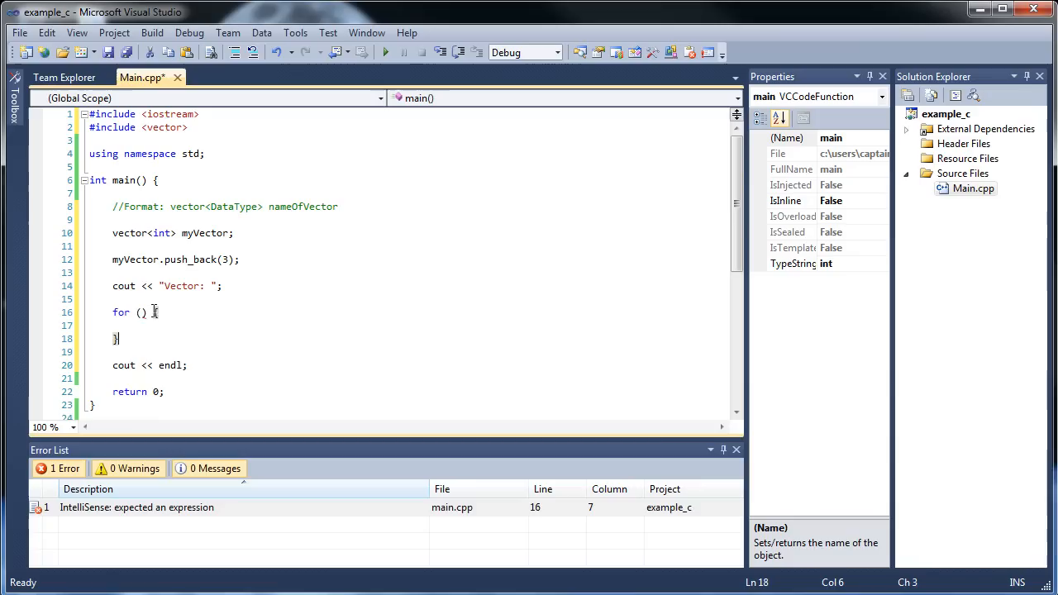
pyautogui.click(140, 311)
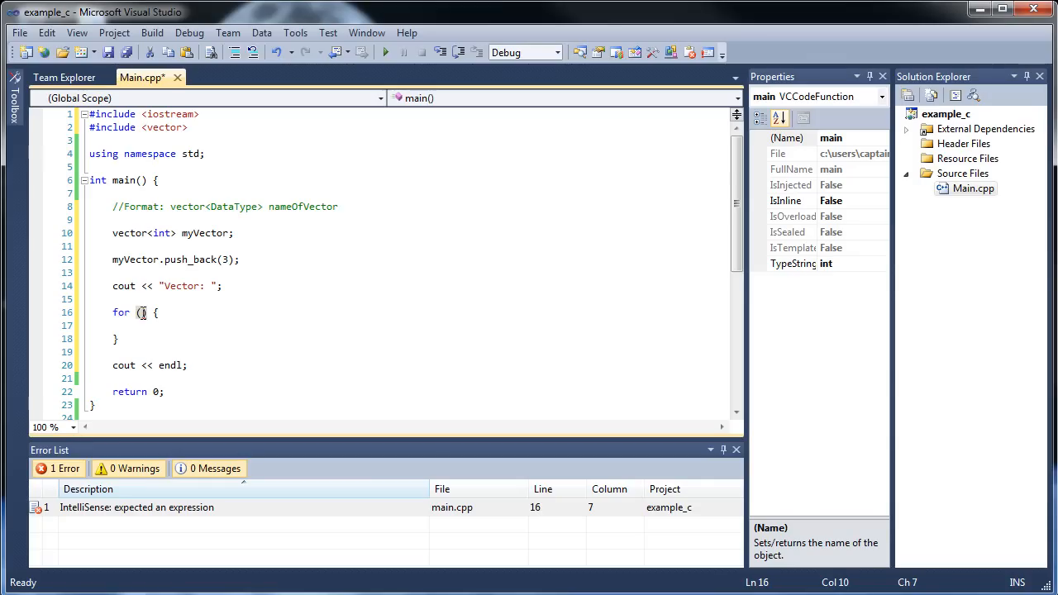
pyautogui.write('unsigned int i = 0')
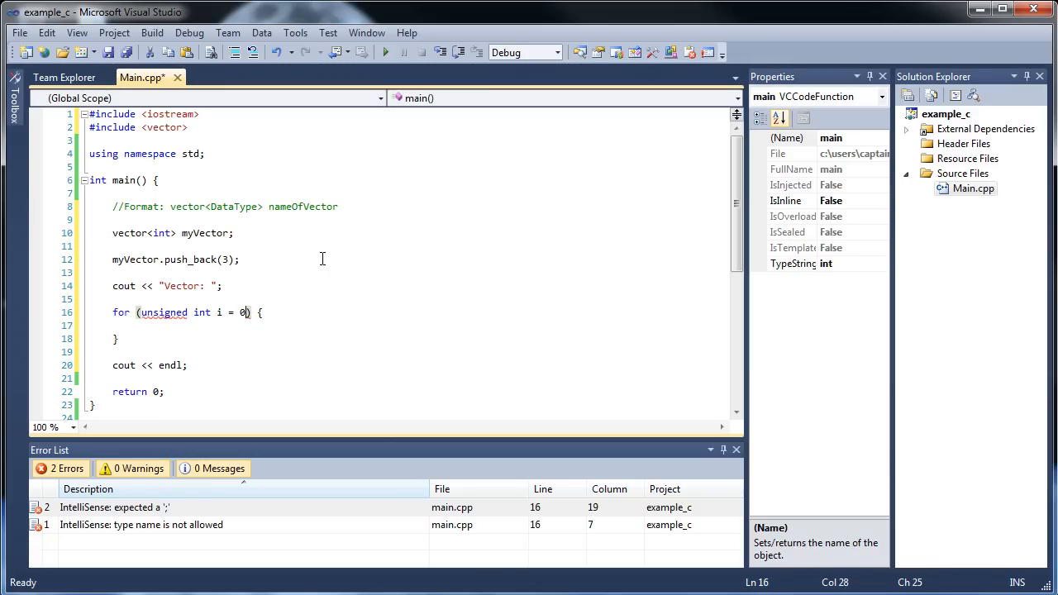
# Add the loop condition ; i < myVector.size() after the initializer.
pyautogui.write(';')
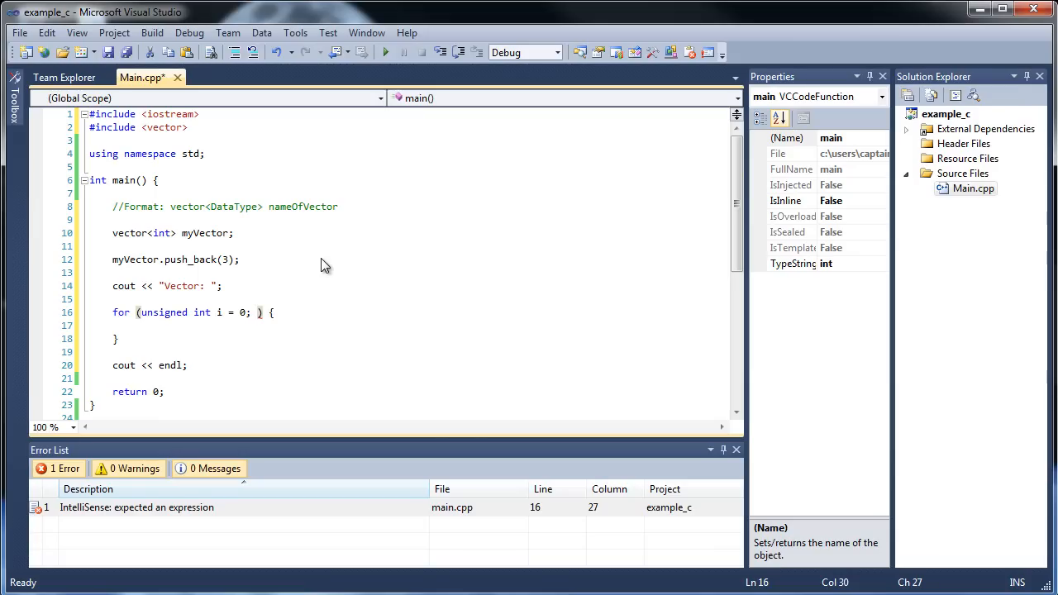
pyautogui.write('i <')
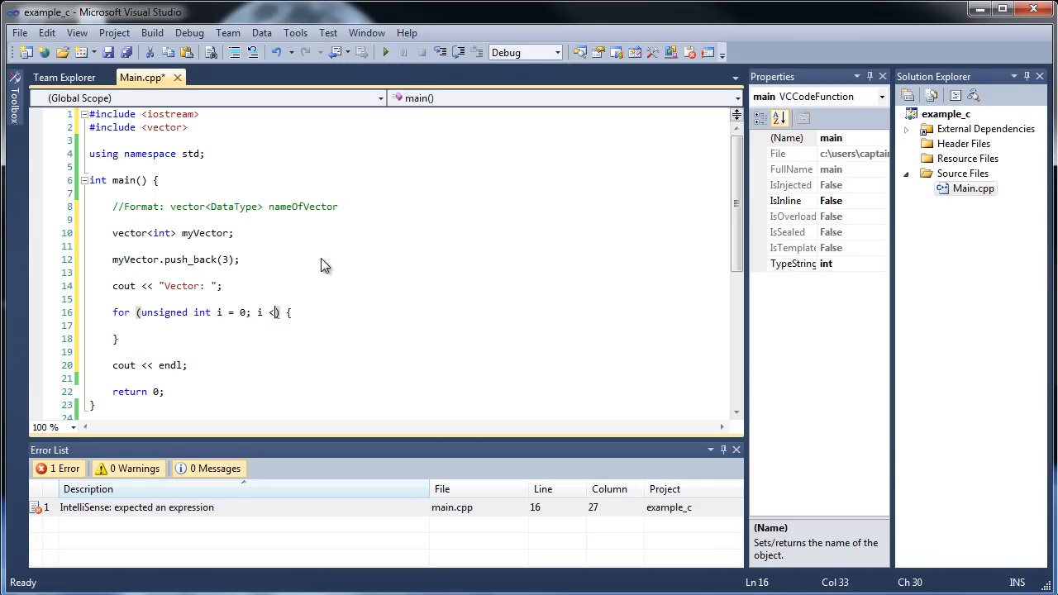
pyautogui.write('myVector')
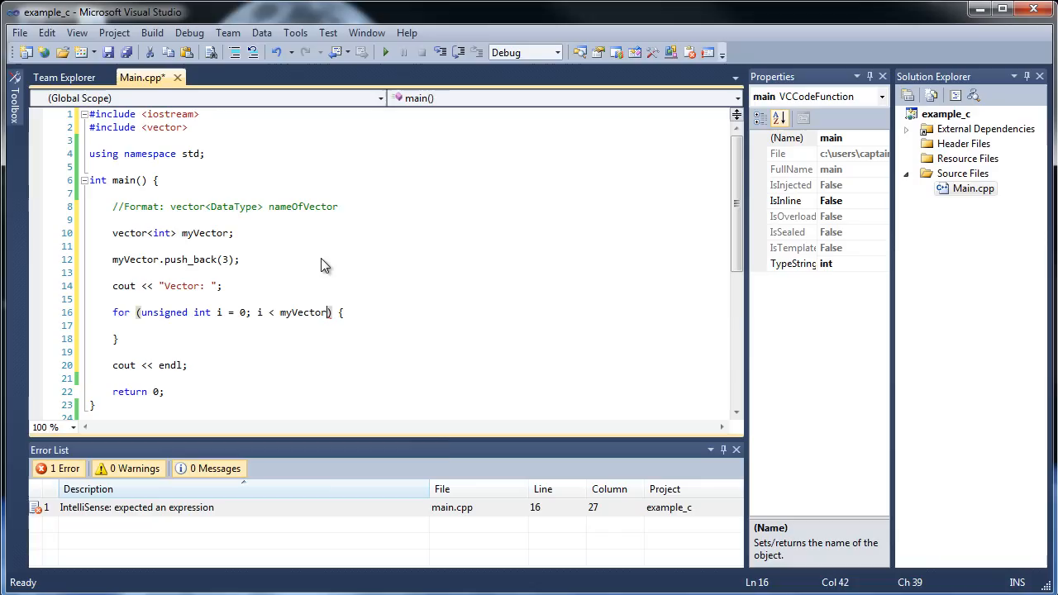
pyautogui.write('.size(')
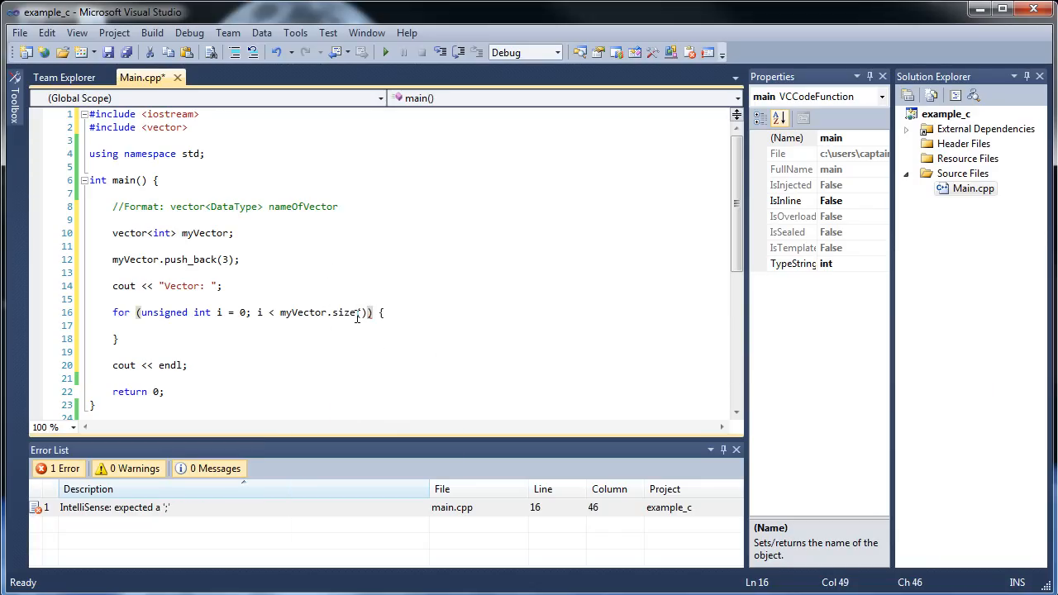
pyautogui.click(168, 127)
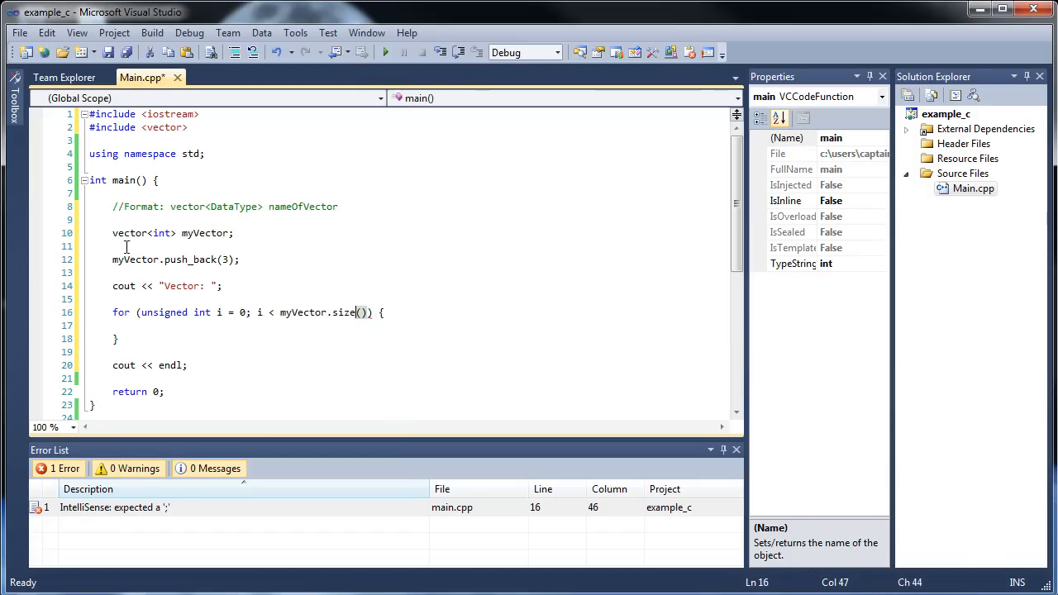
# Reselect and retype the word unsigned in the loop header.
pyautogui.click(235, 231)
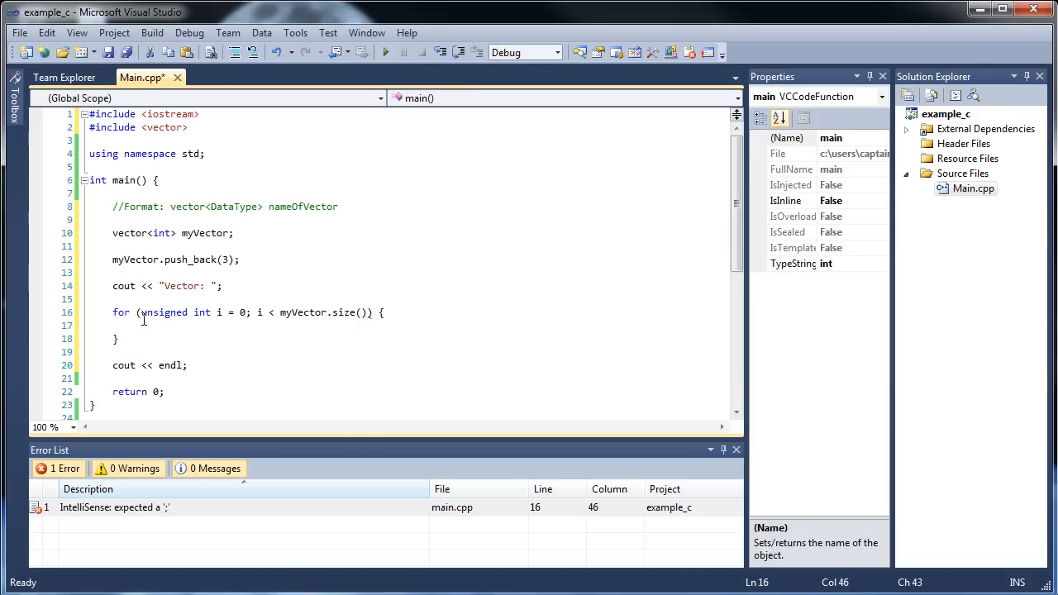
pyautogui.doubleClick(164, 312)
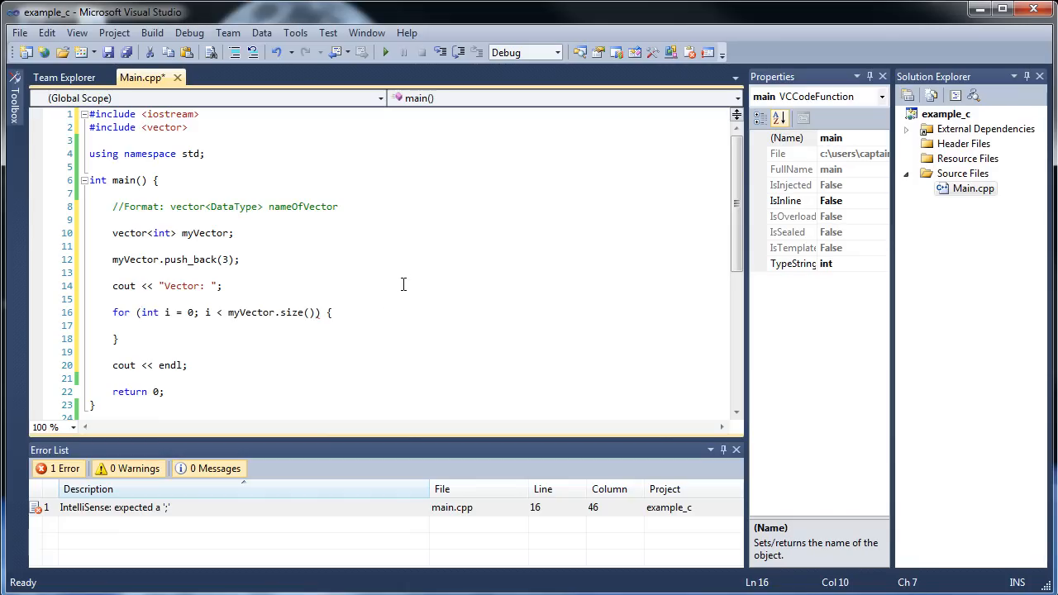
pyautogui.write('unsigned')
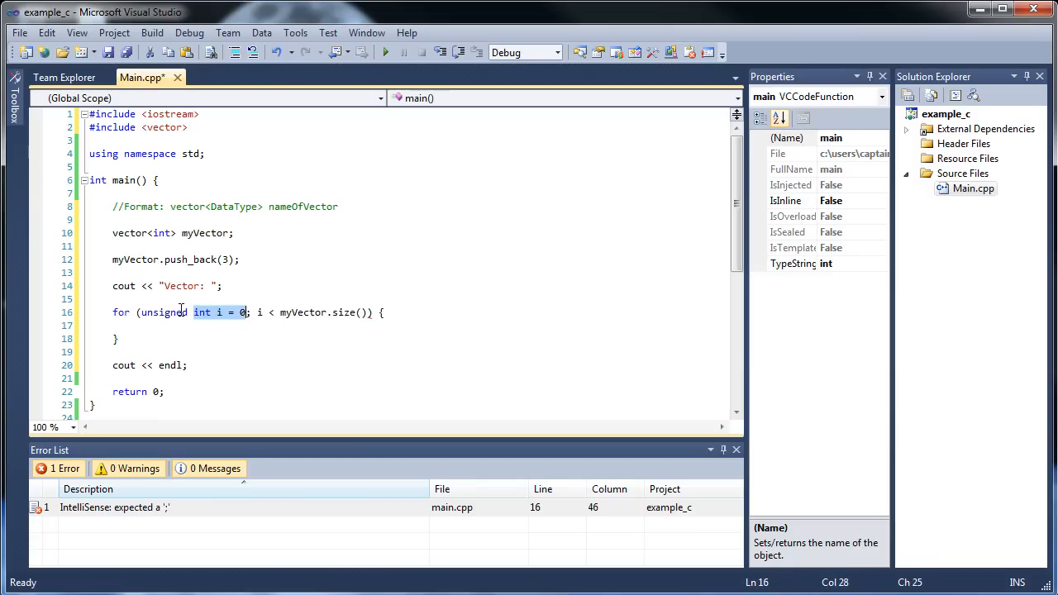
pyautogui.click(264, 313)
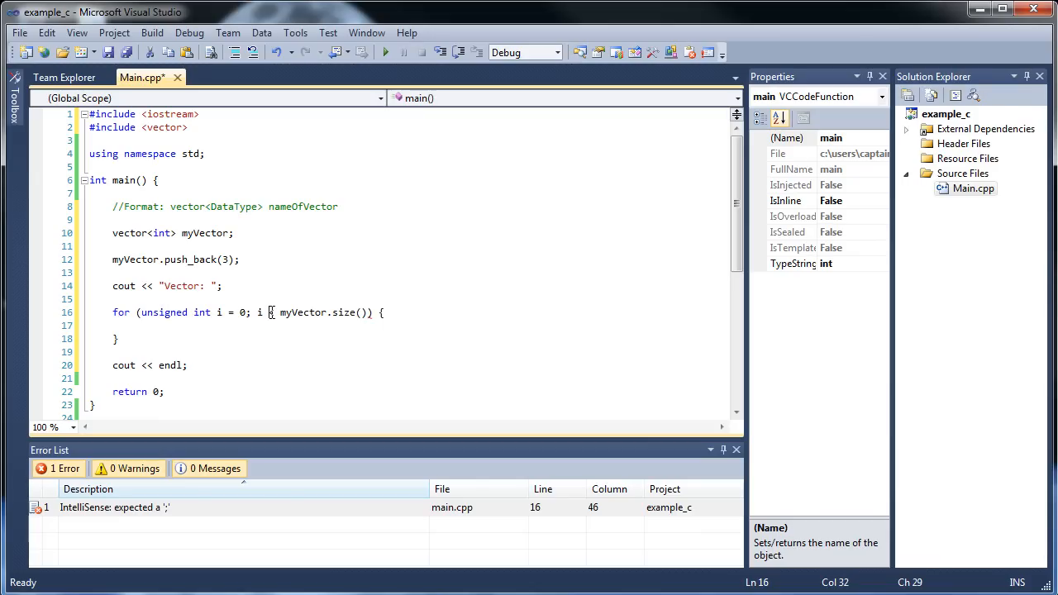
pyautogui.moveTo(261, 313)
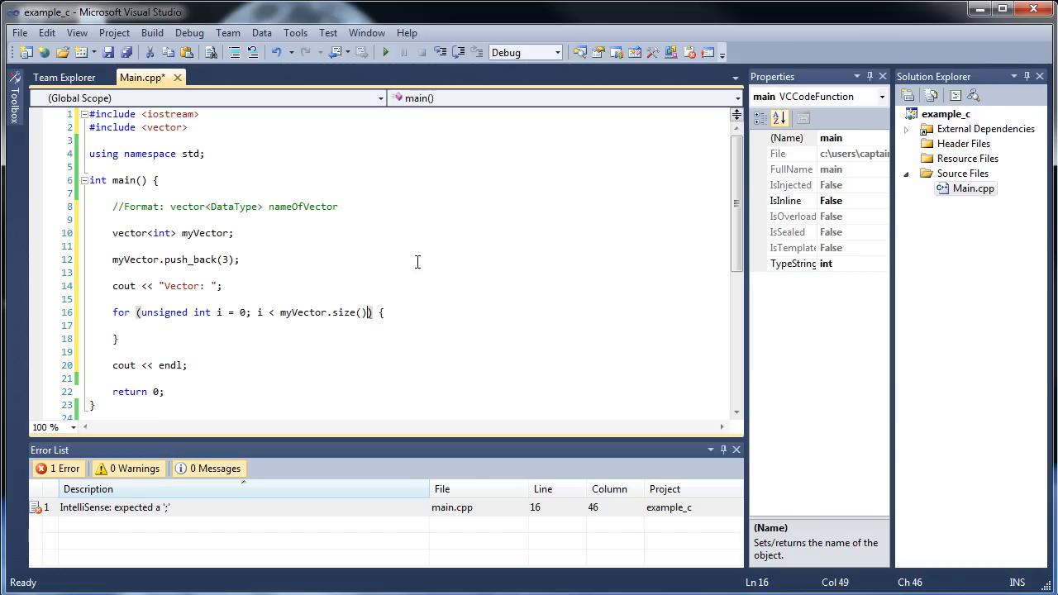
# Finish the loop header with the increment ; i++.
pyautogui.write('; i')
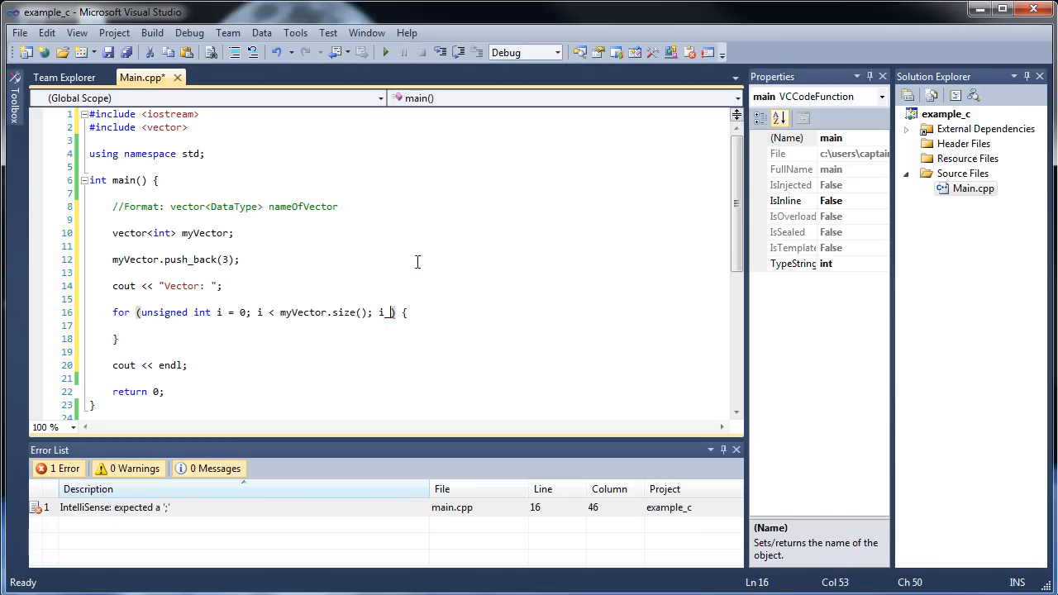
pyautogui.write('++')
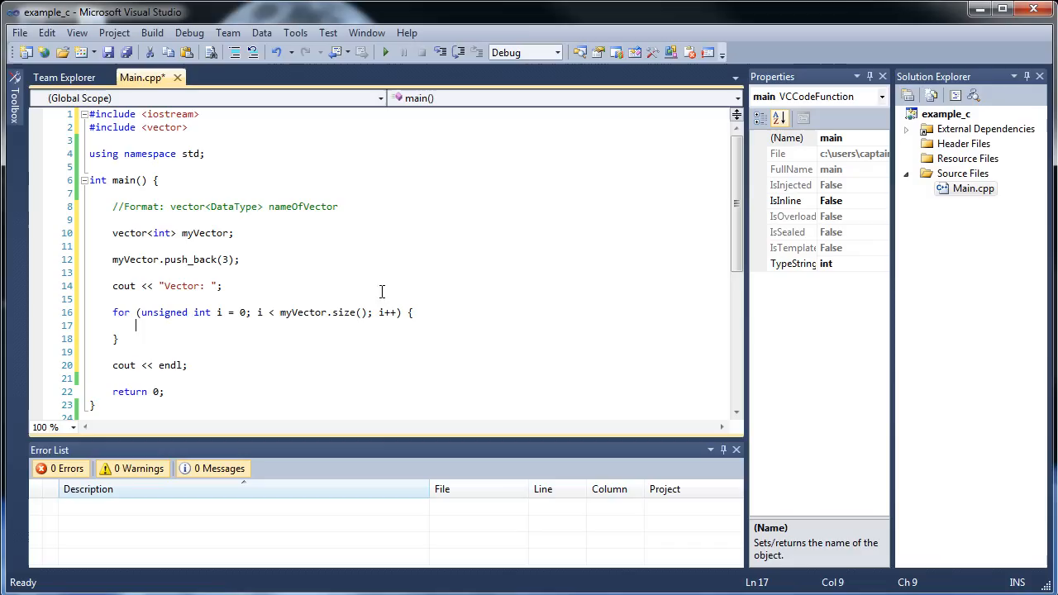
# Make the loop body cout << myVector[i] << " "; instead of at(i), then build.
pyautogui.write('cout <<')
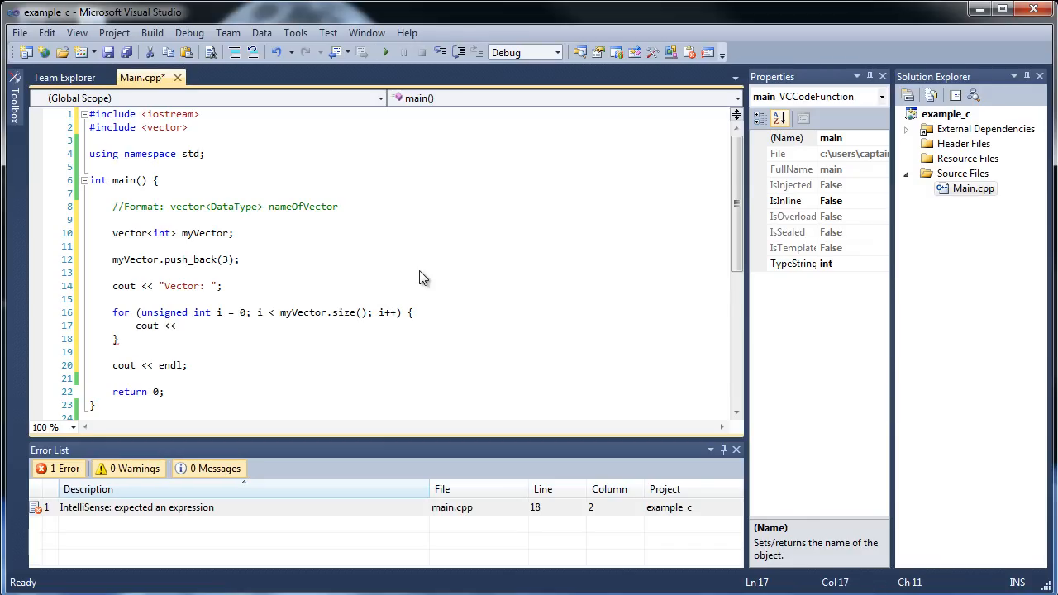
pyautogui.write('myVector')
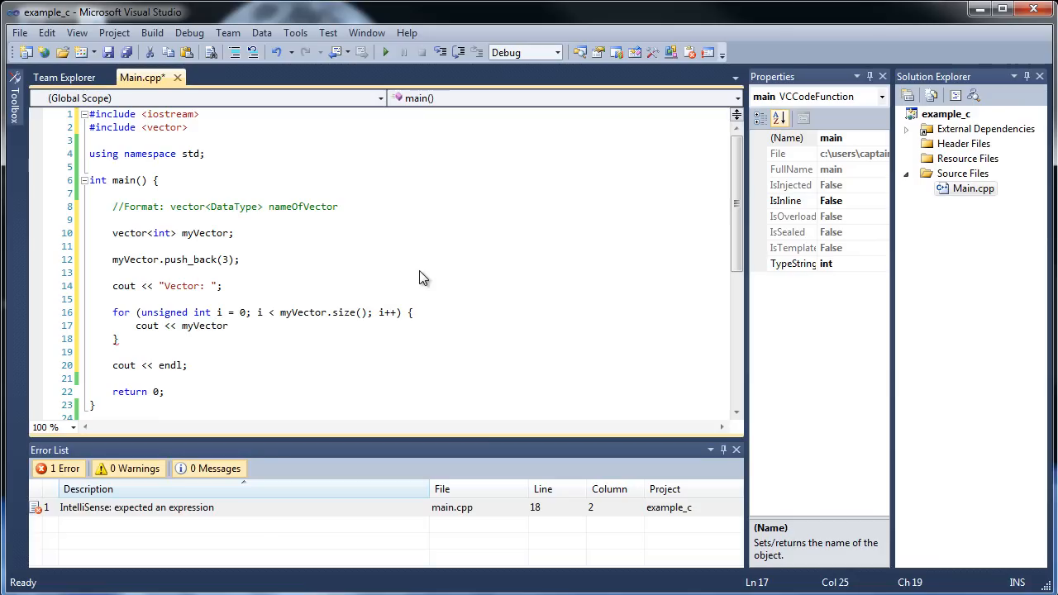
pyautogui.write('.at')
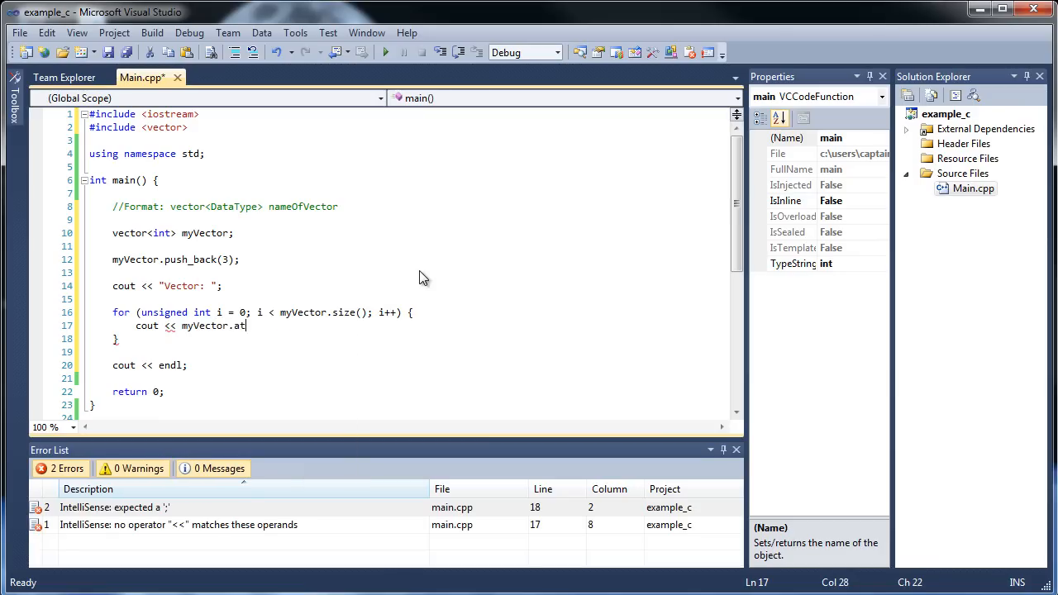
pyautogui.write('(i)')
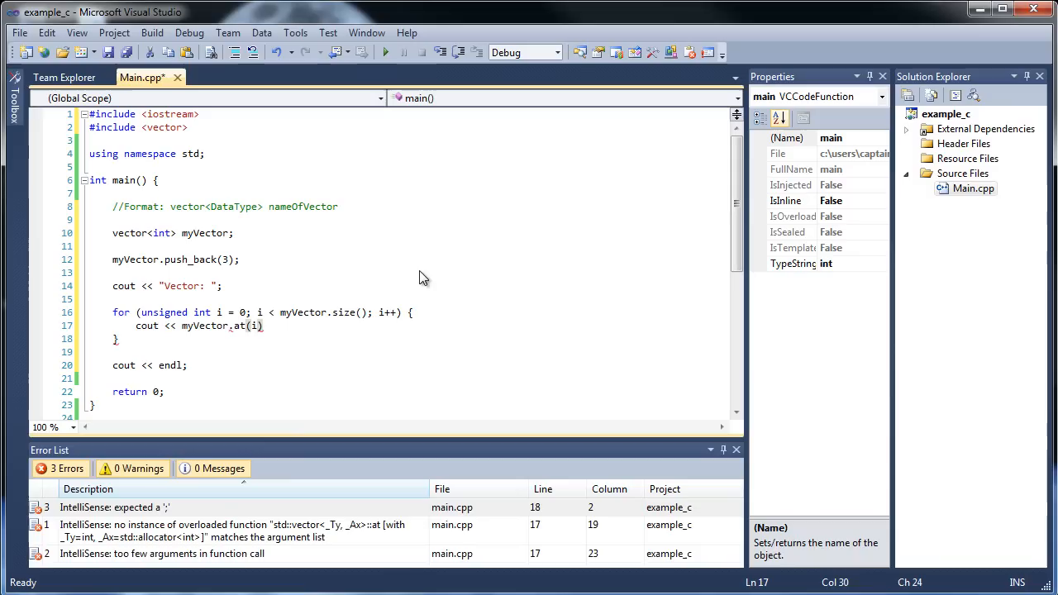
pyautogui.press('BackSpace')
pyautogui.write('[i] <<')
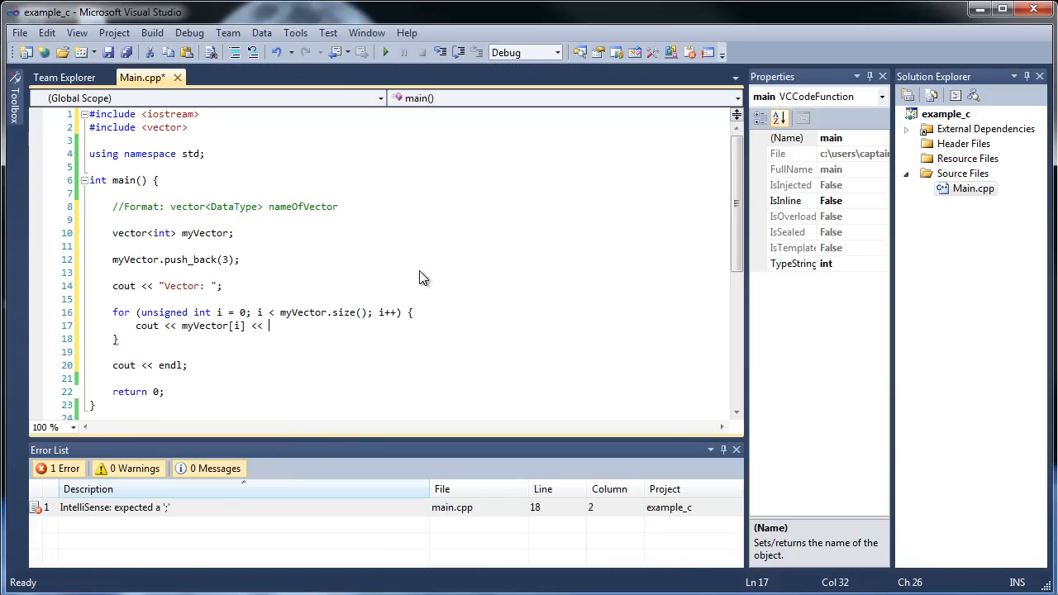
pyautogui.write('" ";')
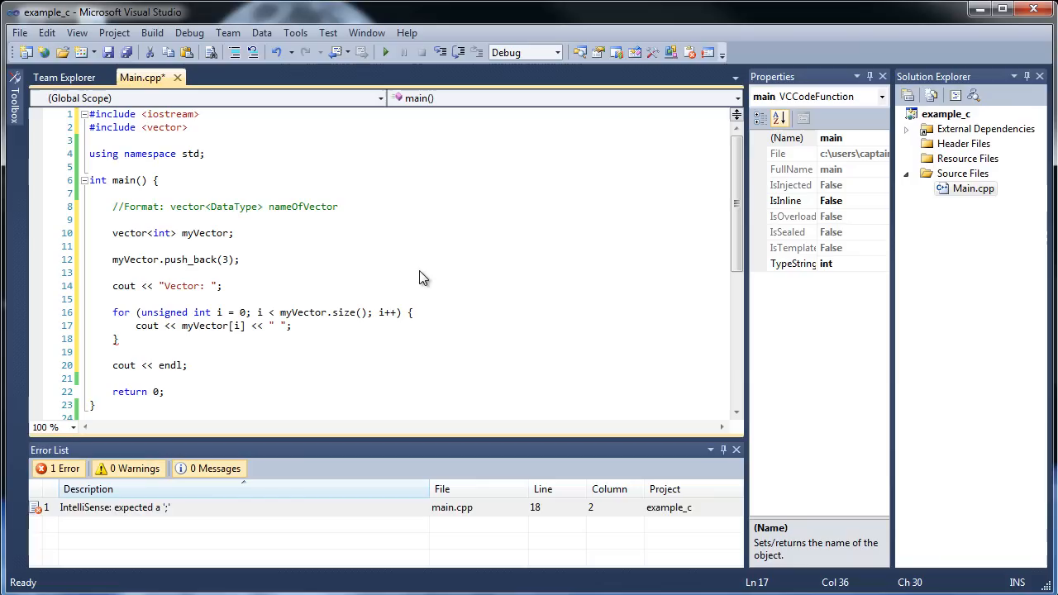
pyautogui.press('ctrl+s')
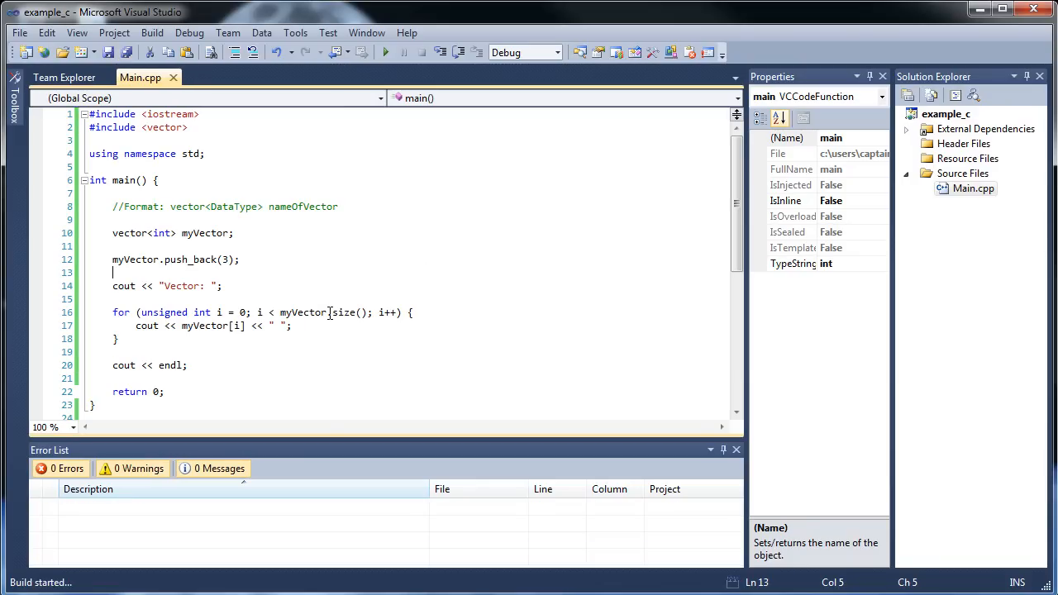
# Place the cursor on the line below the first push_back call.
pyautogui.click(384, 52)
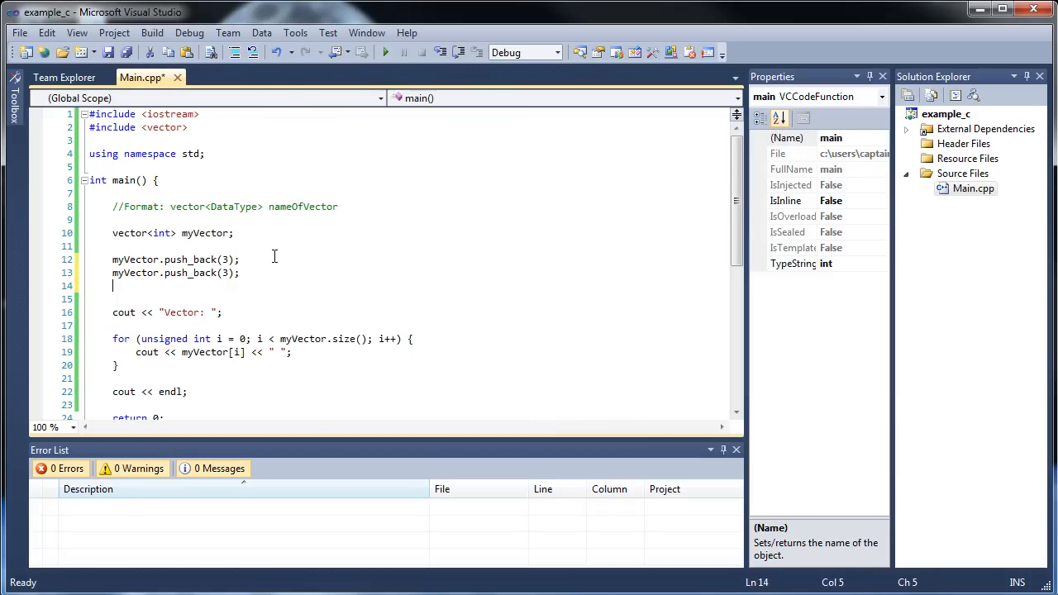
# Add another myVector.push_back(3); line toward filling the vector with 3, 7, 4, 12, 9.
pyautogui.write('myVector.push_back(3);')
pyautogui.write('myVector.push_back(9);')
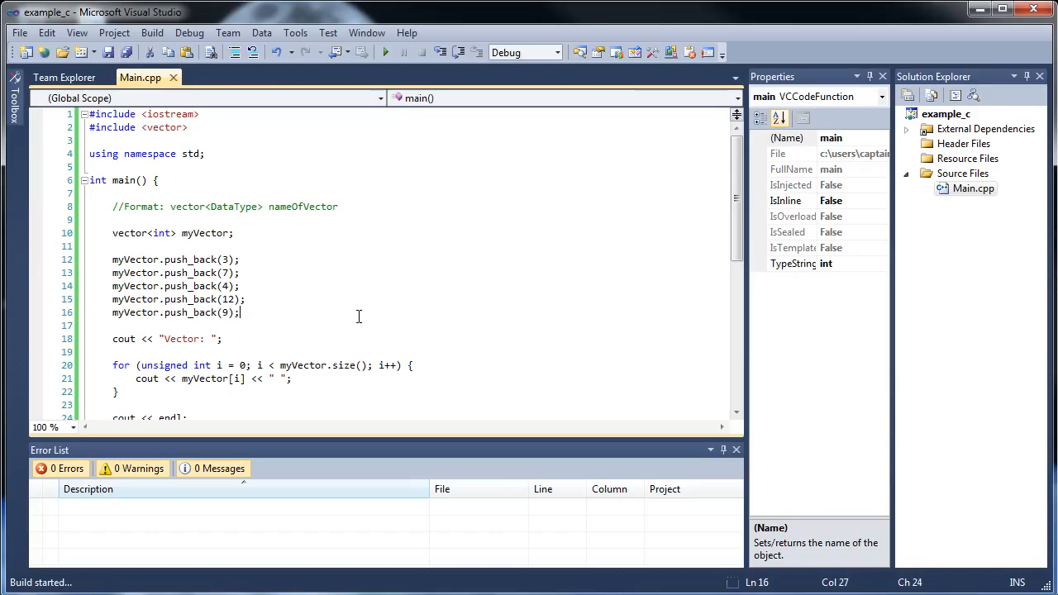
pyautogui.click(403, 51)
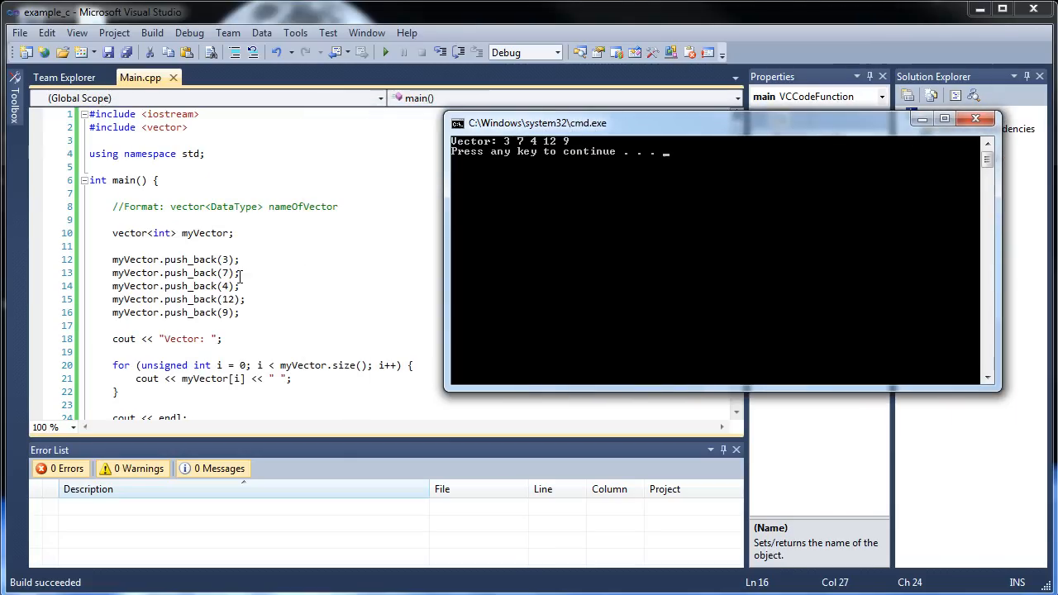
pyautogui.moveTo(542, 149)
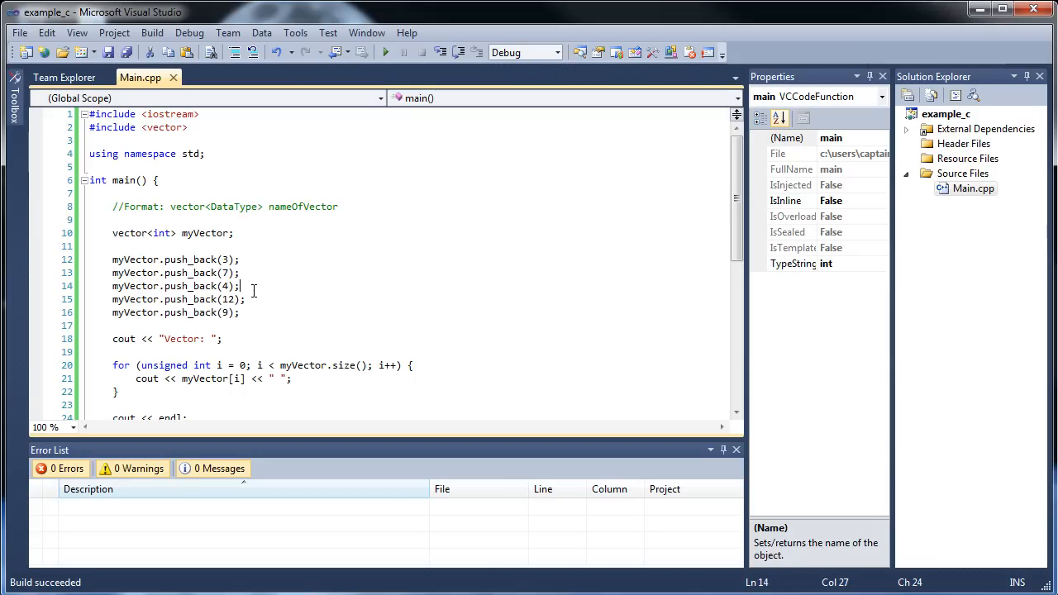
# Open a new blank line directly under the //Format comment.
pyautogui.click(241, 258)
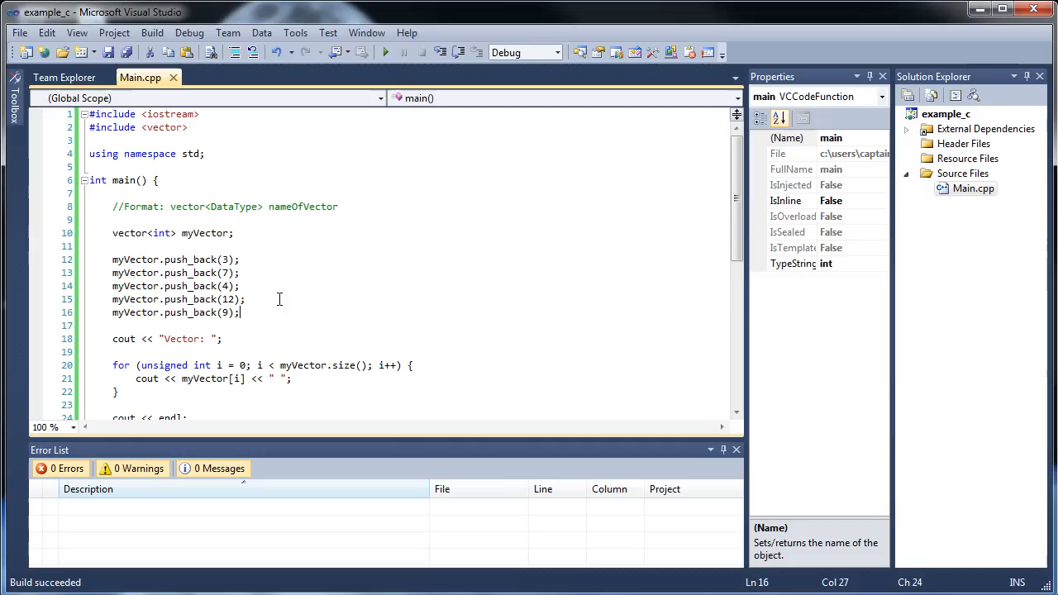
pyautogui.click(281, 286)
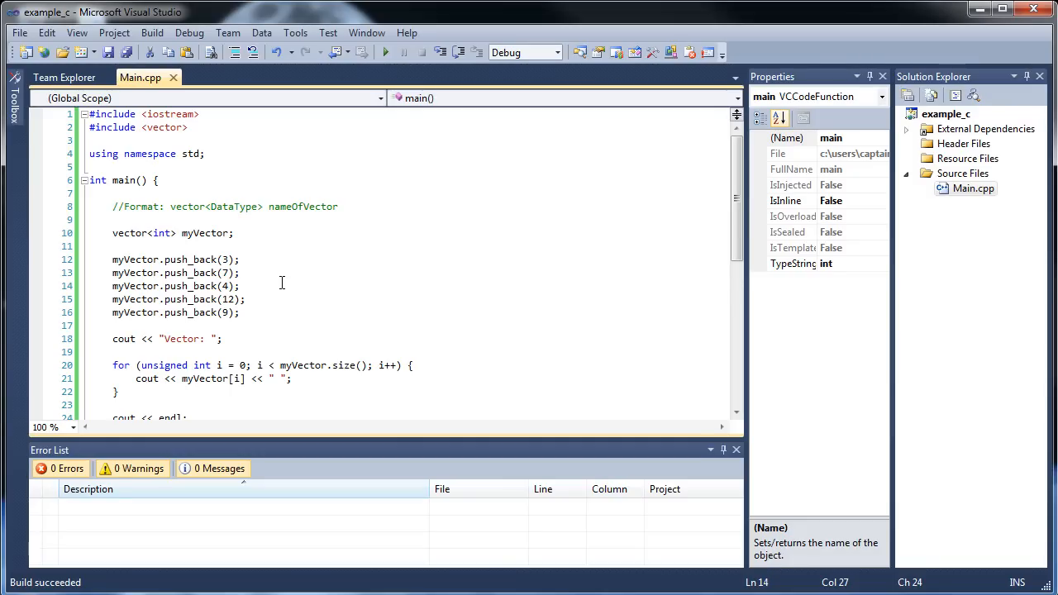
pyautogui.click(261, 268)
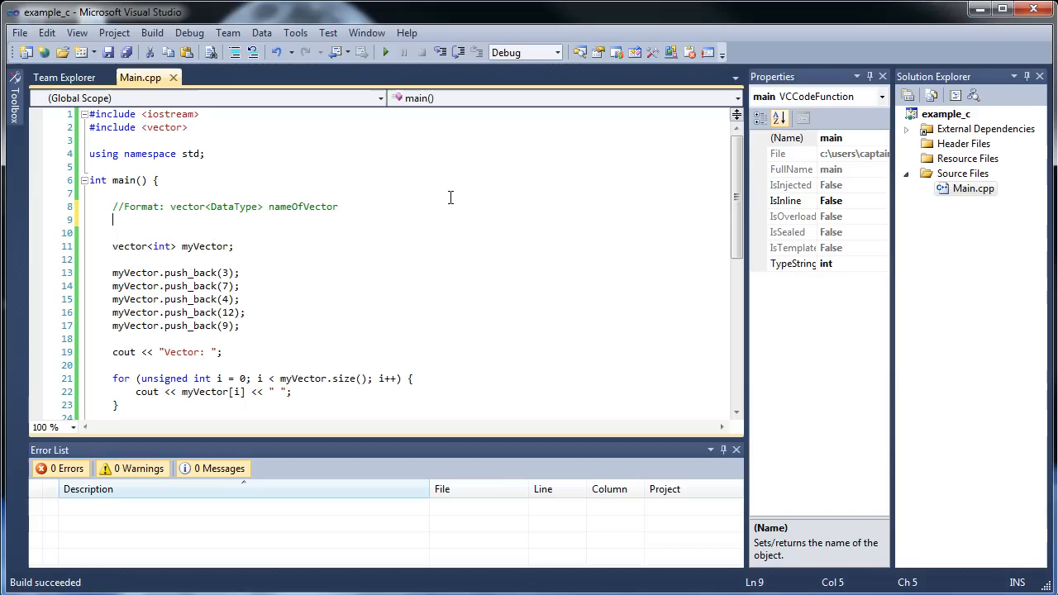
# Begin the comment //myVector.push_back(value) ==>.
pyautogui.write('//')
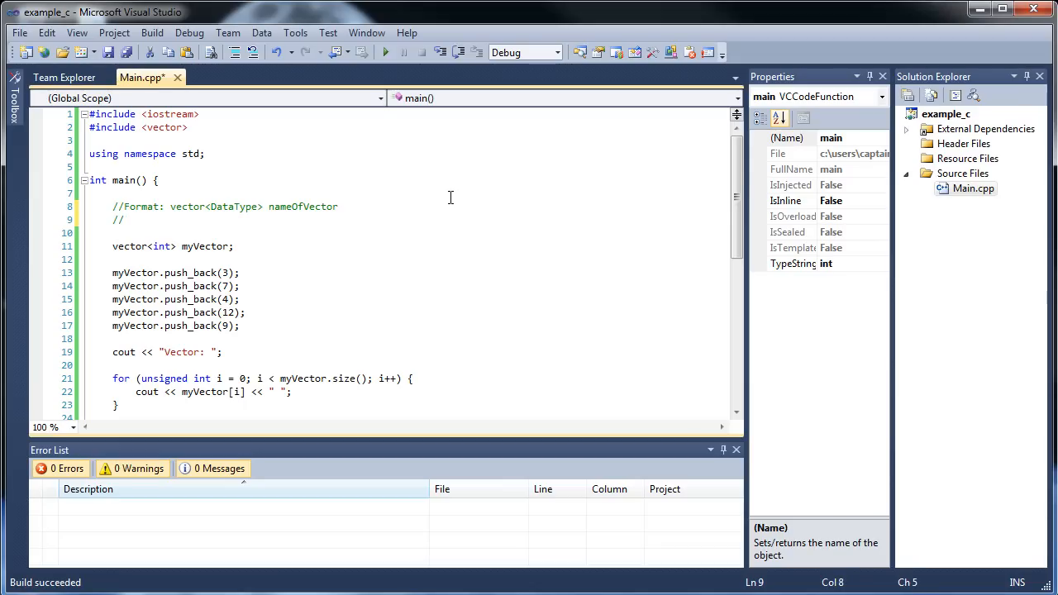
pyautogui.write('myVector.')
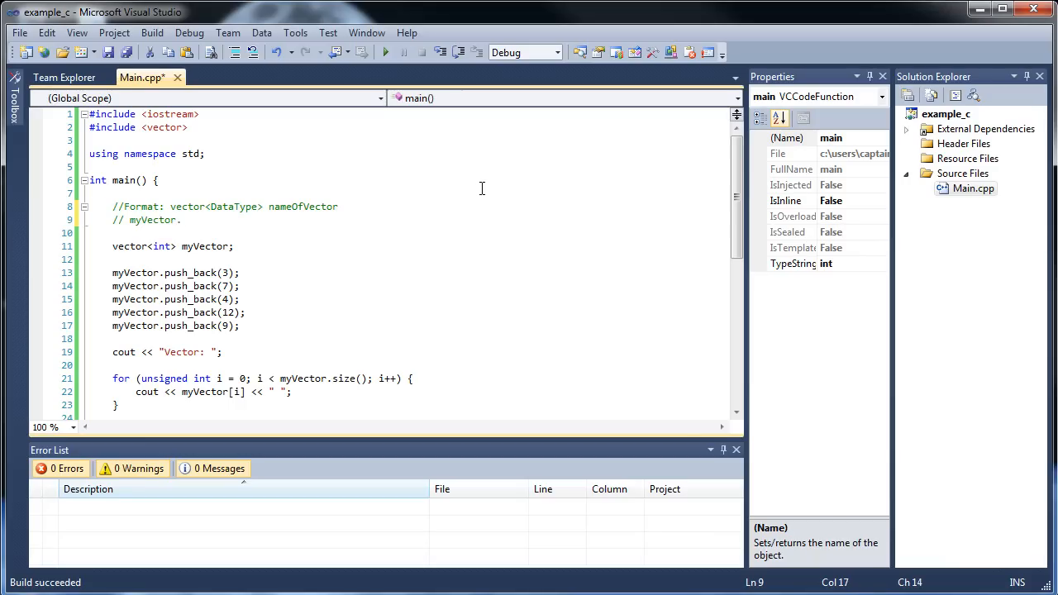
pyautogui.write('pus')
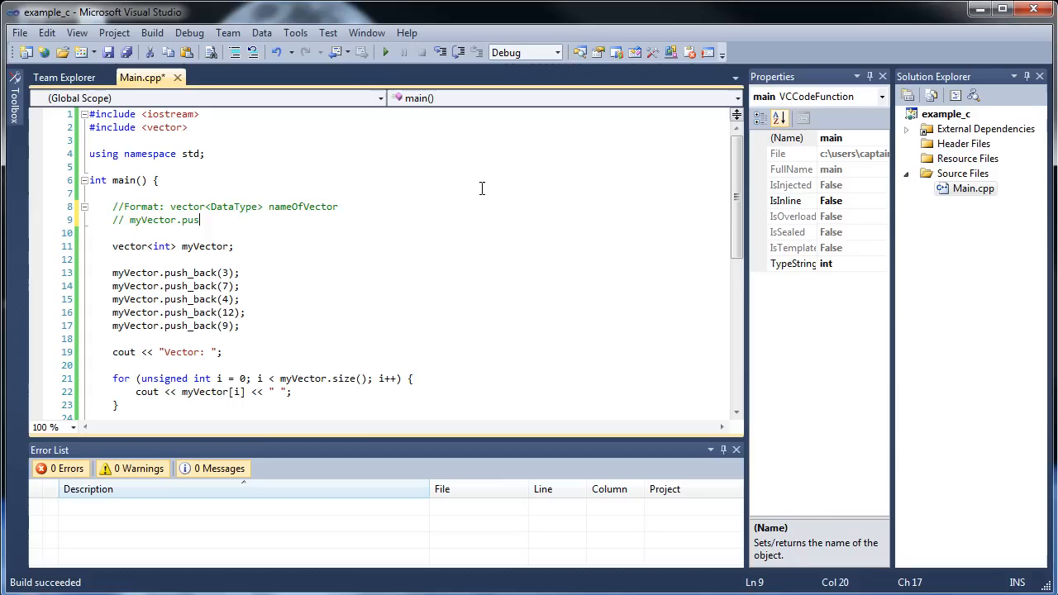
pyautogui.write('h_back')
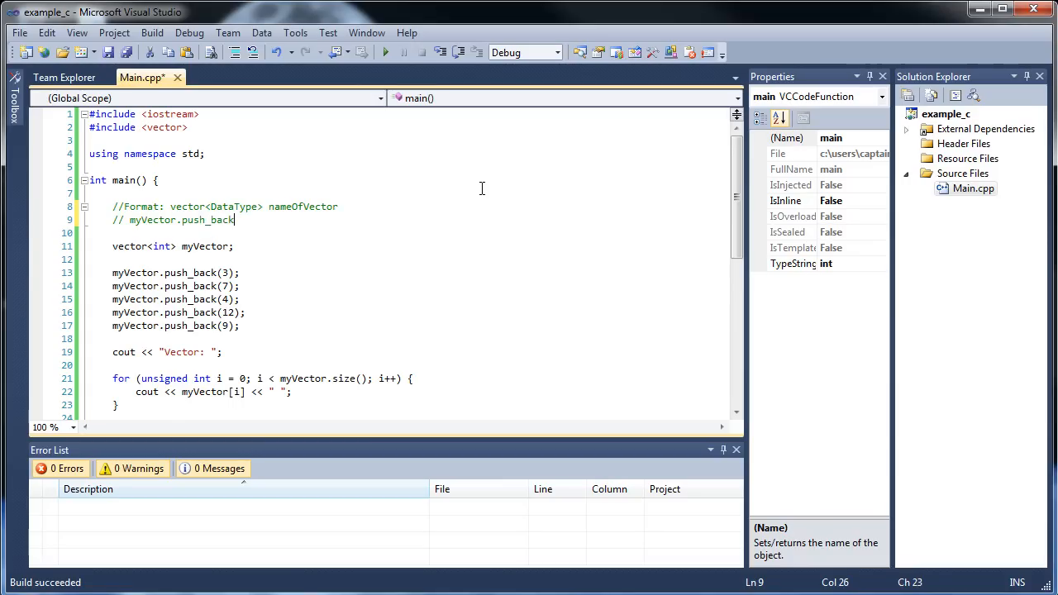
pyautogui.write('()')
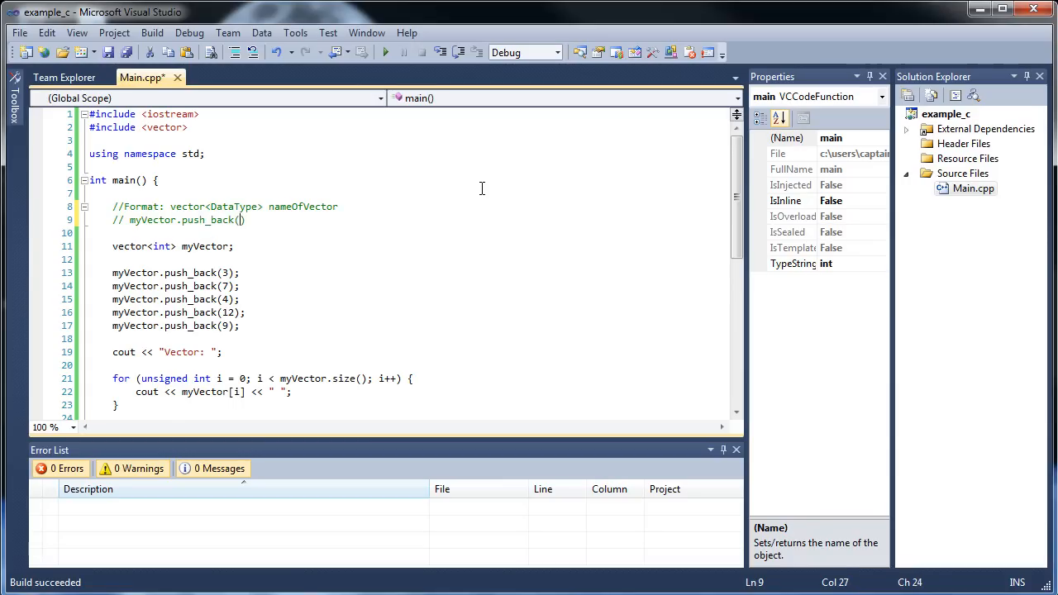
pyautogui.write('value')
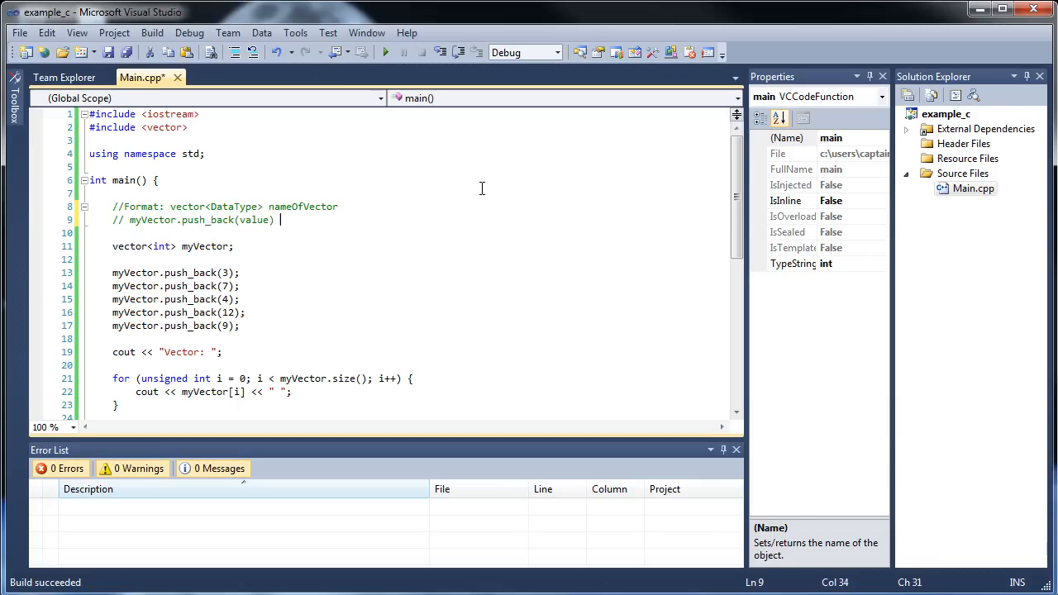
pyautogui.write('==>')
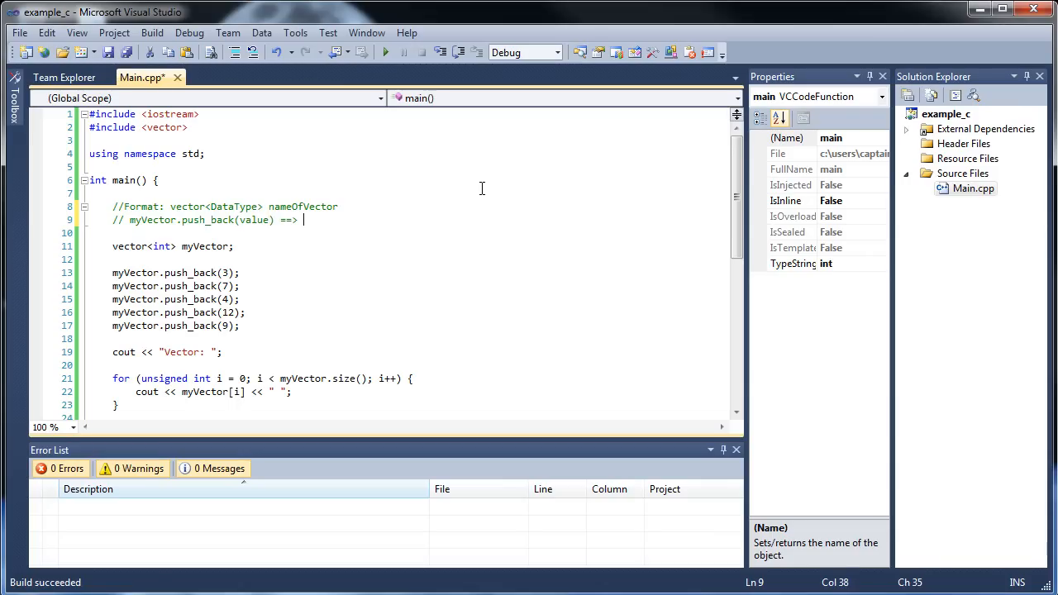
# Finish it: adds an element to the END of the vector (also resizes it).
pyautogui.write('adds')
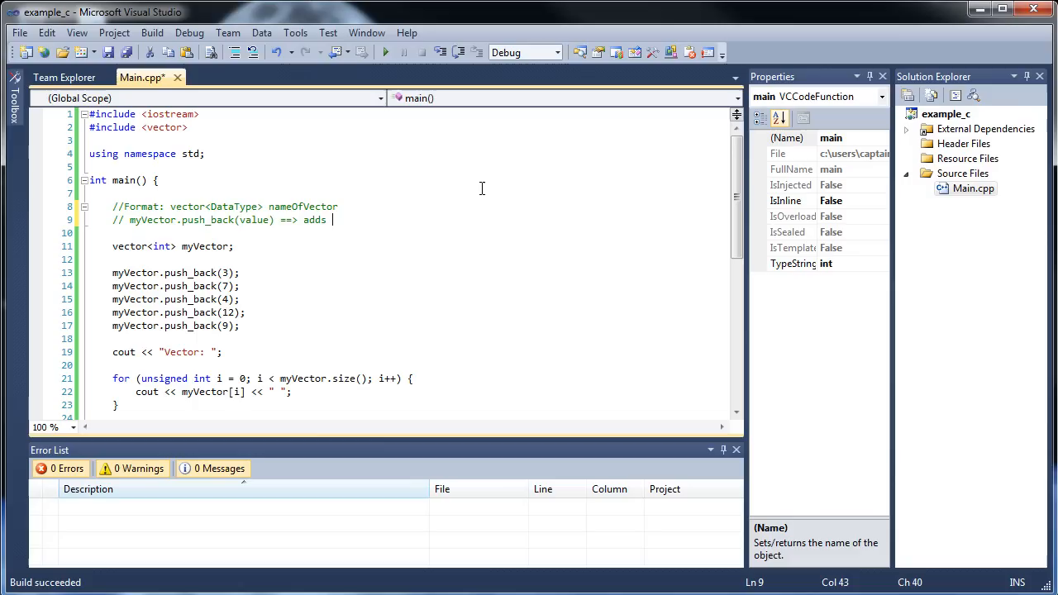
pyautogui.write('an ele')
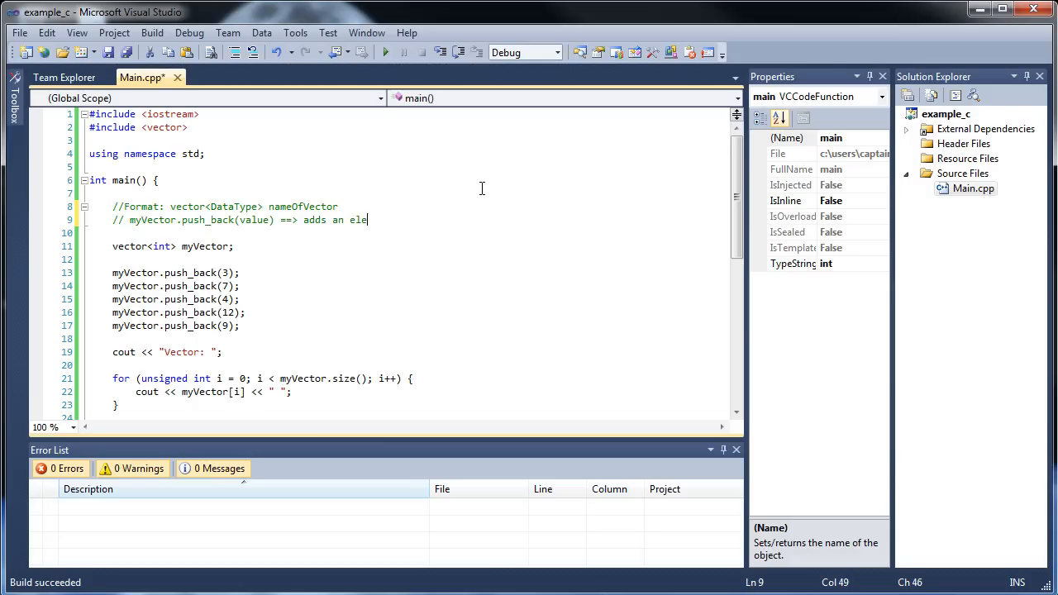
pyautogui.write('ment to the END')
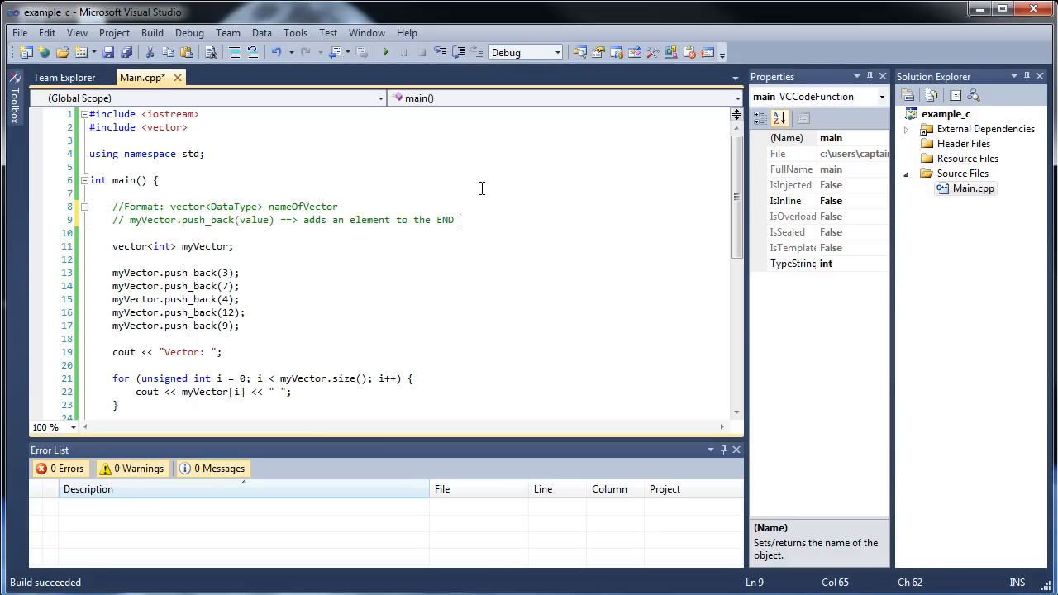
pyautogui.write('of the vc')
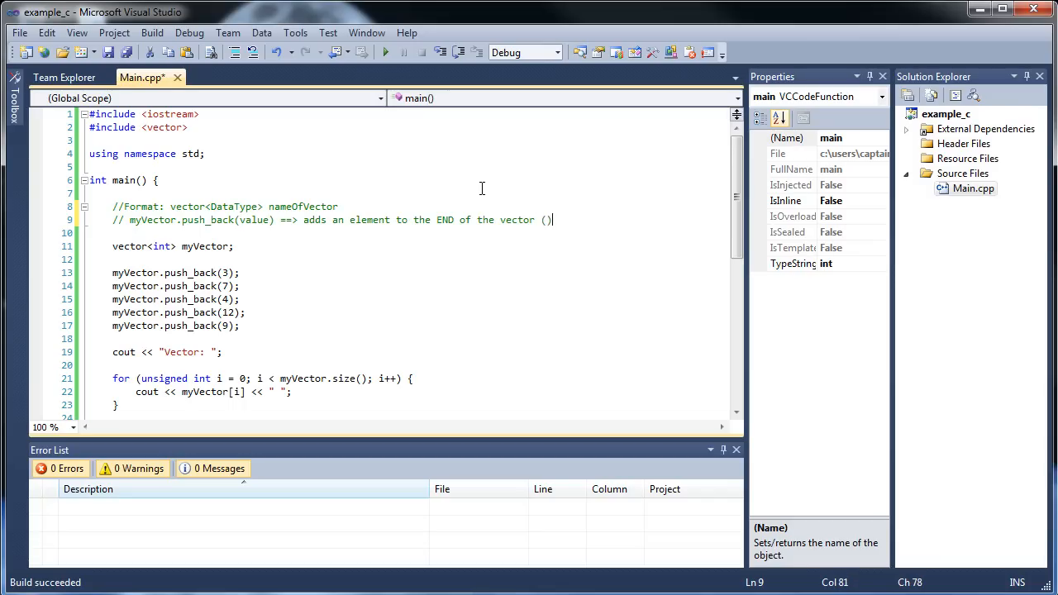
pyautogui.write('also resiz')
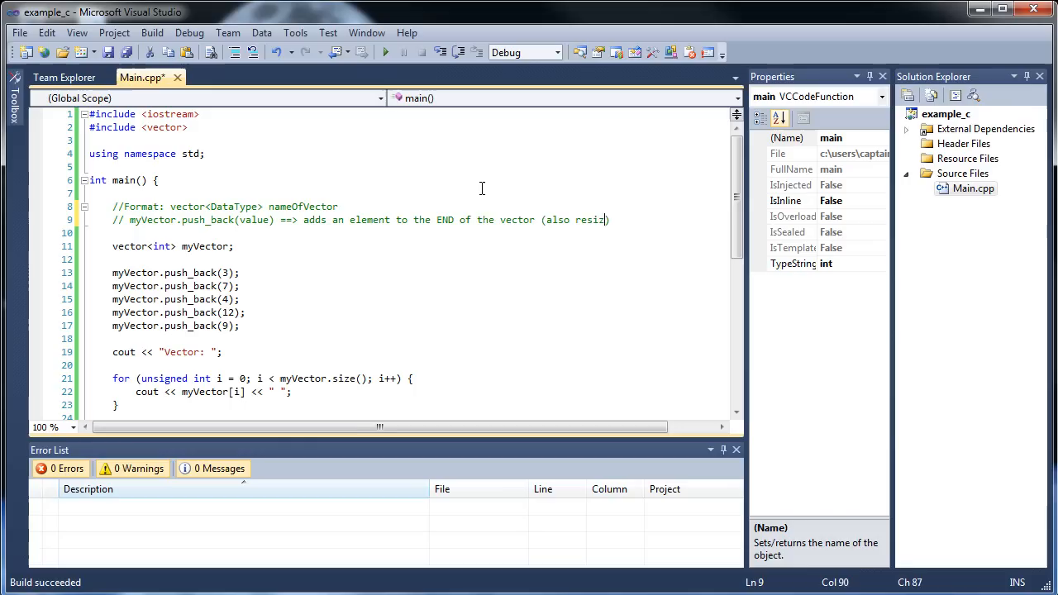
pyautogui.write('es it')
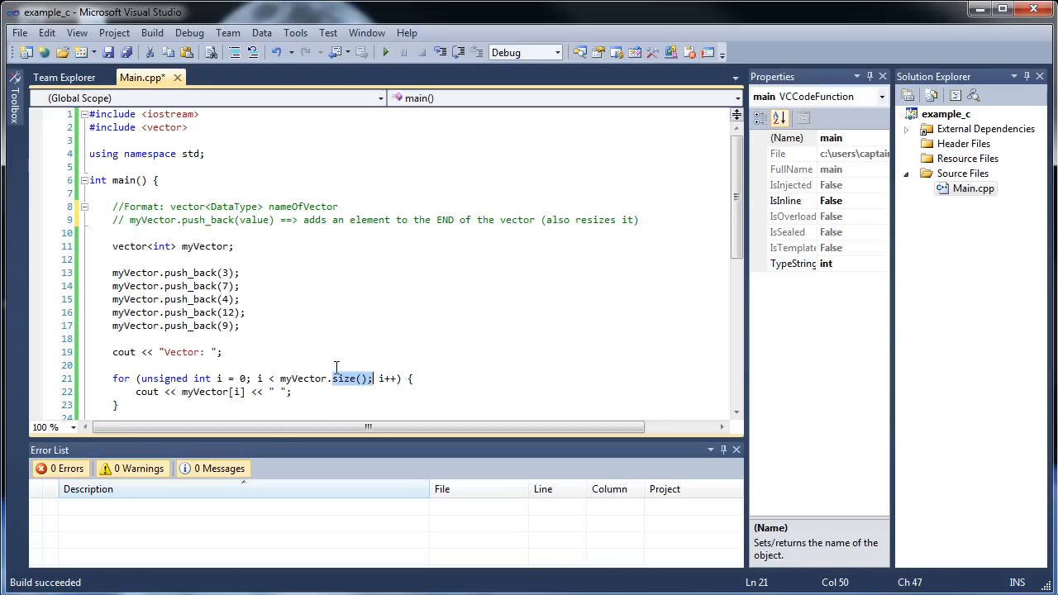
pyautogui.click(625, 220)
pyautogui.write('//')
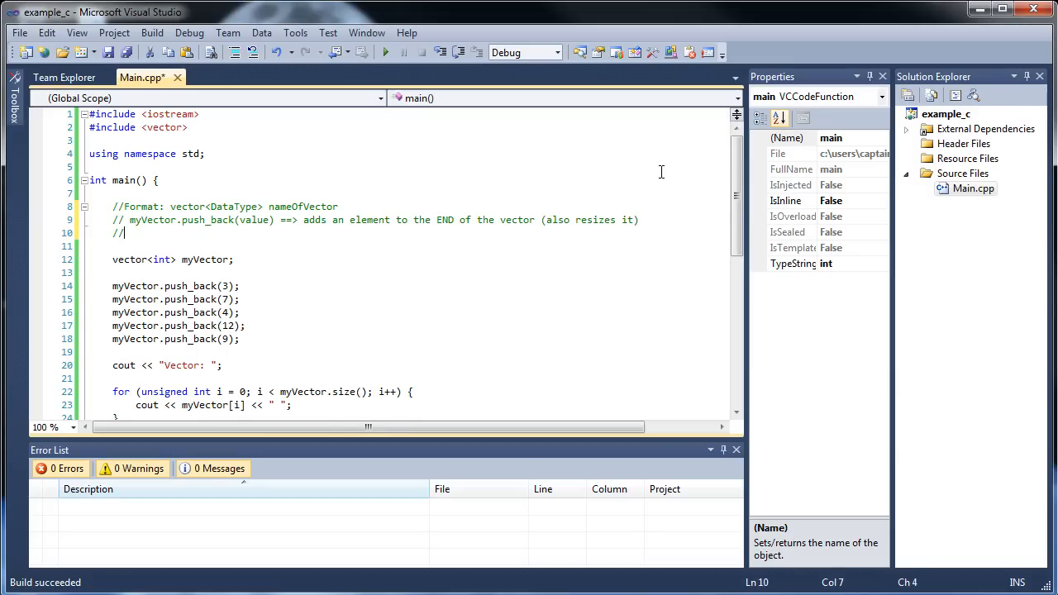
# Write the comment myVector.at(index) ==> return element at specified index number.
pyautogui.write('myV')
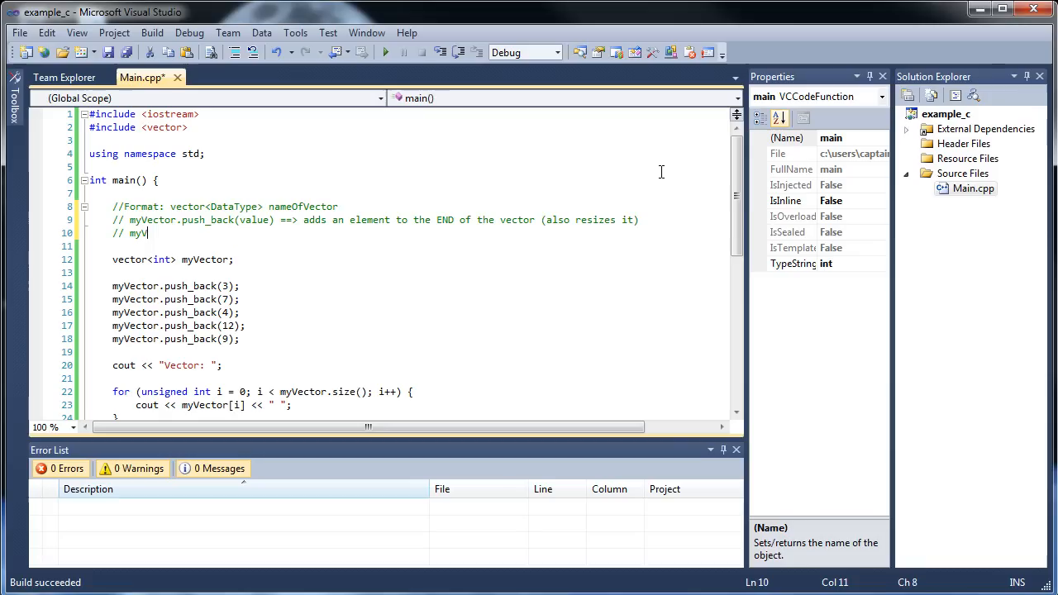
pyautogui.write('ector.at(i) ==>')
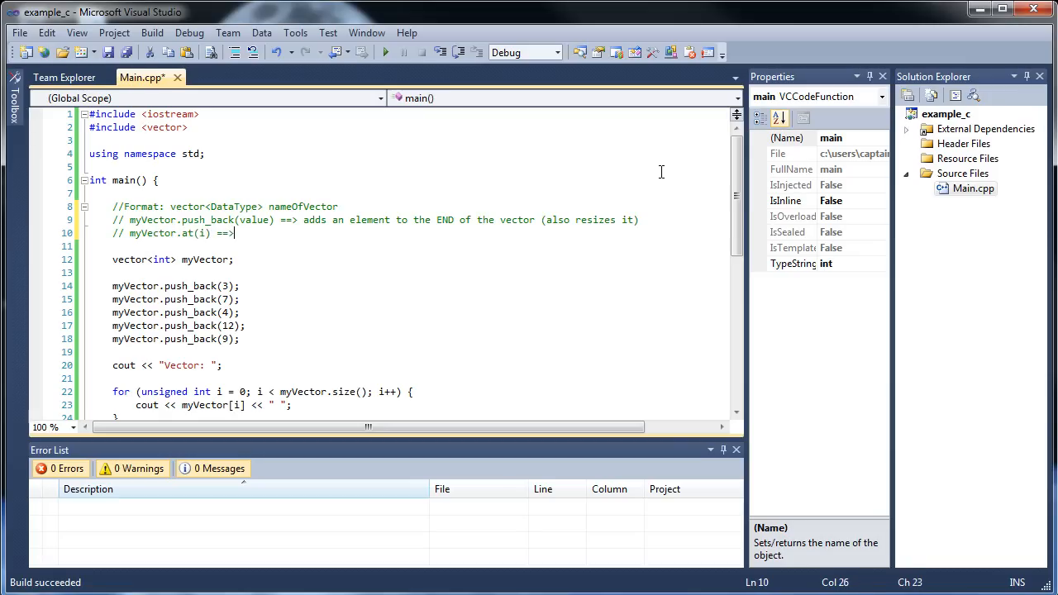
pyautogui.write('return elem')
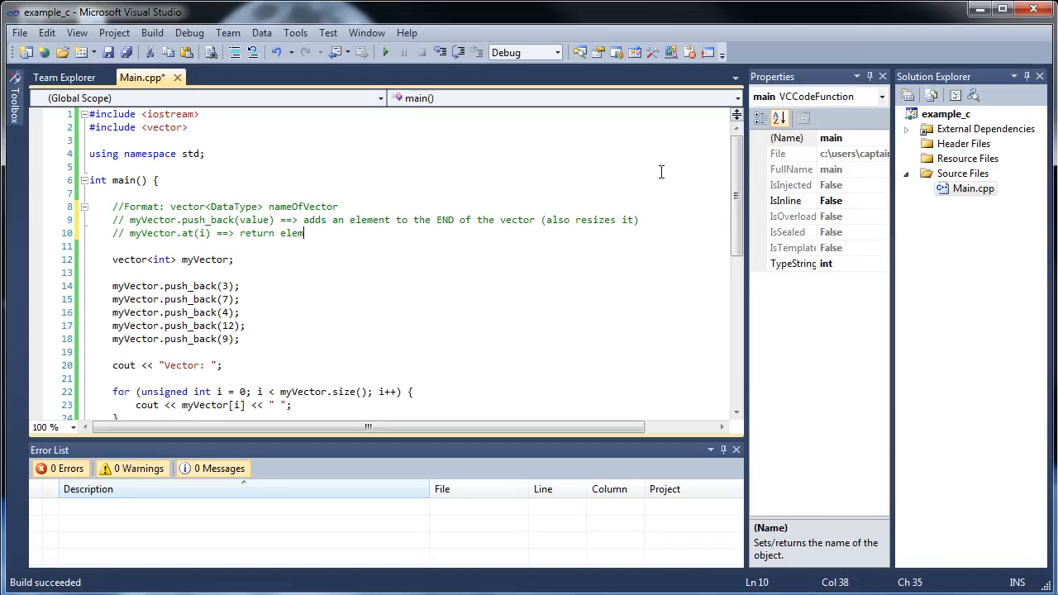
pyautogui.write('ent at specifi')
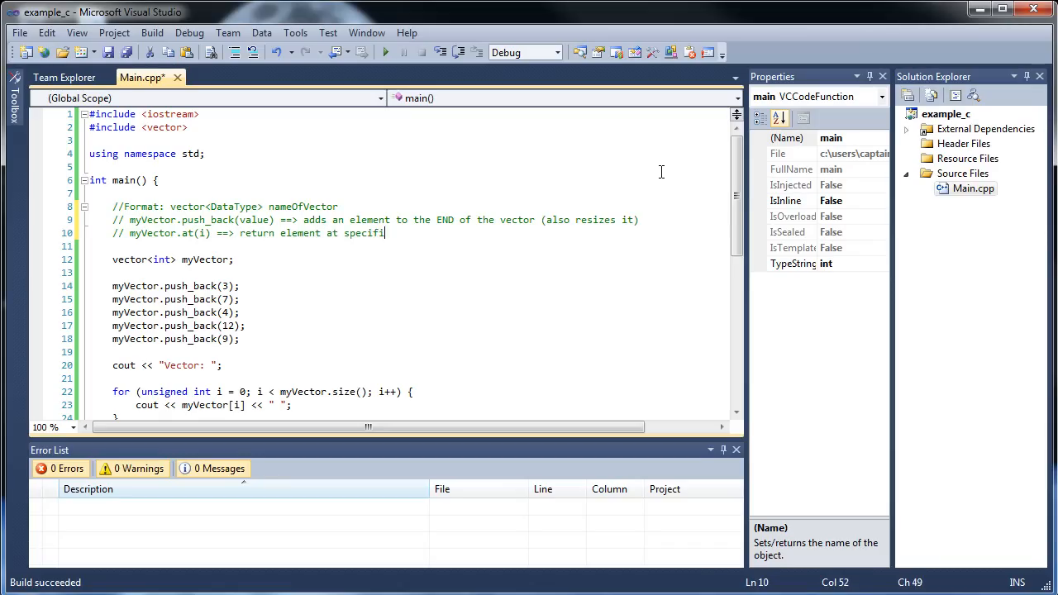
pyautogui.write('ed index number')
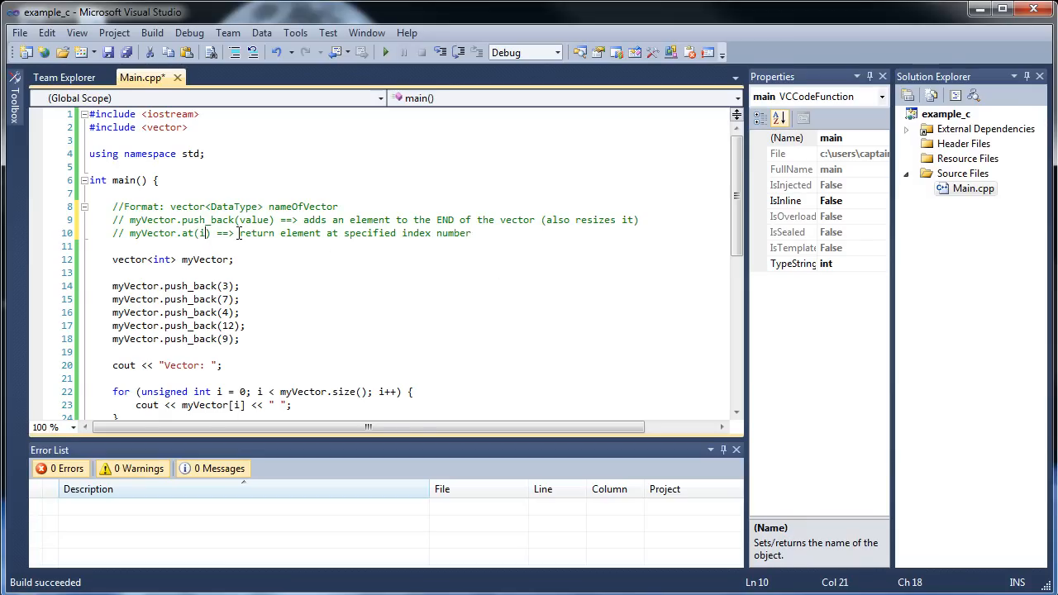
pyautogui.write('ndex')
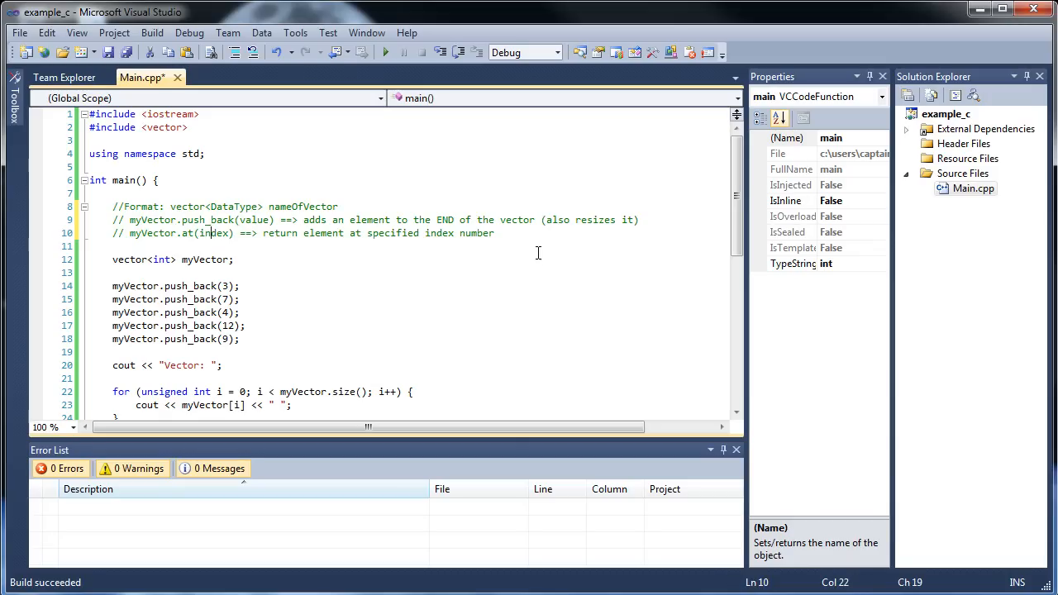
pyautogui.click(539, 220)
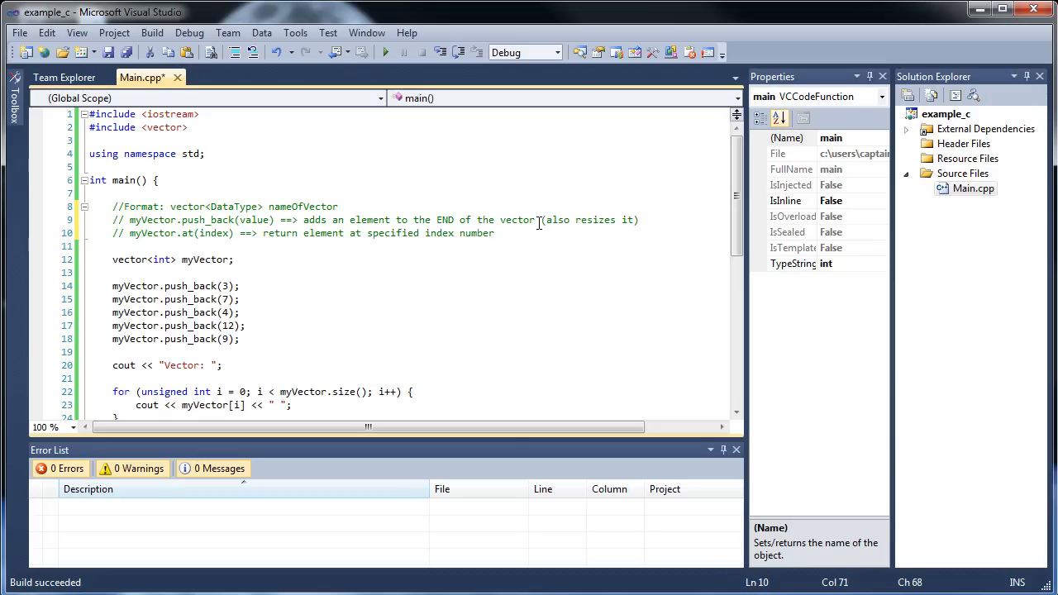
pyautogui.scroll(-3)
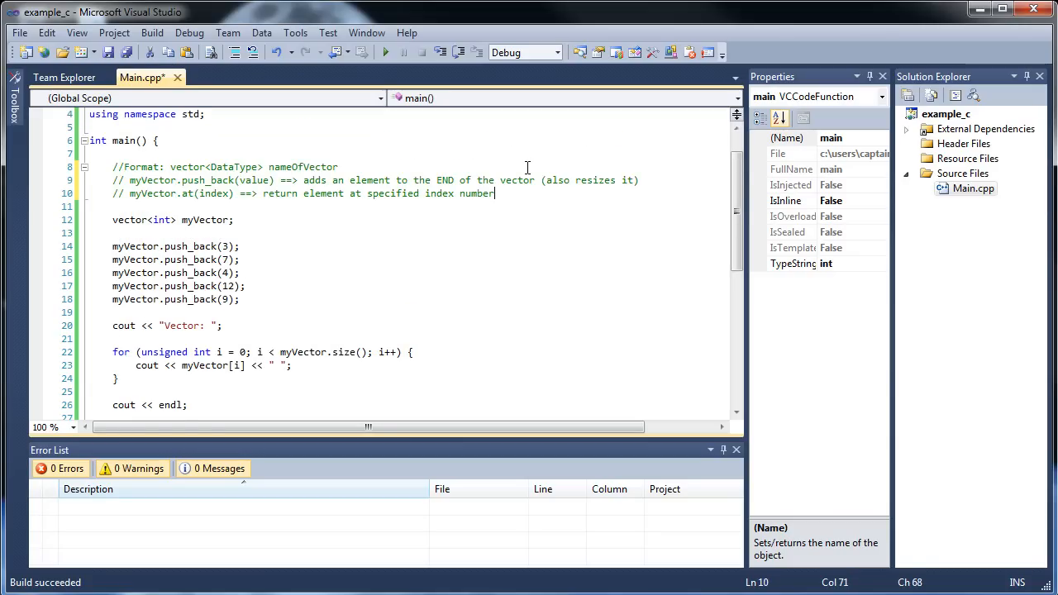
# Write the note 'myVector.size() ==> returns an unsigned int equal to the number of elements'.
pyautogui.press('enter')
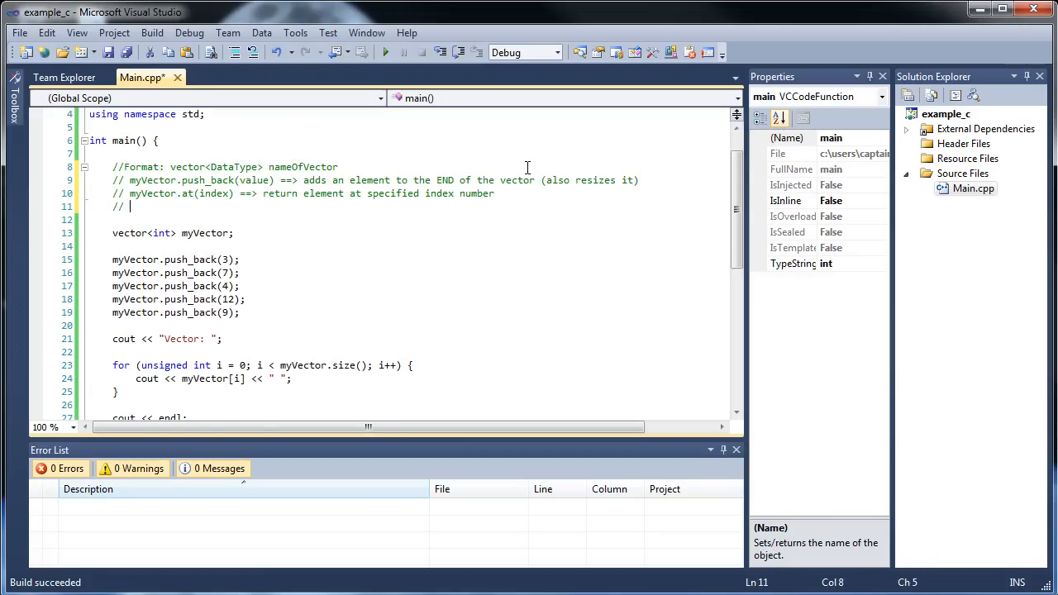
pyautogui.write('myVector.')
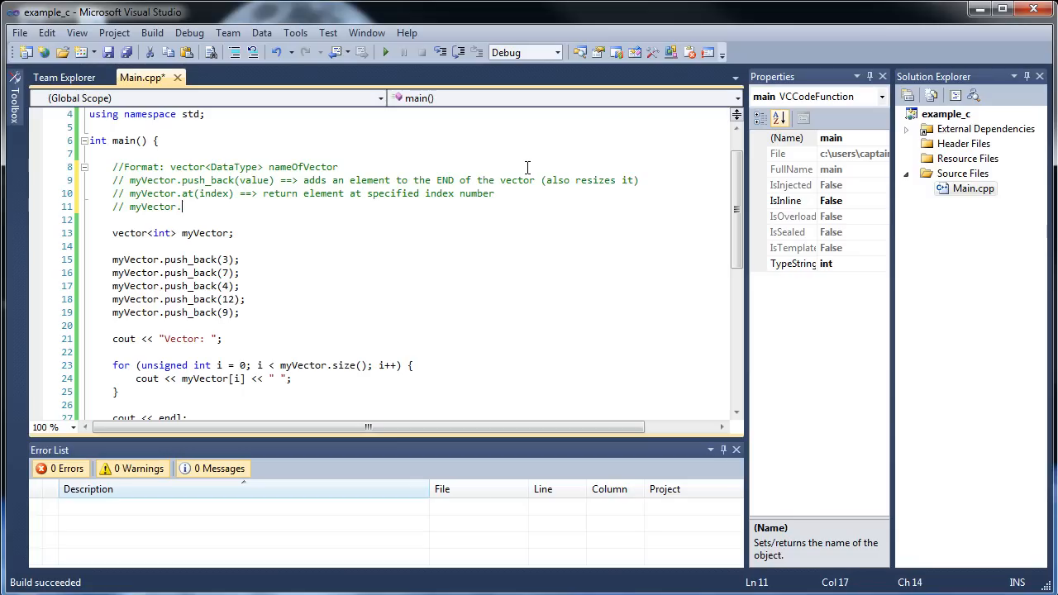
pyautogui.write('size() ==>')
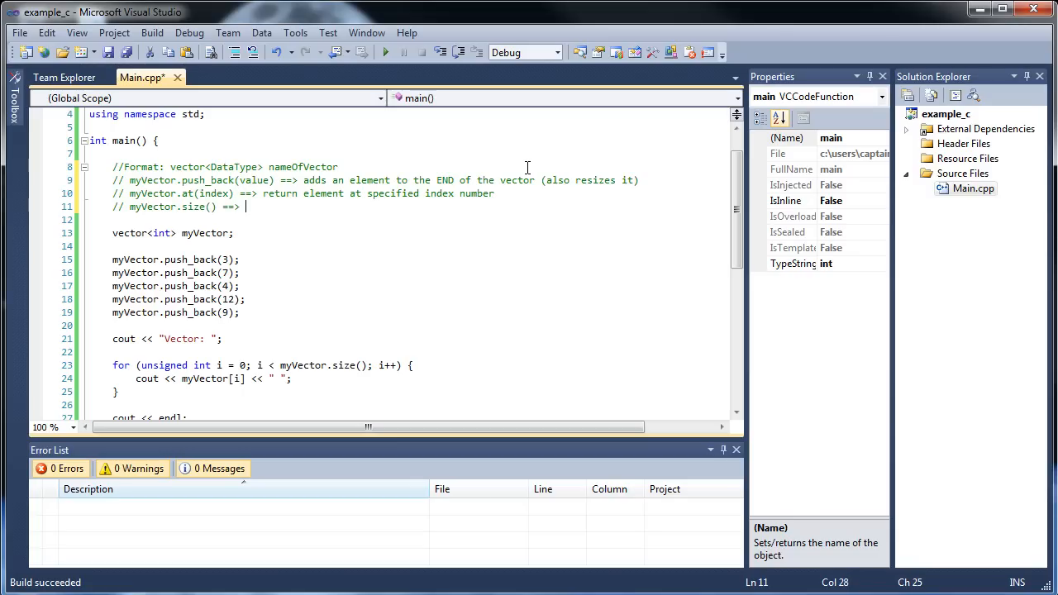
pyautogui.write('returns')
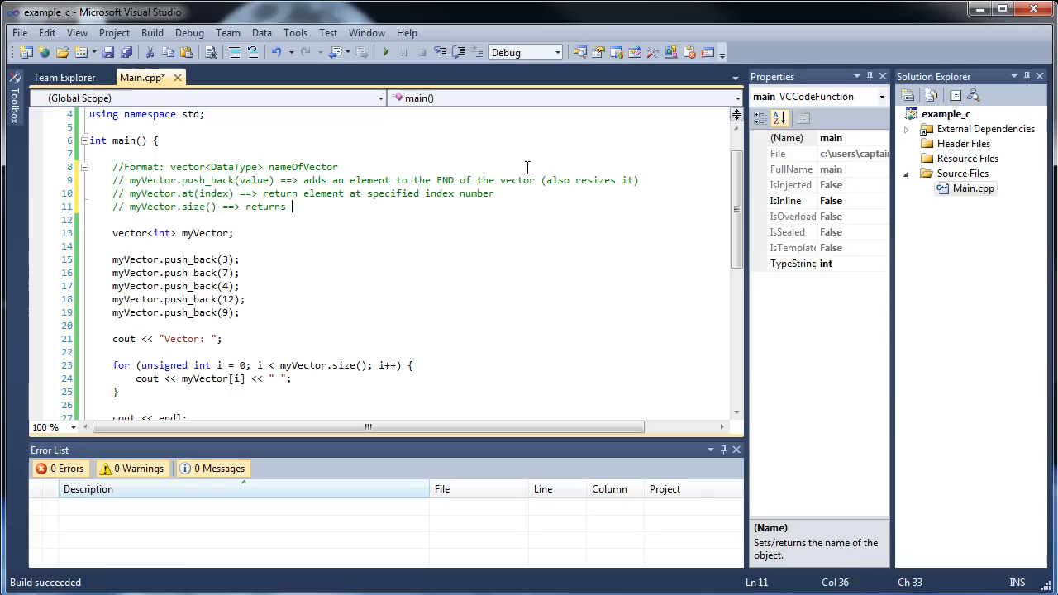
pyautogui.write('an unsigned int')
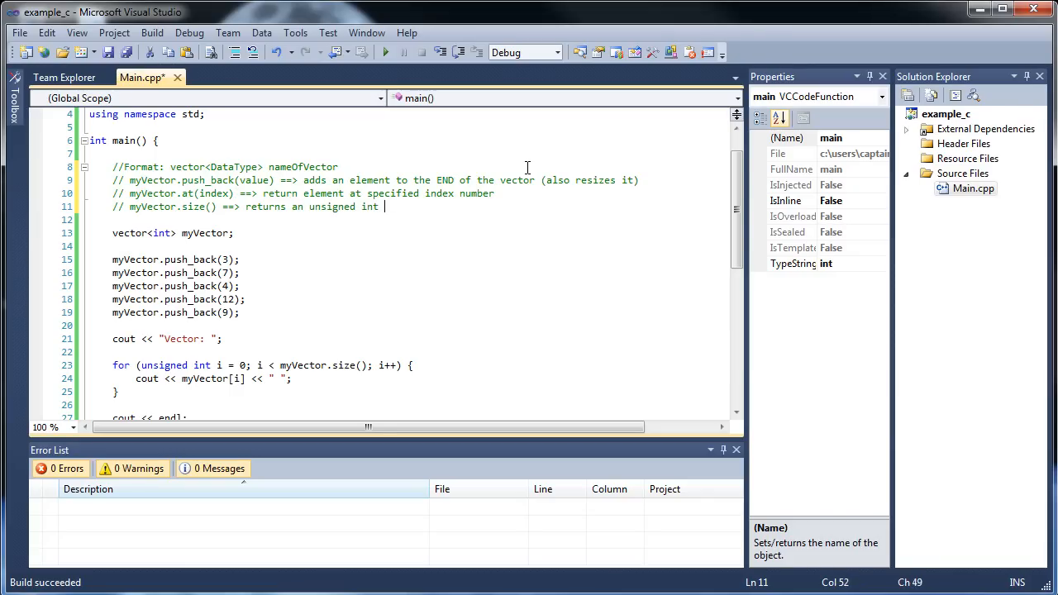
pyautogui.write('equal top the number of elements')
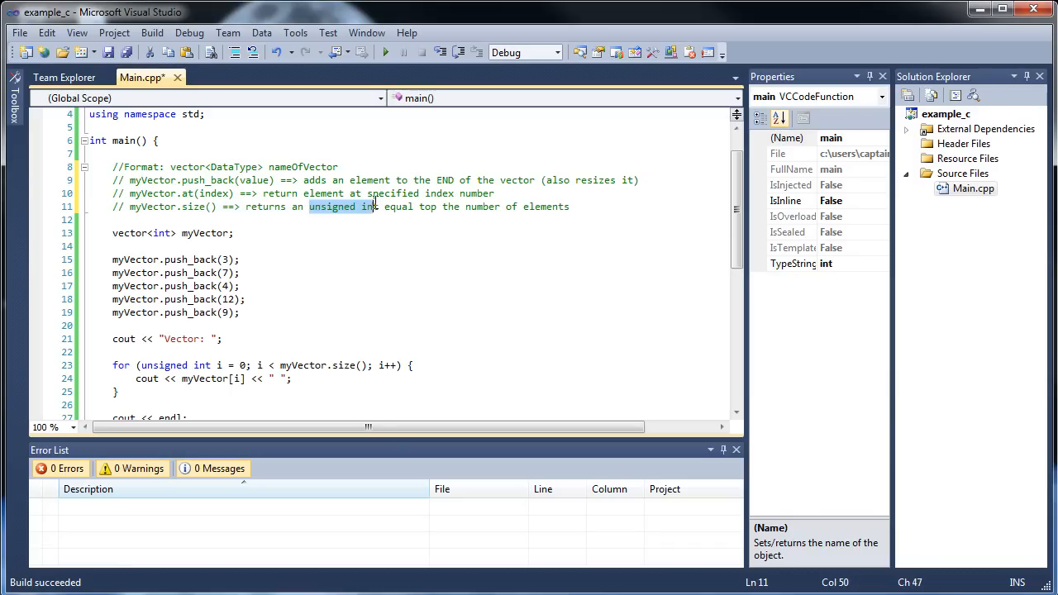
pyautogui.click(570, 207)
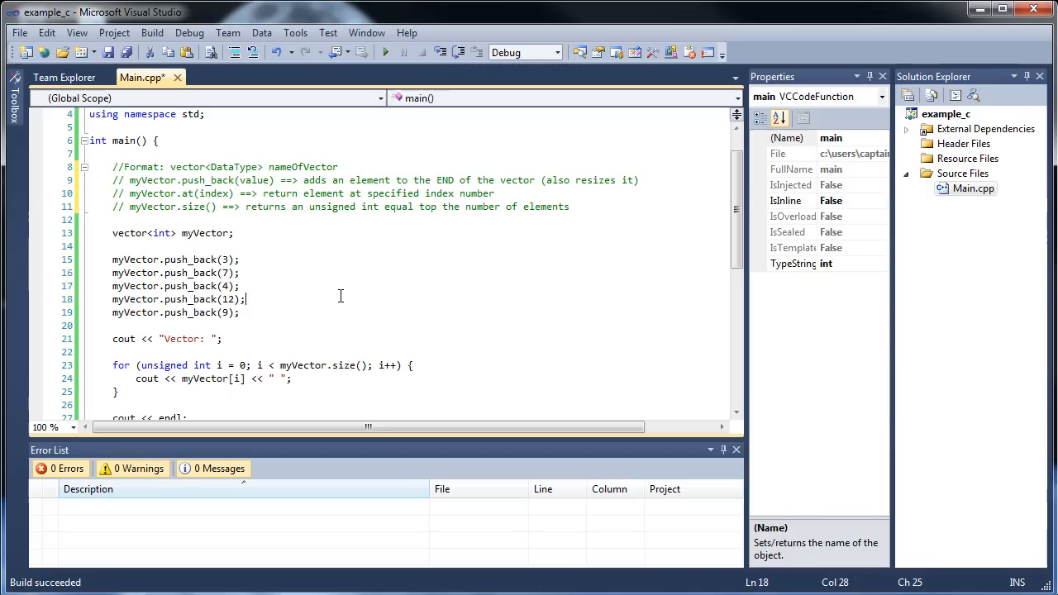
# Start an unfinished myVector.insert(); statement on a new line after the printing loop.
pyautogui.scroll(3)
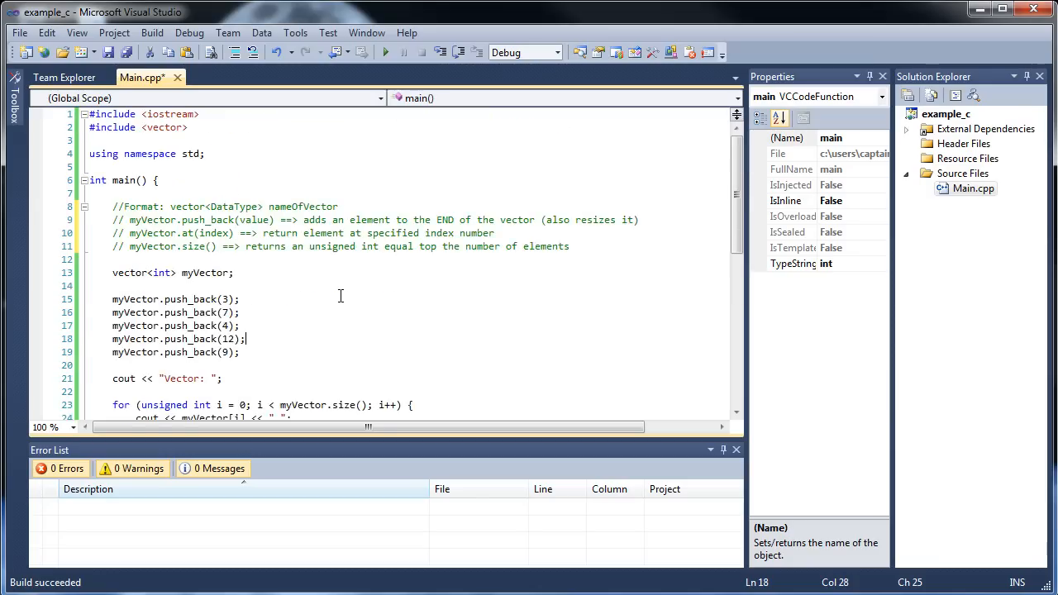
pyautogui.scroll(-3)
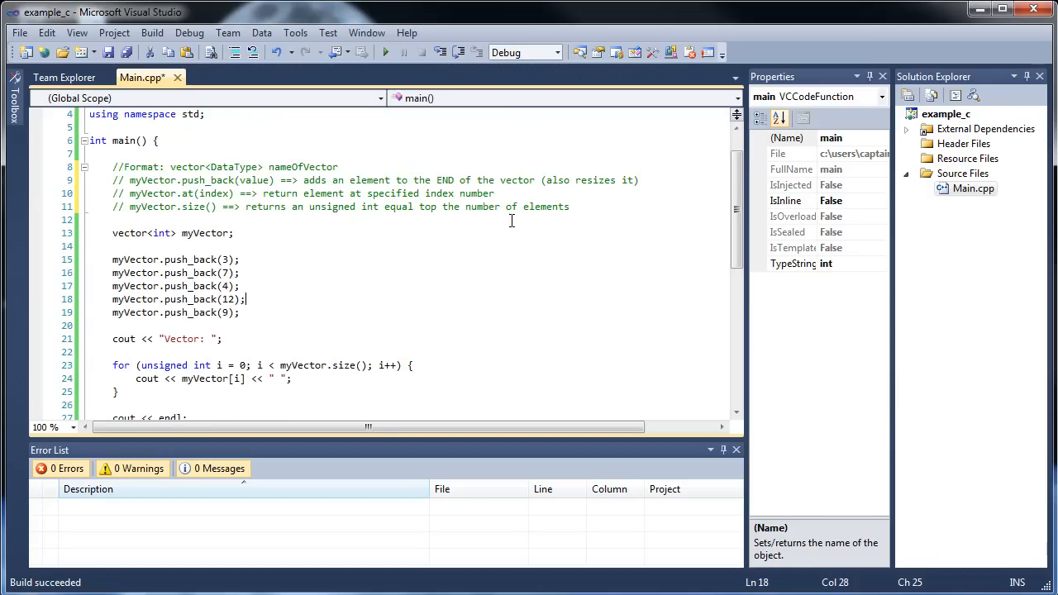
pyautogui.moveTo(358, 337)
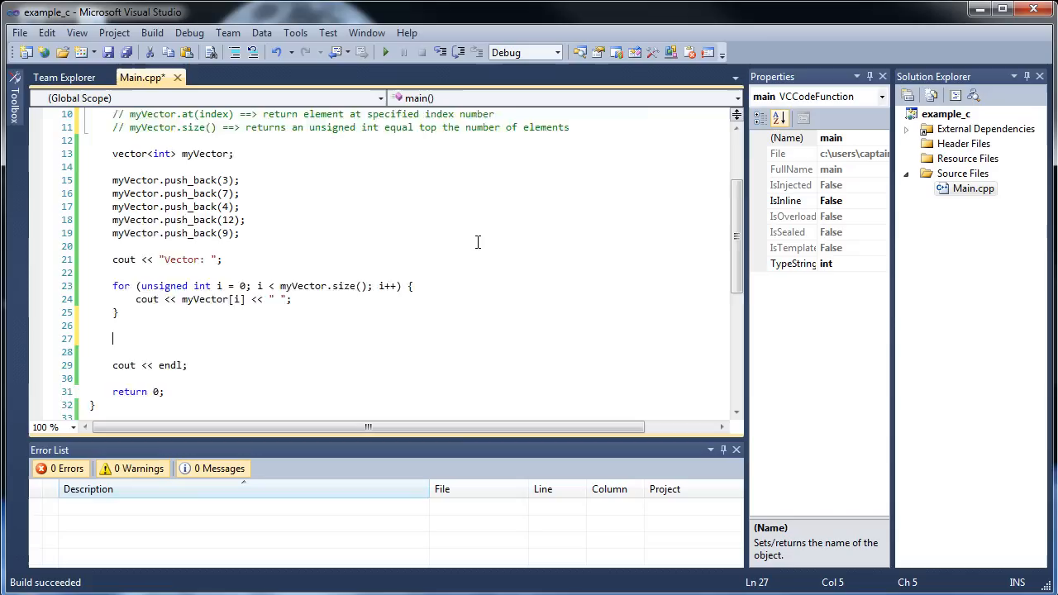
pyautogui.scroll(-3)
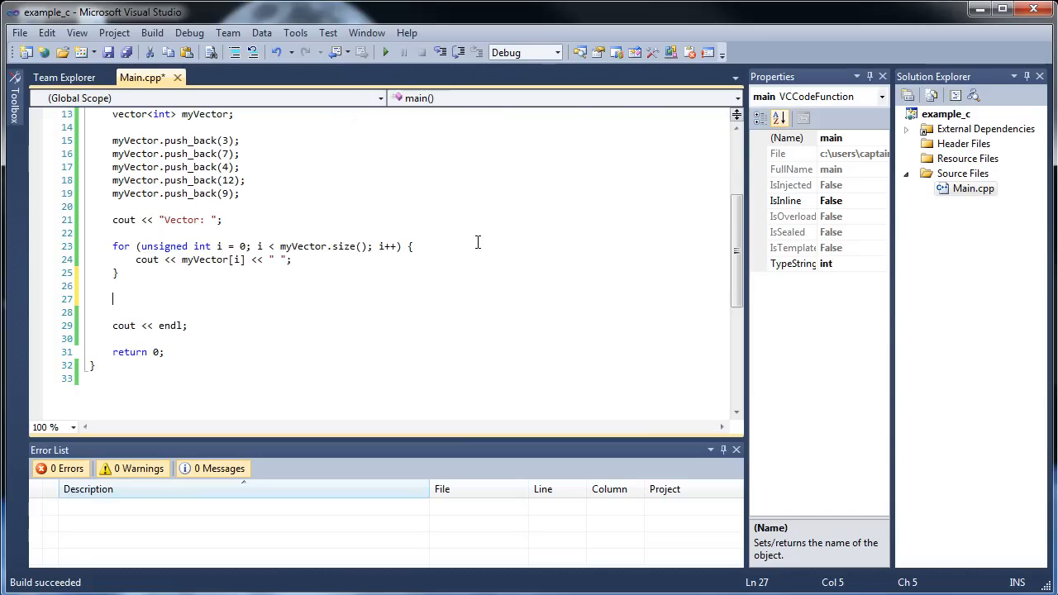
pyautogui.write('myV')
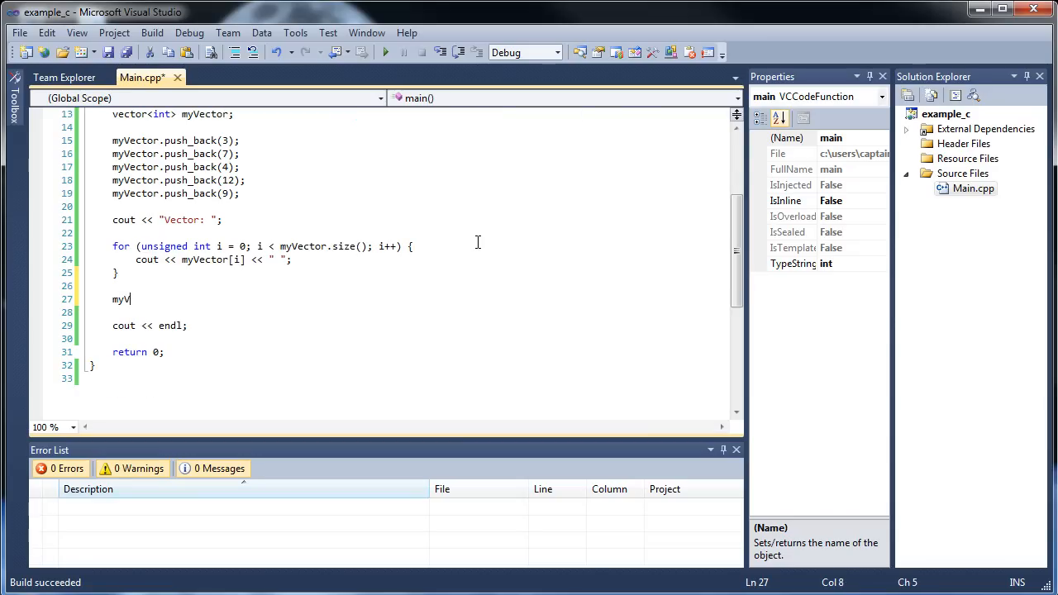
pyautogui.write('ector.insert')
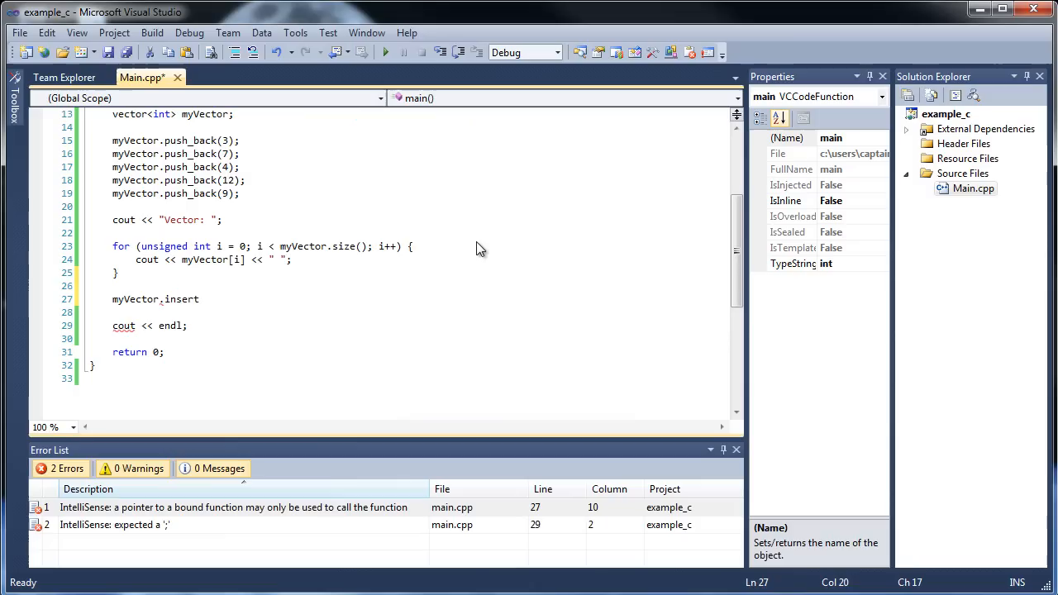
pyautogui.write('();')
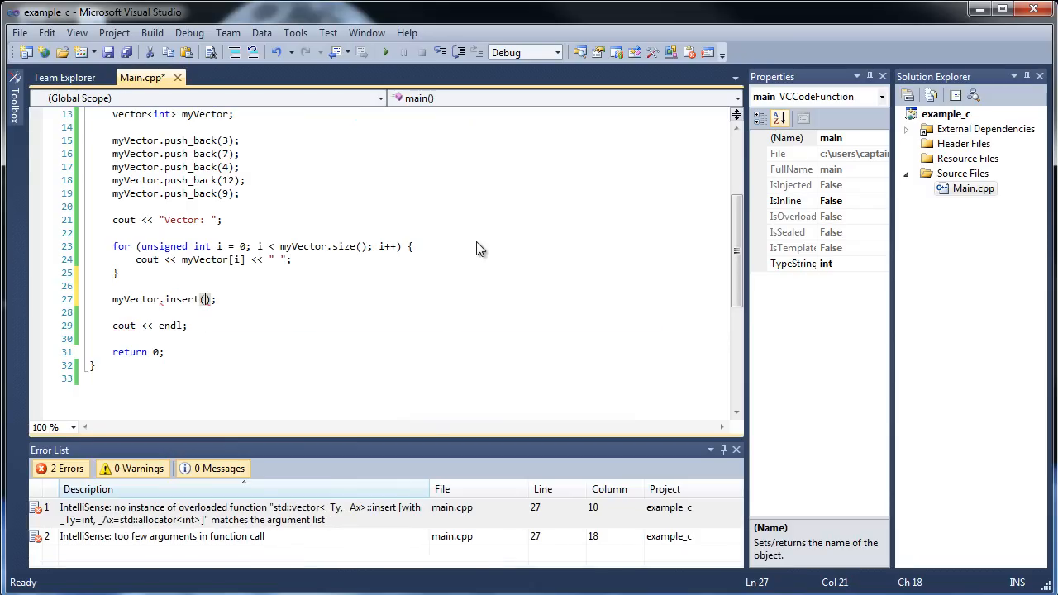
pyautogui.scroll(3)
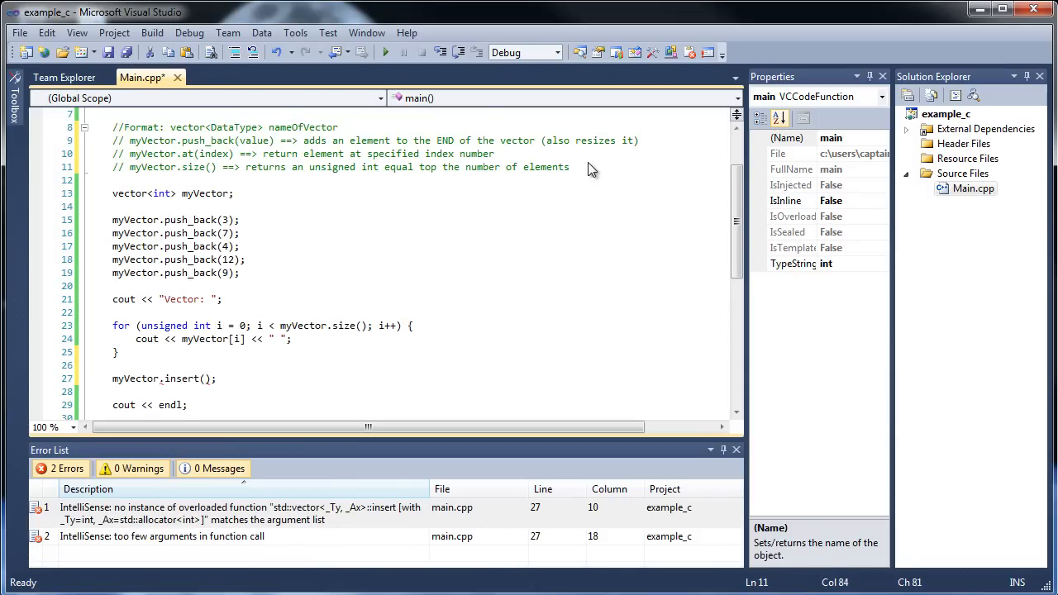
# Write the comment 'myVector.insert(myVector.begin() + integer, new value)'.
pyautogui.write('// myV')
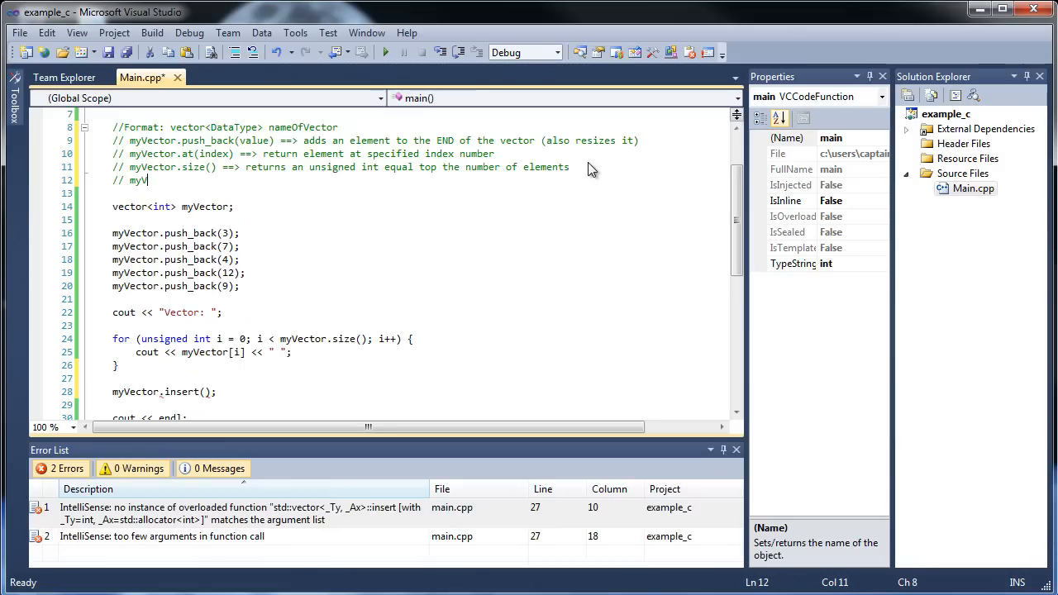
pyautogui.write('ector.')
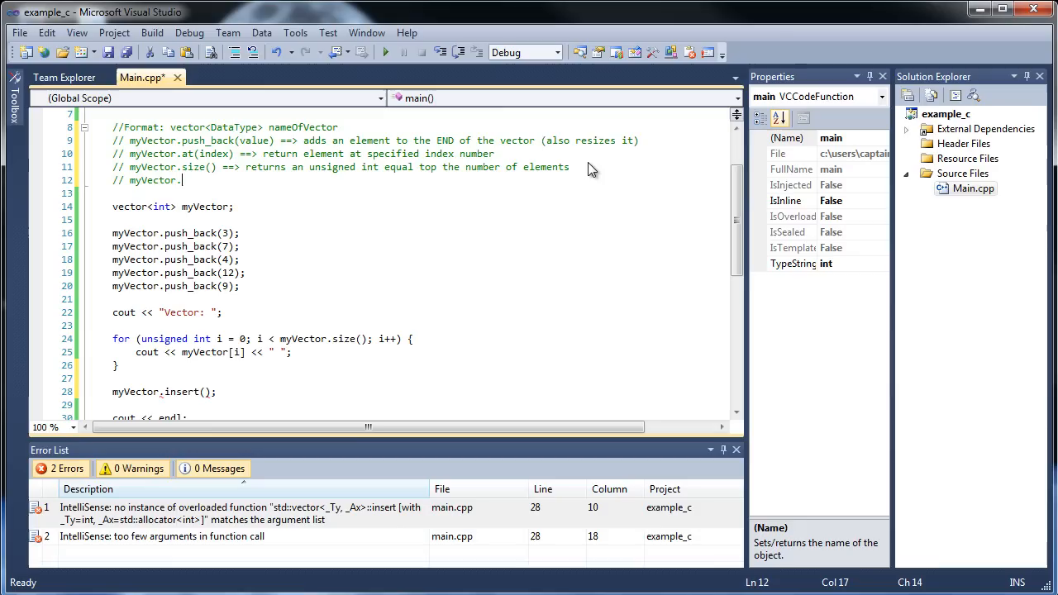
pyautogui.write('insert()')
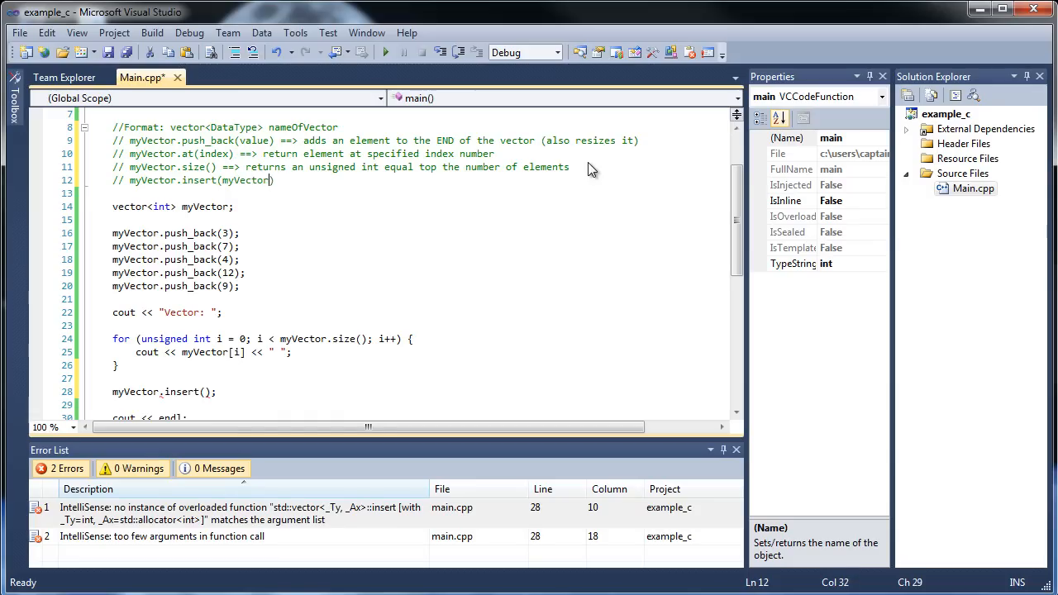
pyautogui.write('.begin()')
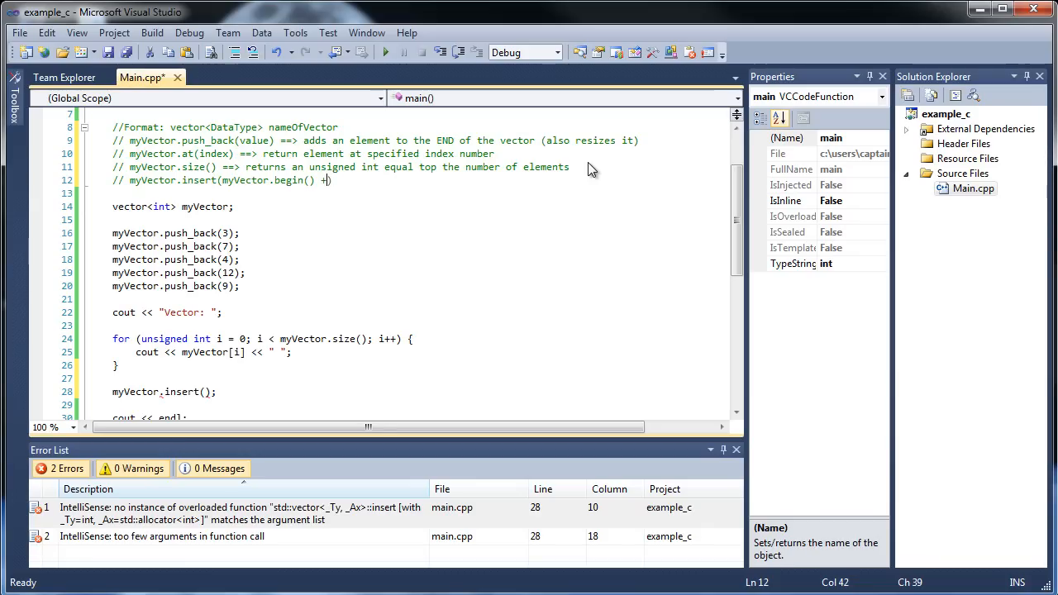
pyautogui.write('integ')
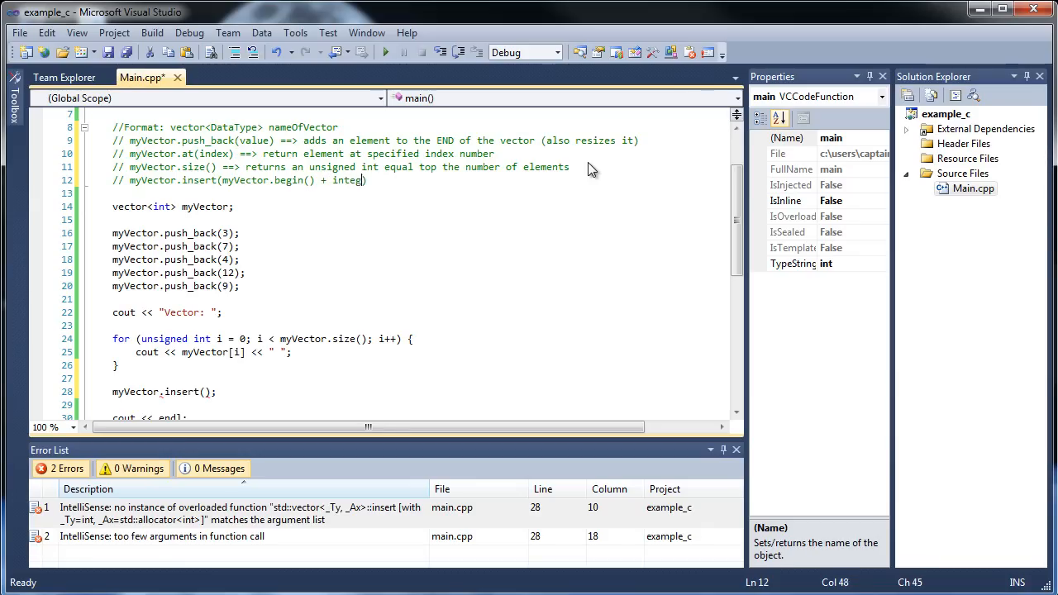
pyautogui.write('er, new value')
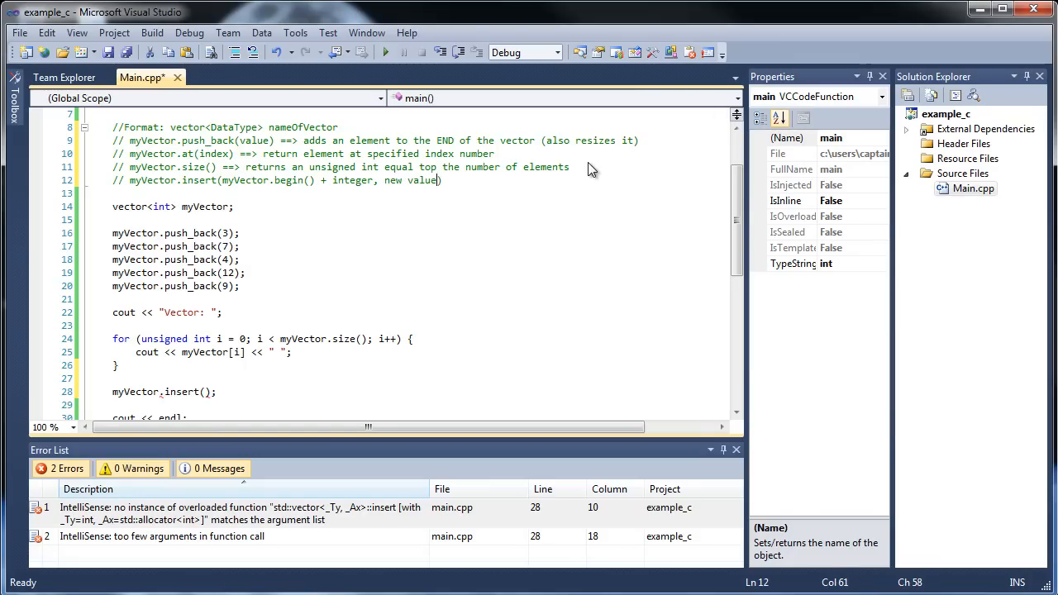
# Add a separate note that myVector.begin() ==> reads the vector from first index 0.
pyautogui.doubleClick(411, 181)
pyautogui.write('// myVector.begin')
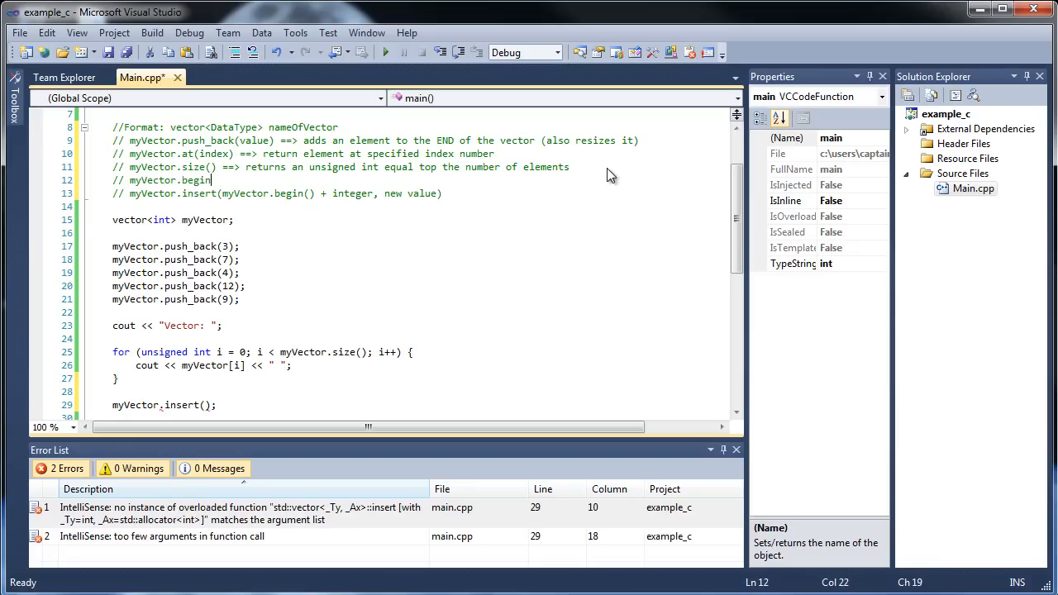
pyautogui.write('() ==>')
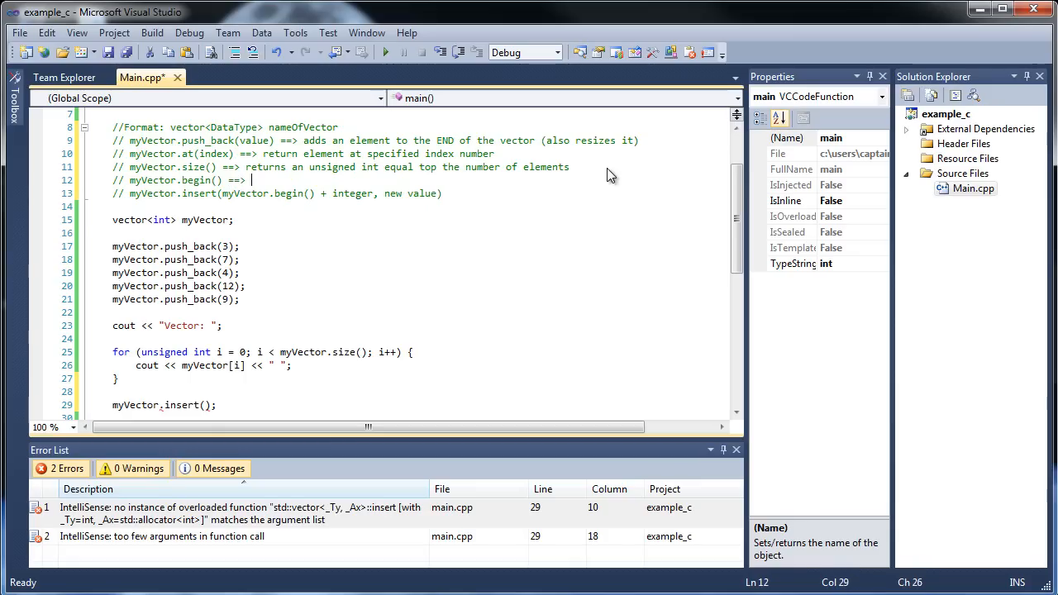
pyautogui.write('reads ve')
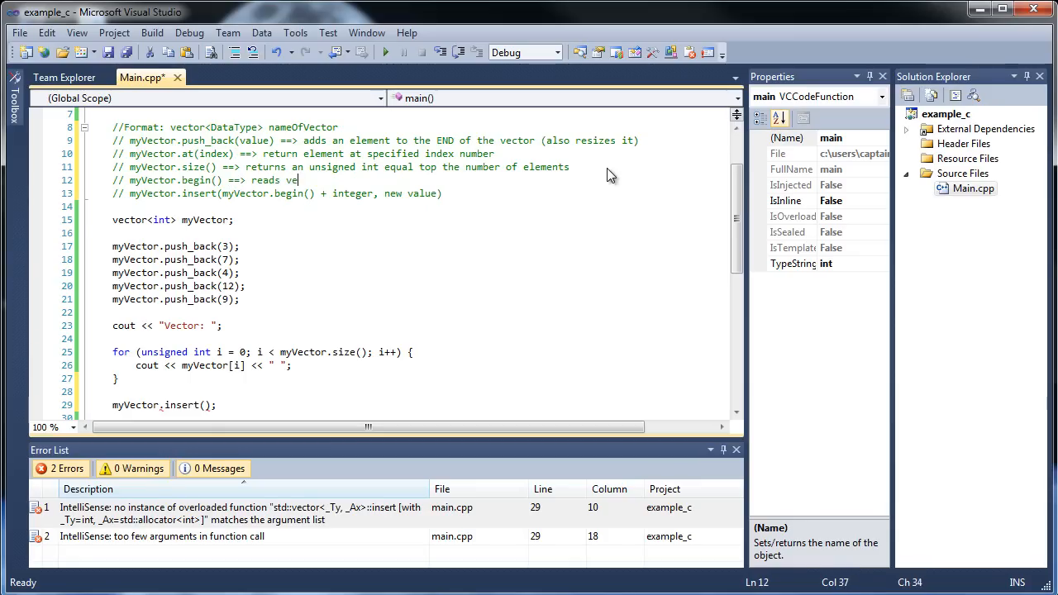
pyautogui.write('ctor from first element (index')
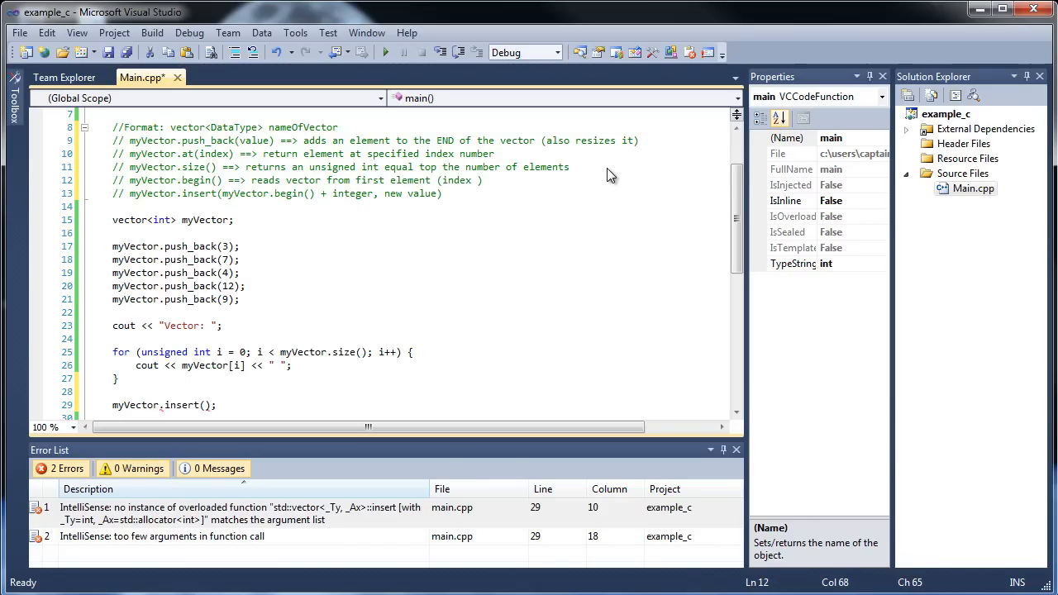
pyautogui.write('0')
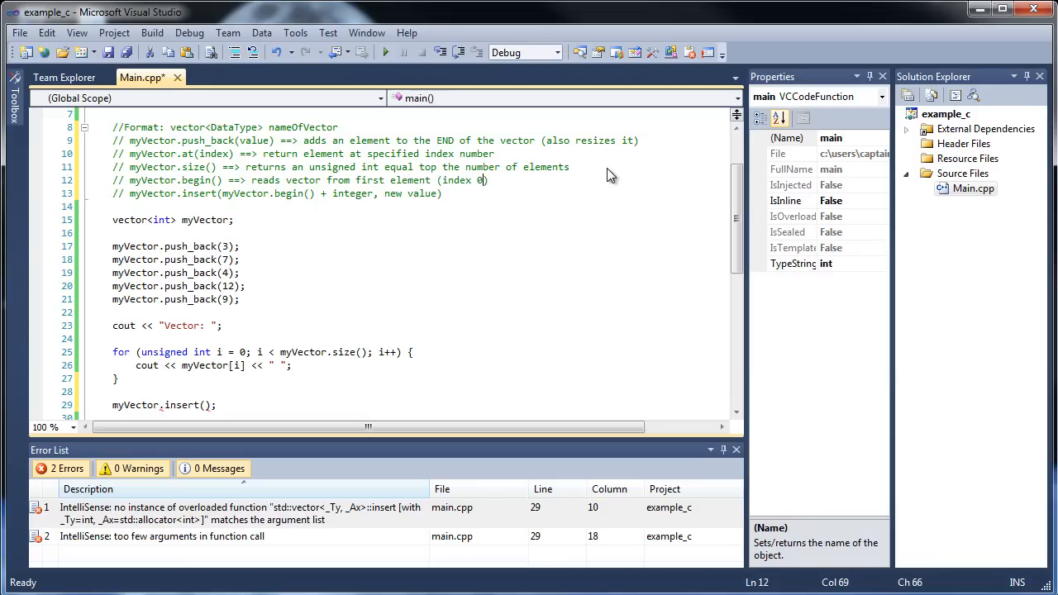
# Finish the insert note: ==> adds element before the specified index number.
pyautogui.click(443, 193)
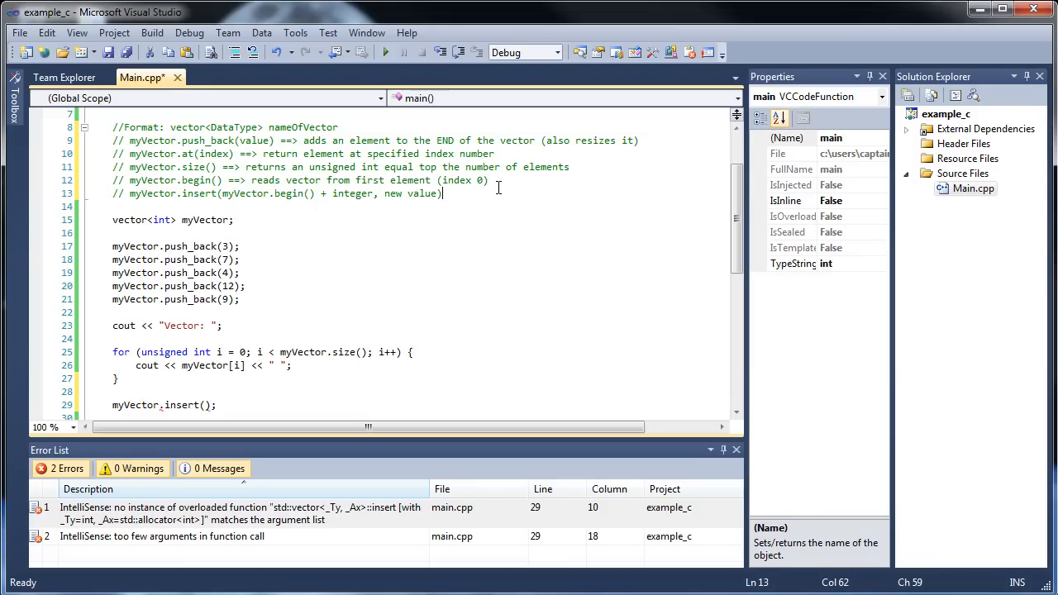
pyautogui.scroll(-3)
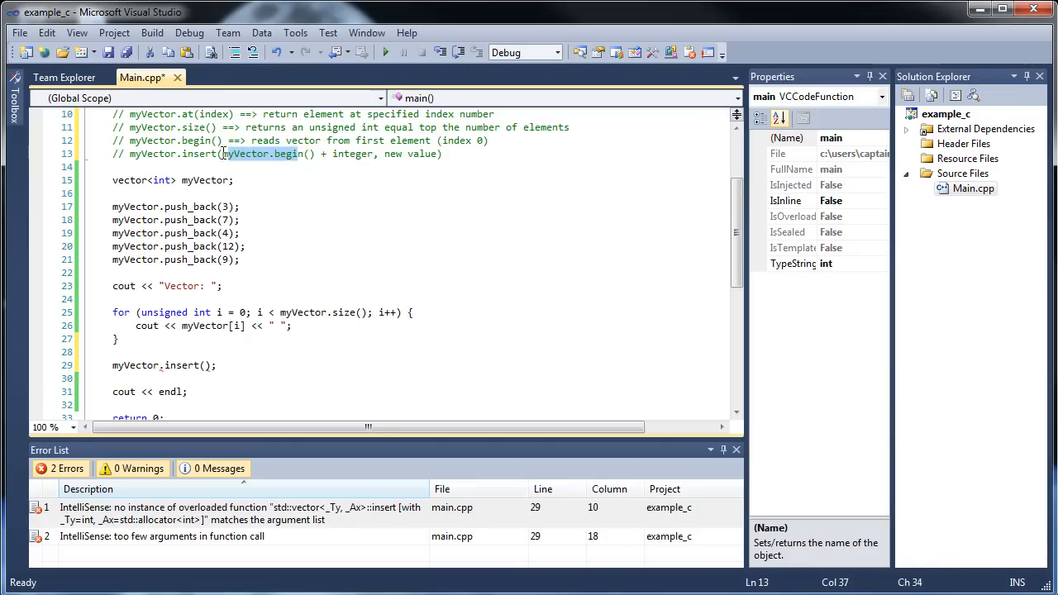
pyautogui.scroll(-3)
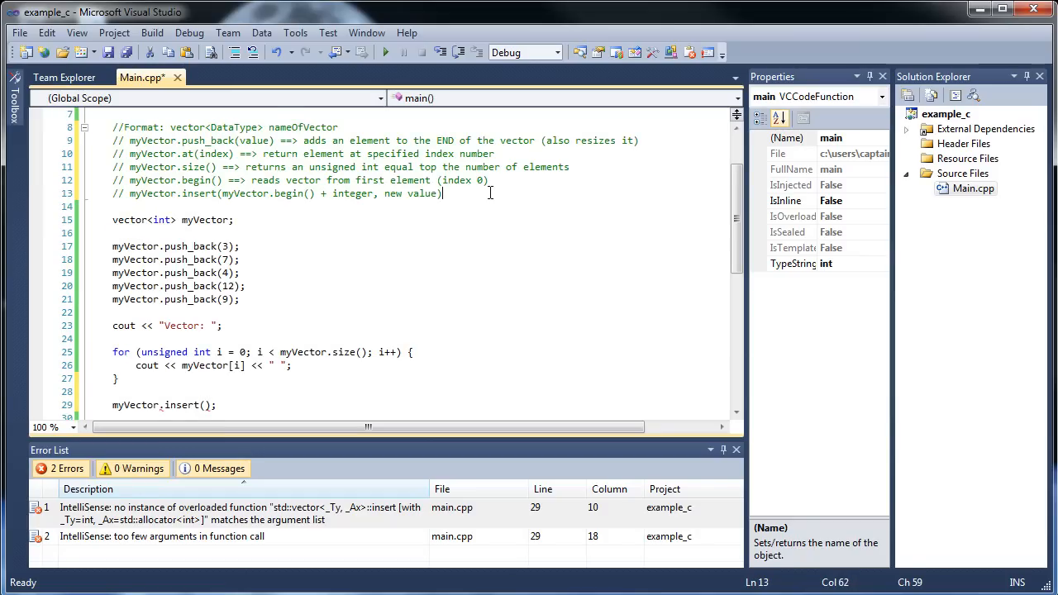
pyautogui.write('==>')
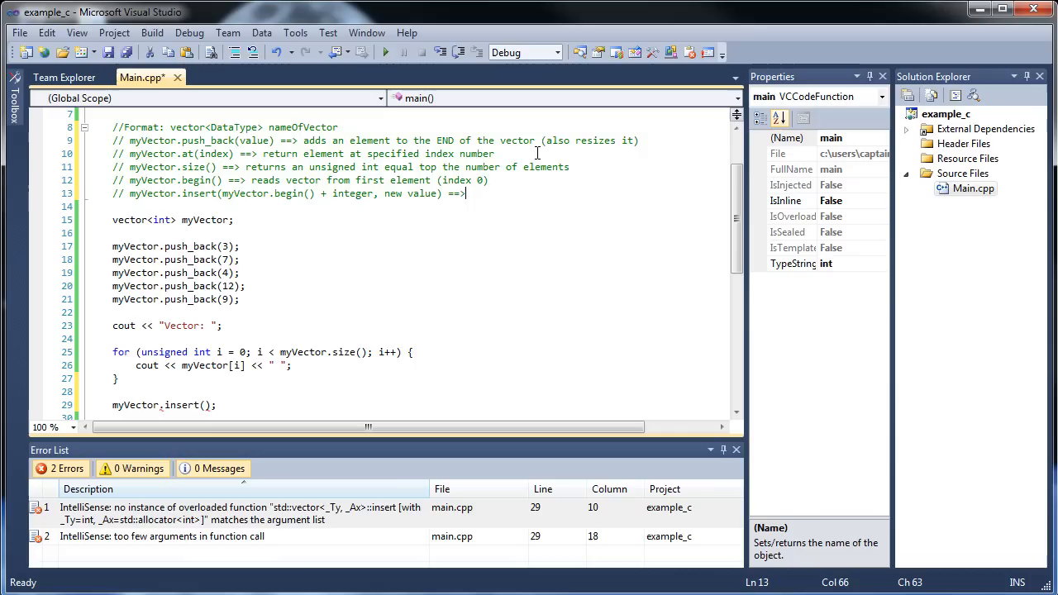
pyautogui.write('adds element BEFORE')
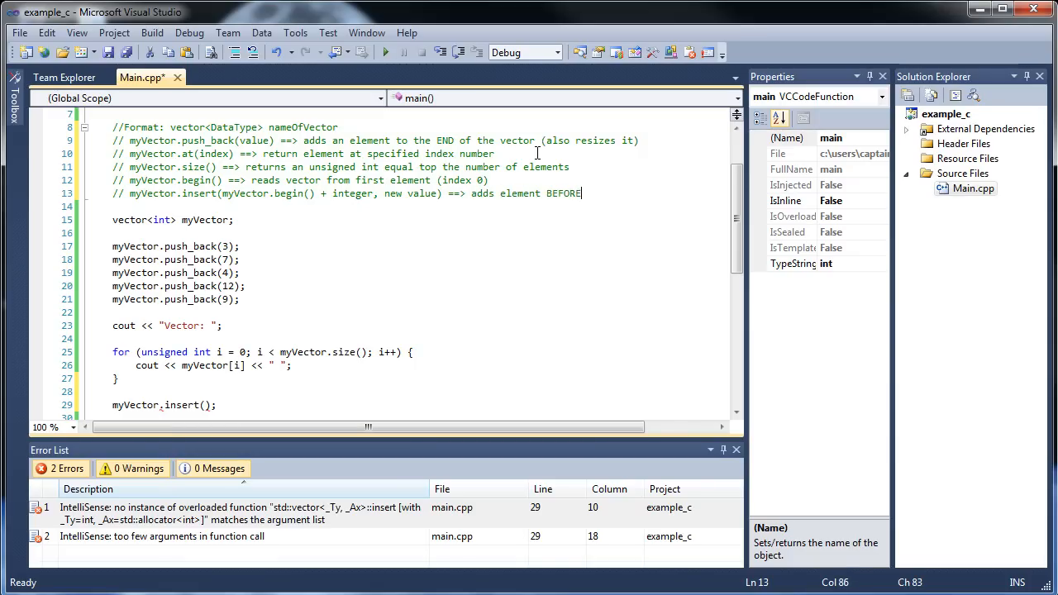
pyautogui.write('speci')
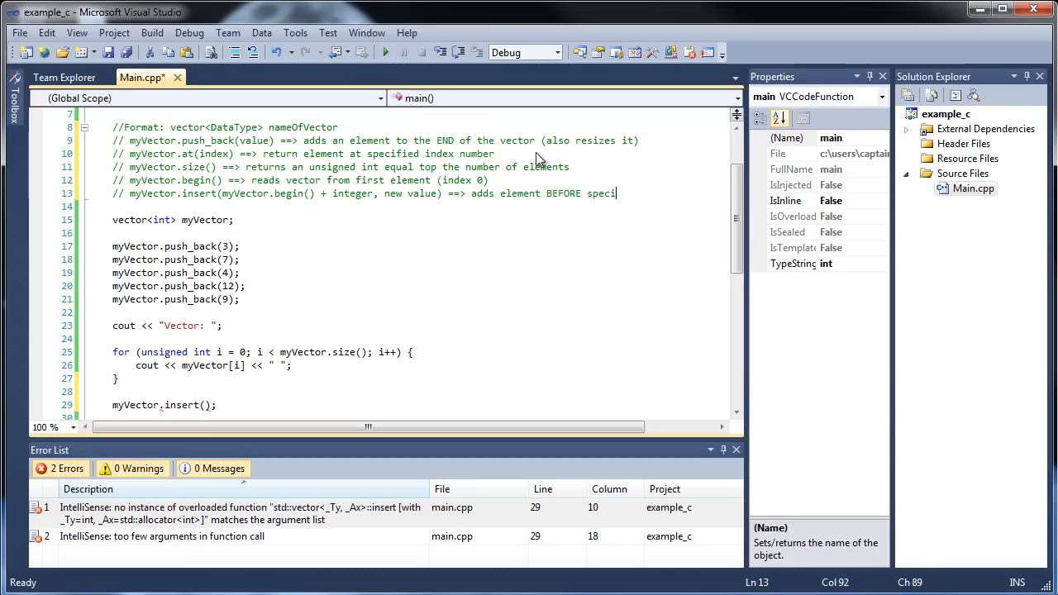
pyautogui.write('fied index nu')
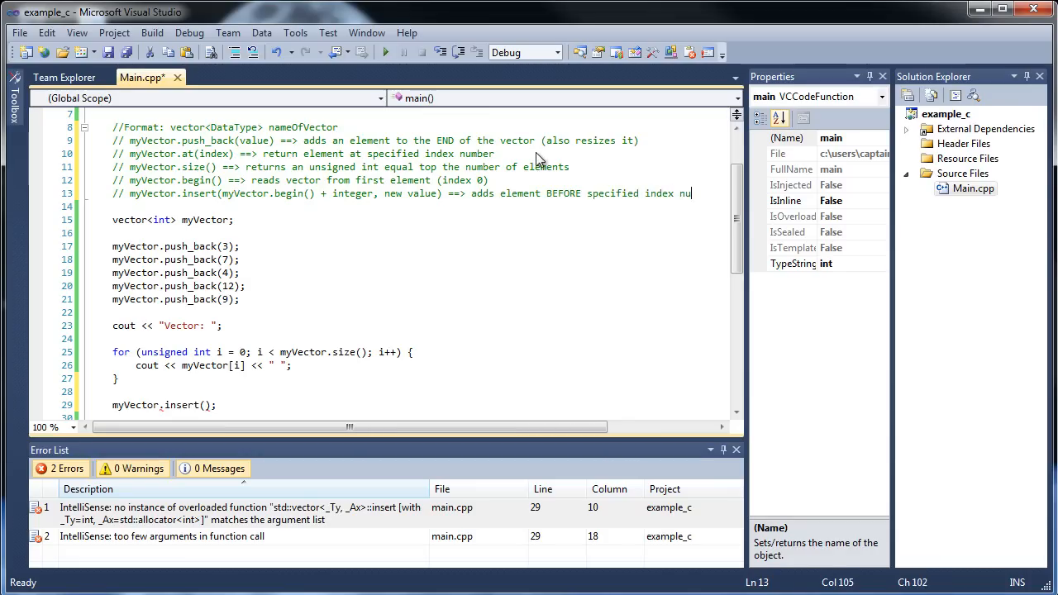
pyautogui.write('mber')
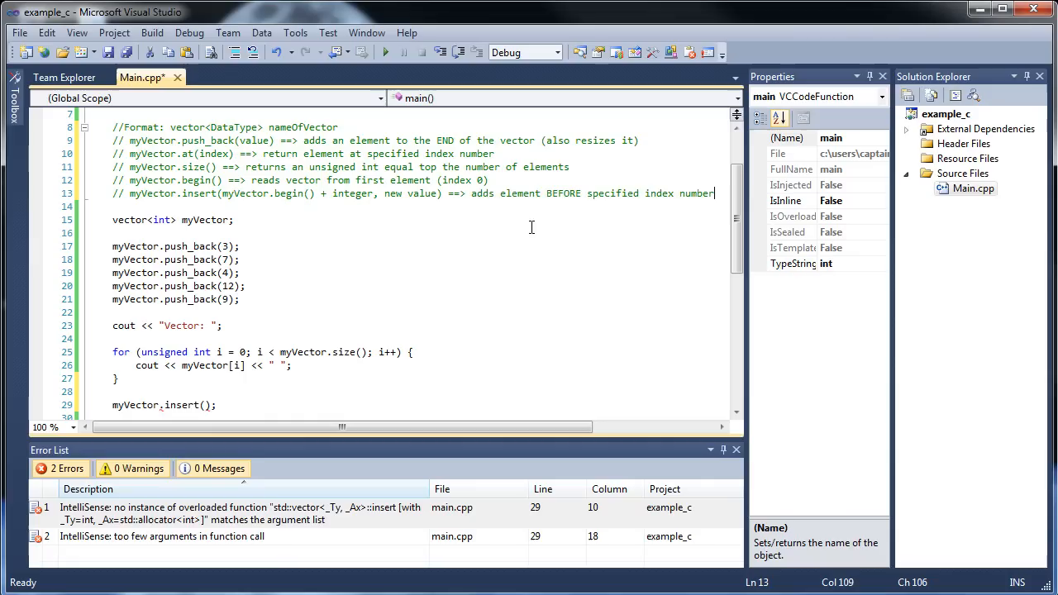
pyautogui.scroll(-3)
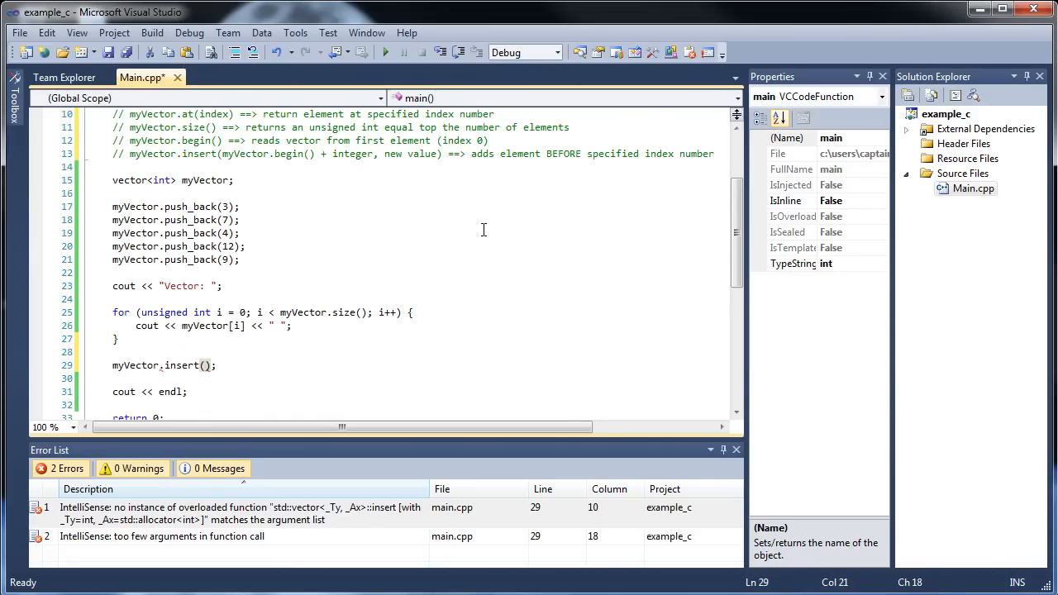
# Complete insert(myVector.begin(), 5) and repeat the 'Vector: ' label and printing loop below it.
pyautogui.write('myVector.begin(),')
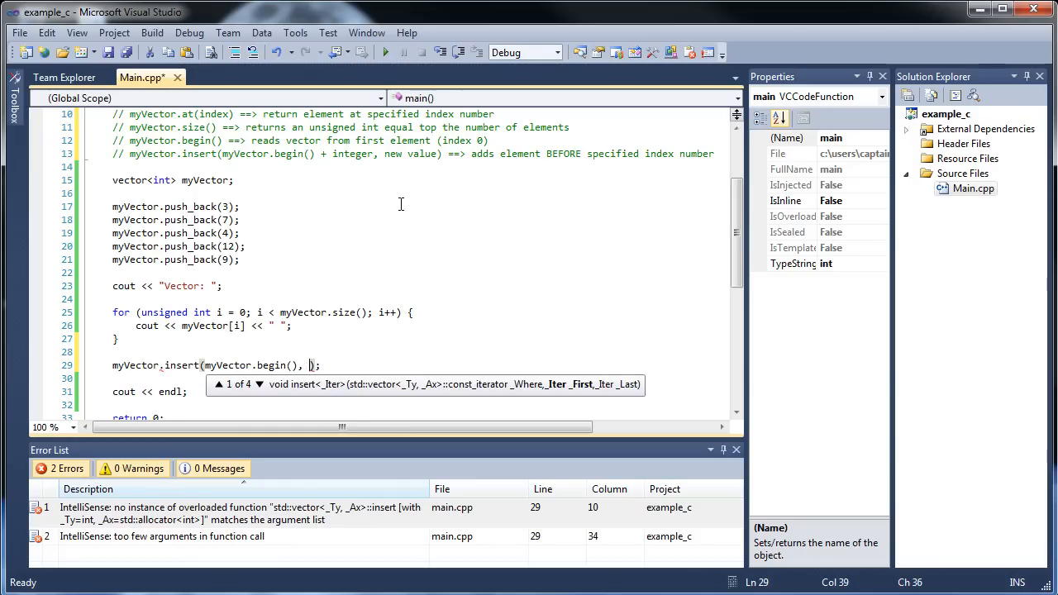
pyautogui.write('5')
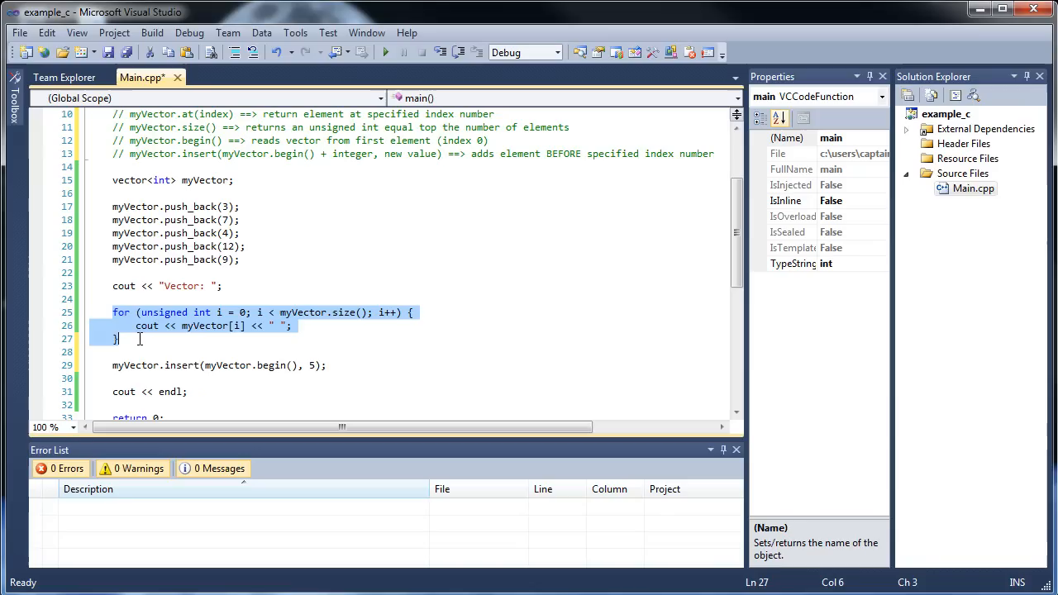
pyautogui.click(363, 365)
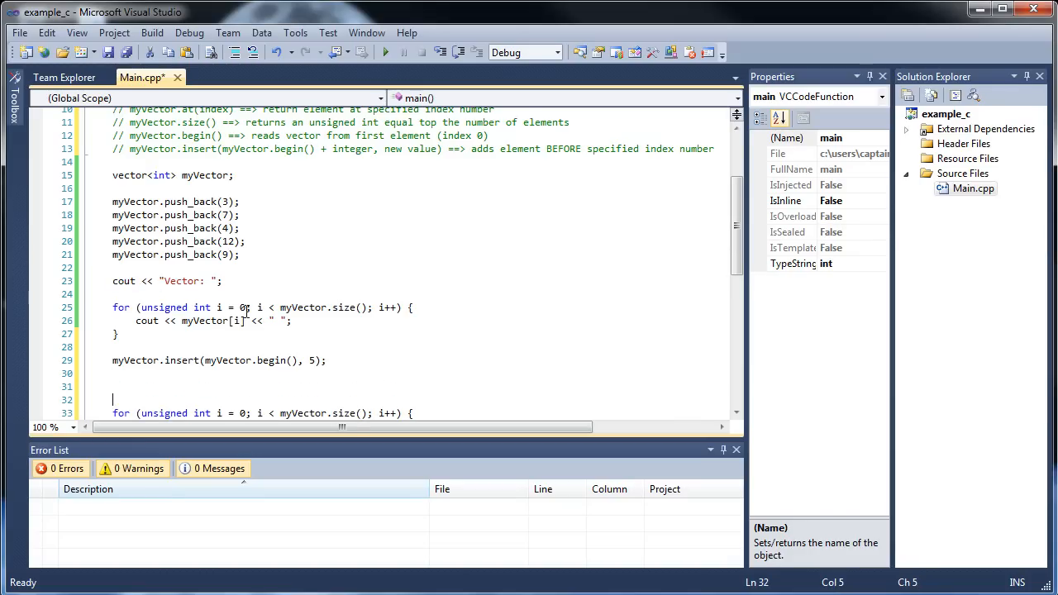
pyautogui.write('cout << "Vector: ";')
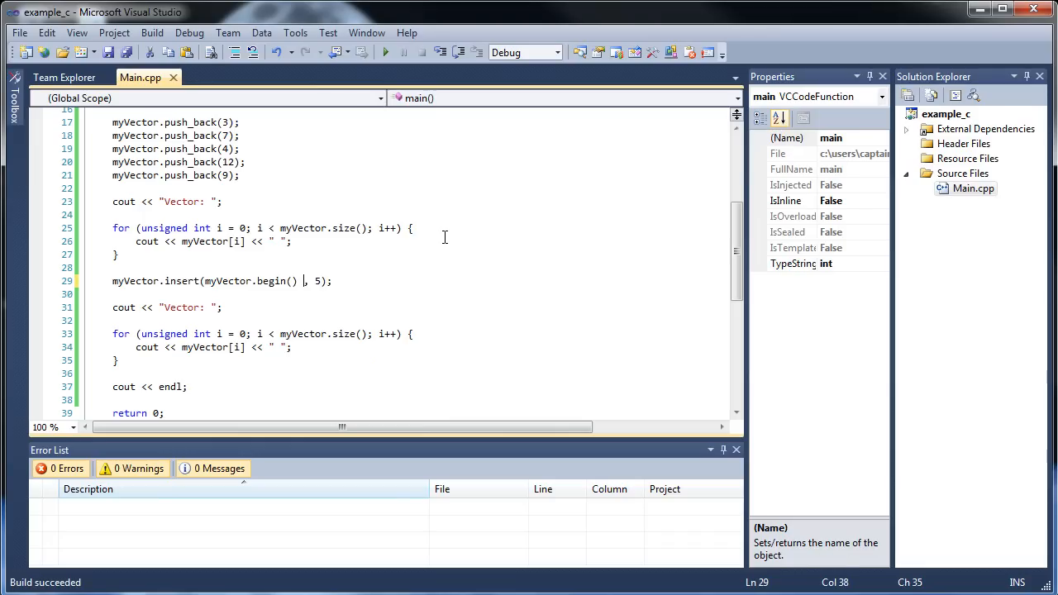
# Change the insert to begin() + 3, add endl before the second label, save and run showing 3 7 4 5 12 9.
pyautogui.write('+ 3')
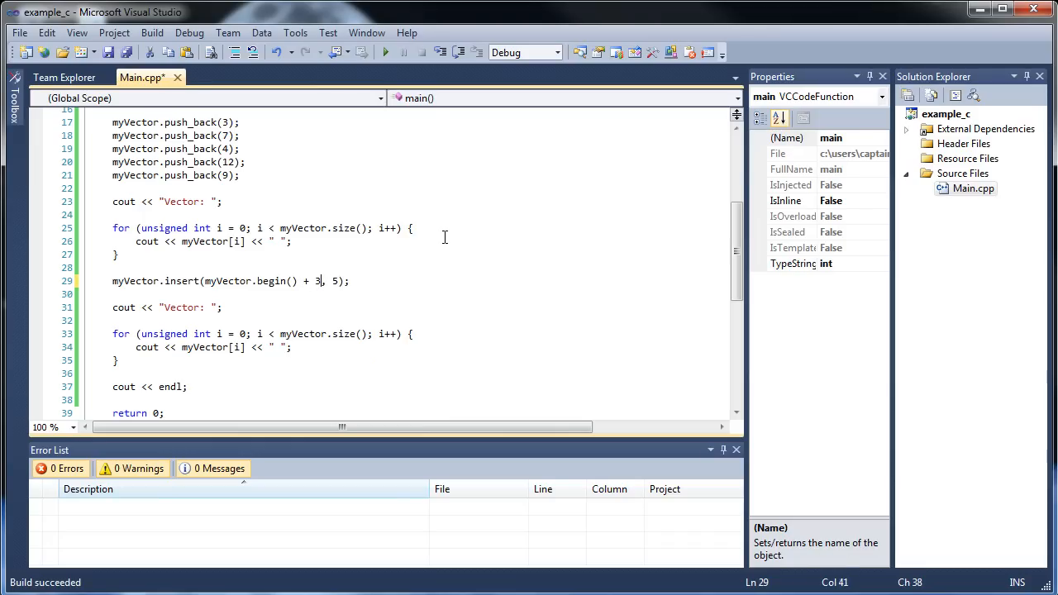
pyautogui.click(157, 306)
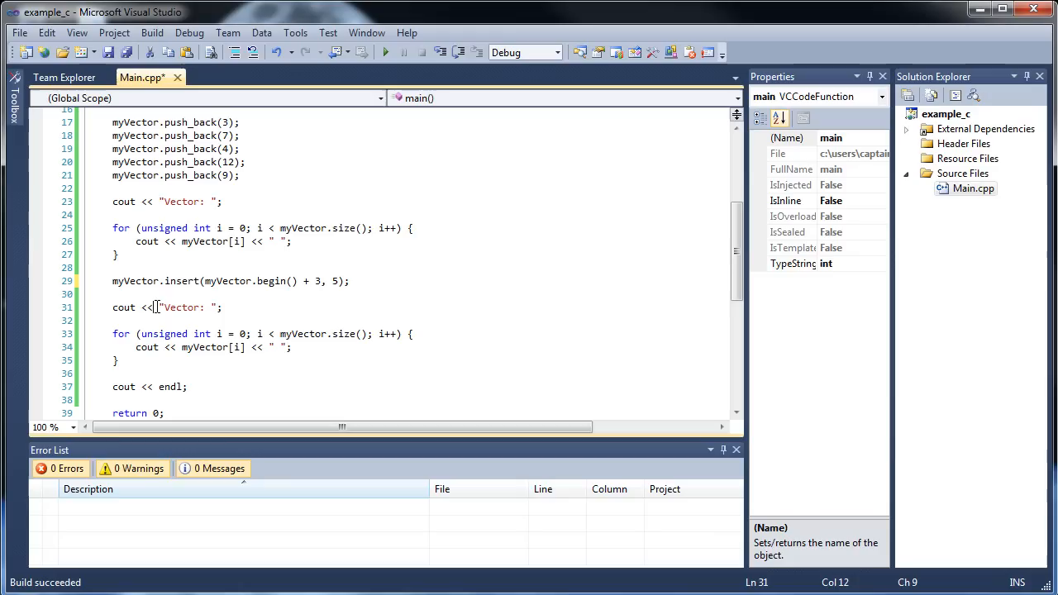
pyautogui.write('endl <<')
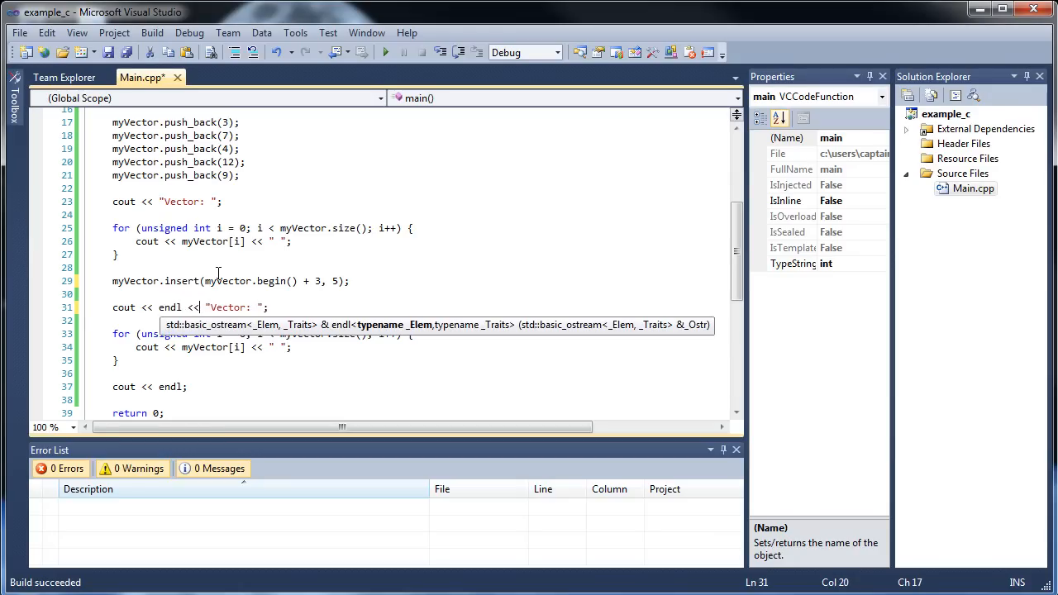
pyautogui.press('ctrl+s')
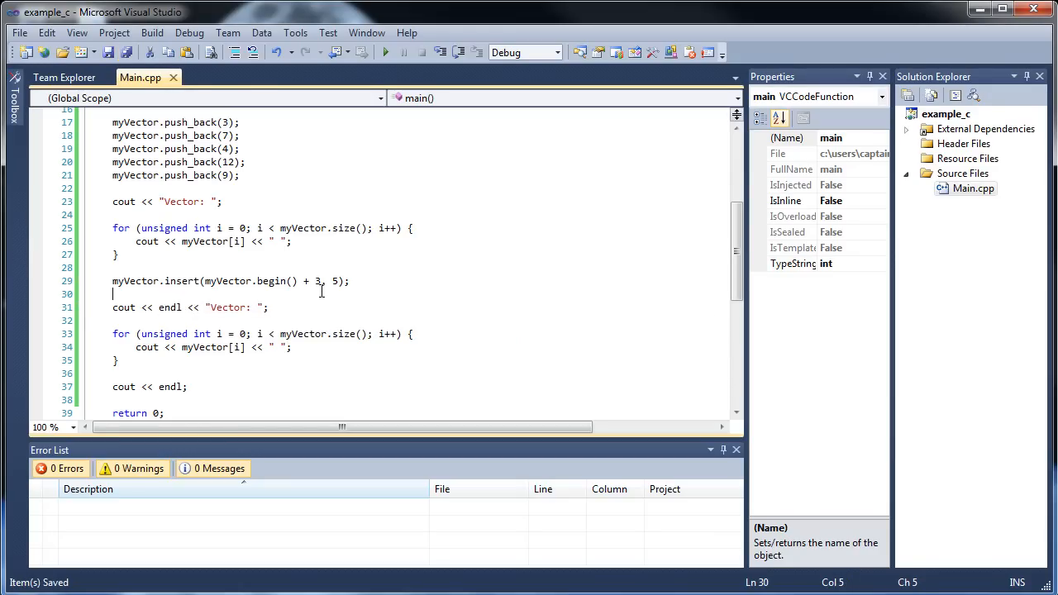
pyautogui.click(385, 51)
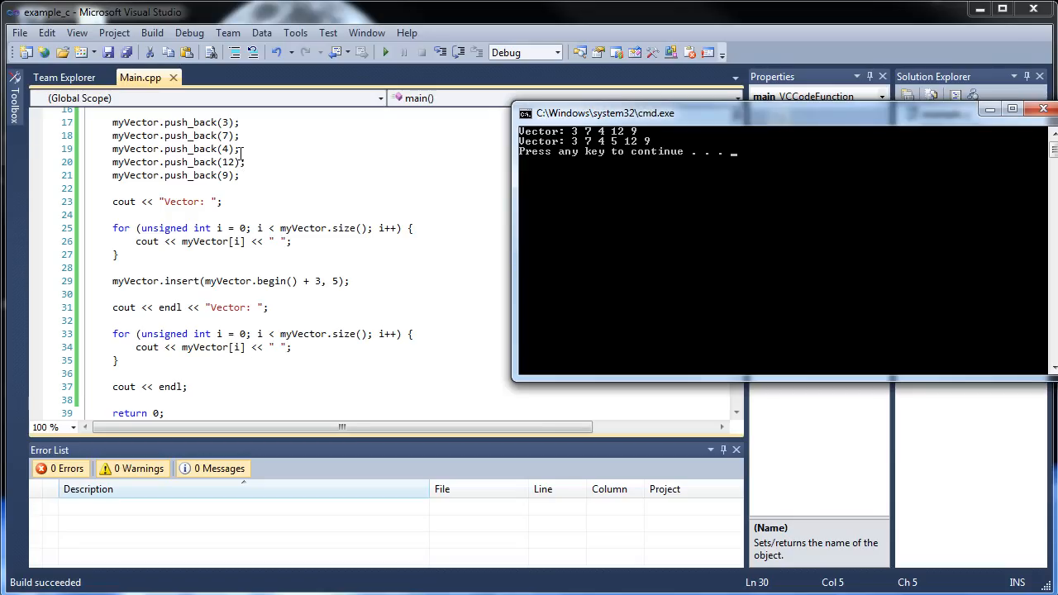
pyautogui.moveTo(619, 156)
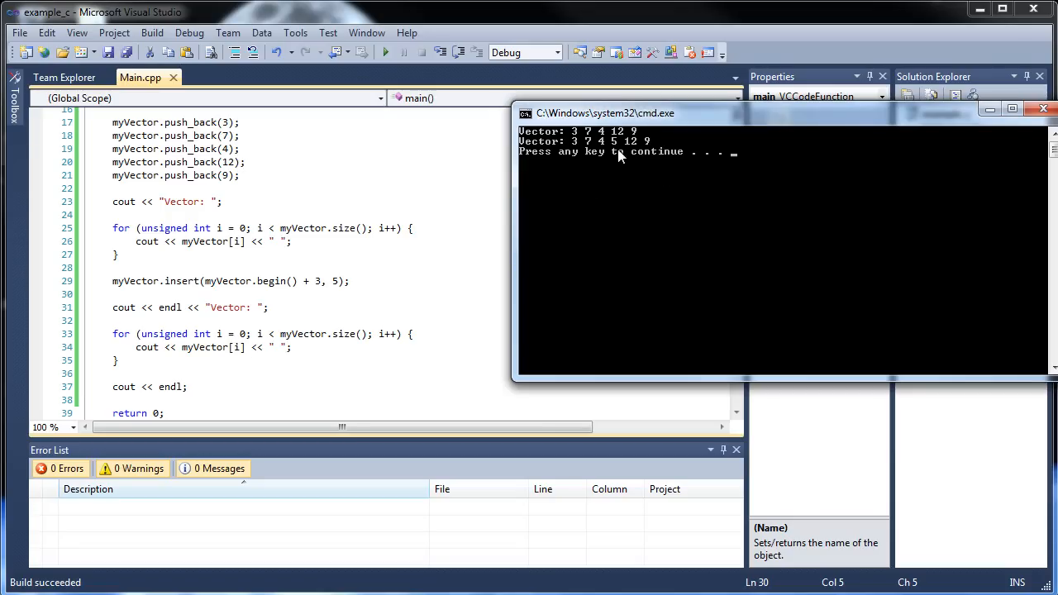
pyautogui.moveTo(636, 208)
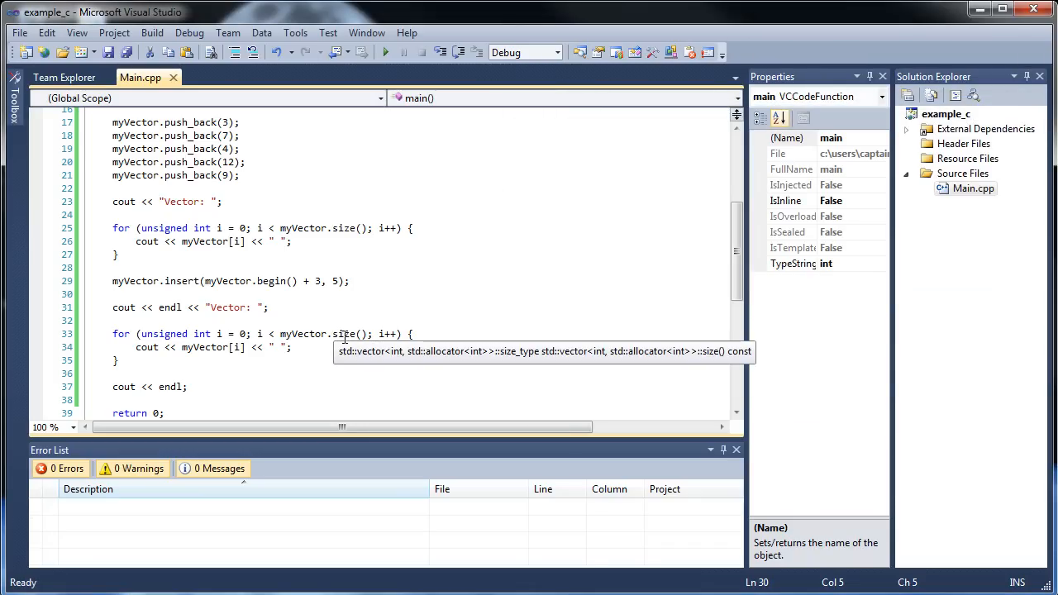
pyautogui.scroll(3)
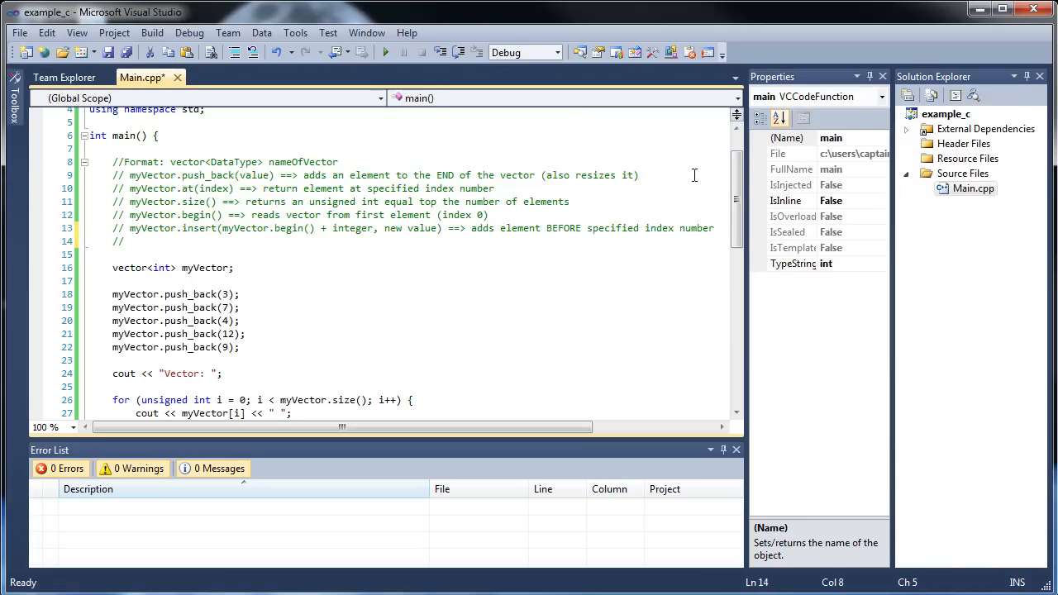
# Write the comment 'myVector.erase(myVector.begin() + integer) ==>'.
pyautogui.write('myV')
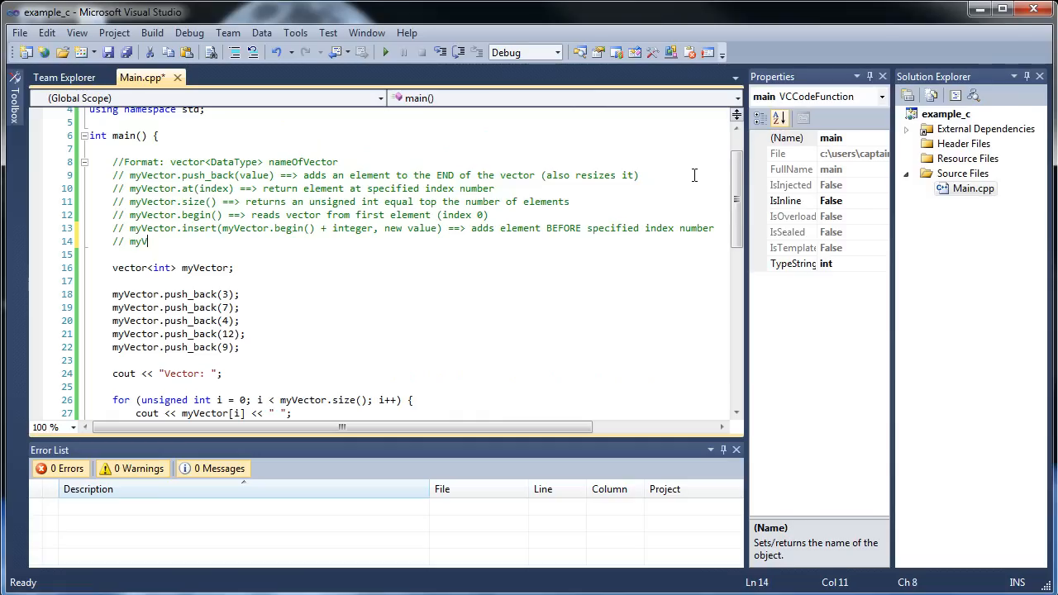
pyautogui.write('ector.erase')
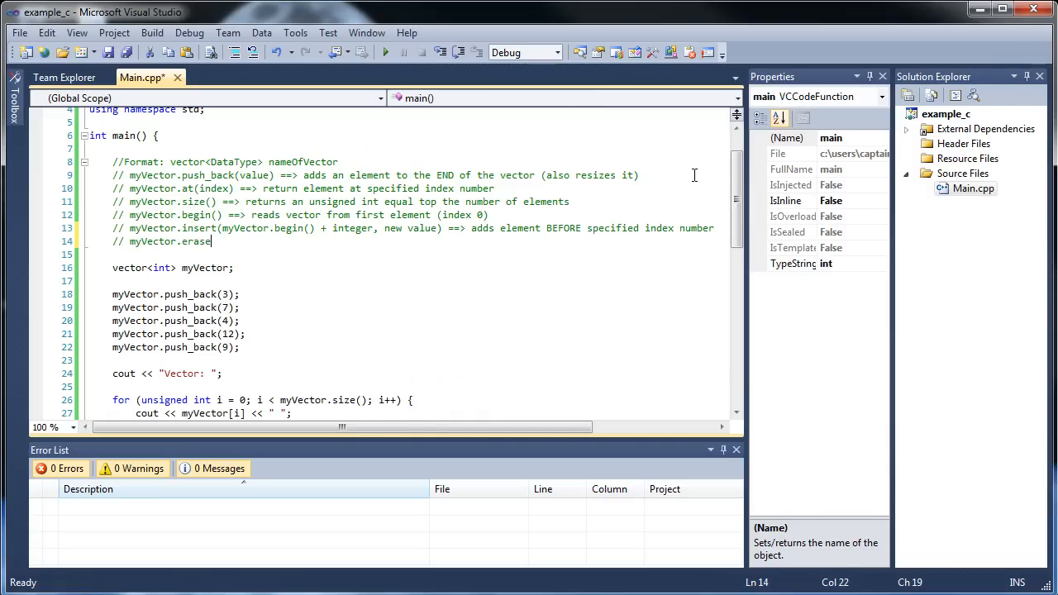
pyautogui.write('(')
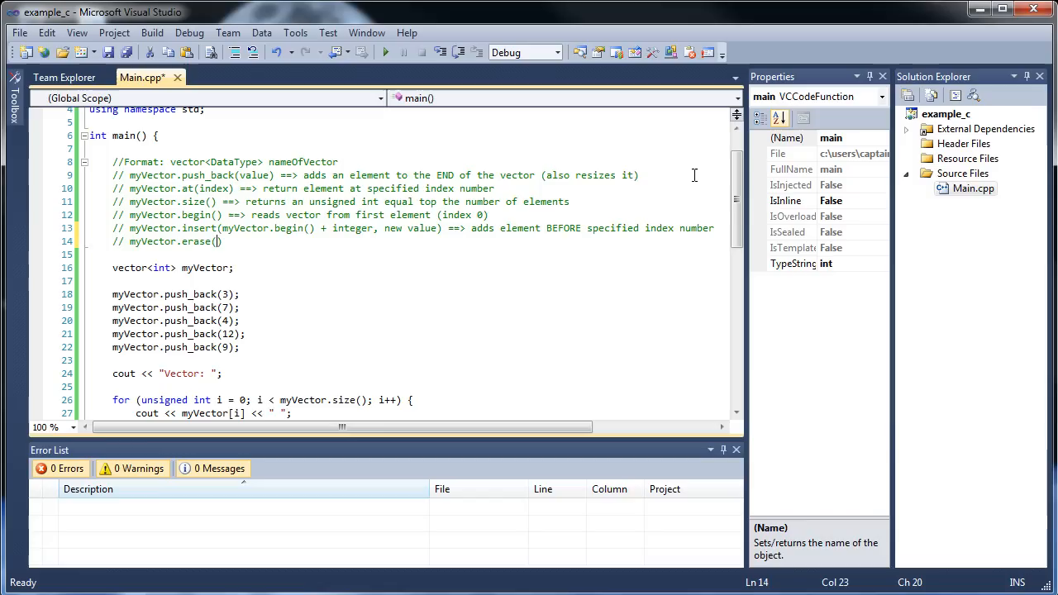
pyautogui.write('myVector')
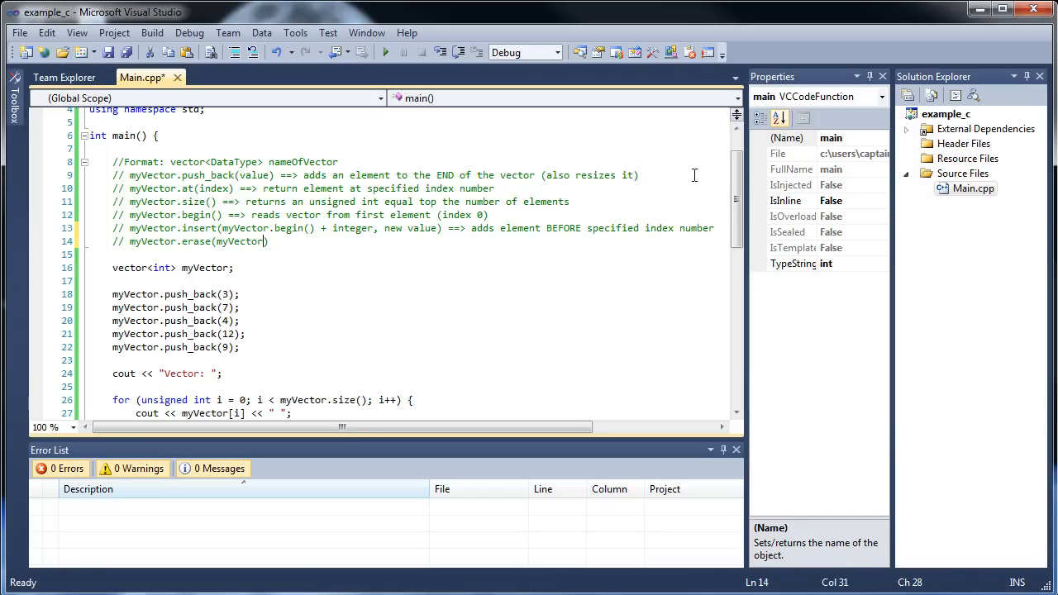
pyautogui.write('begin() +')
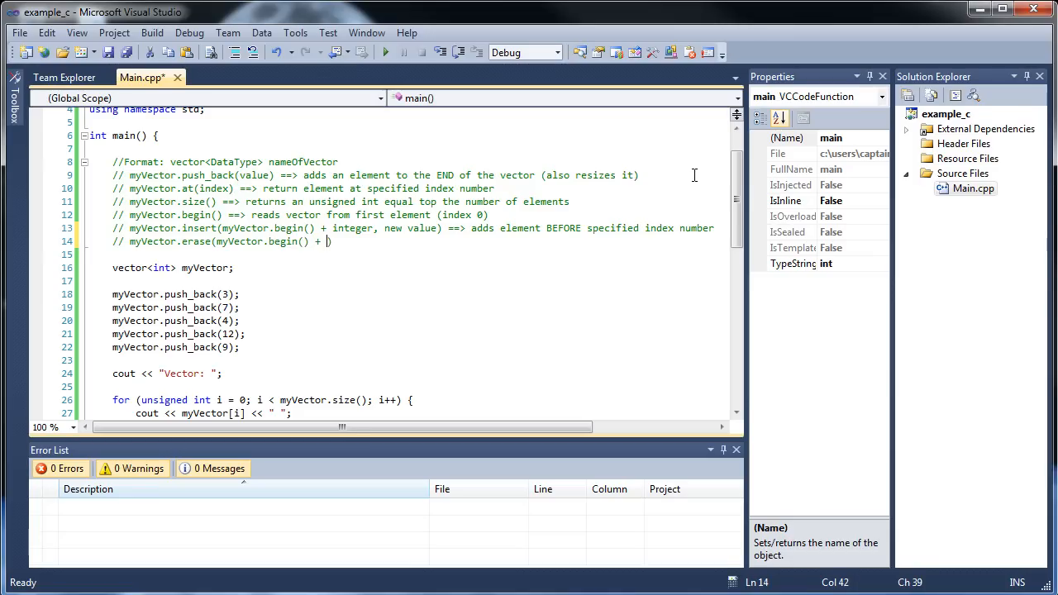
pyautogui.write('integer')
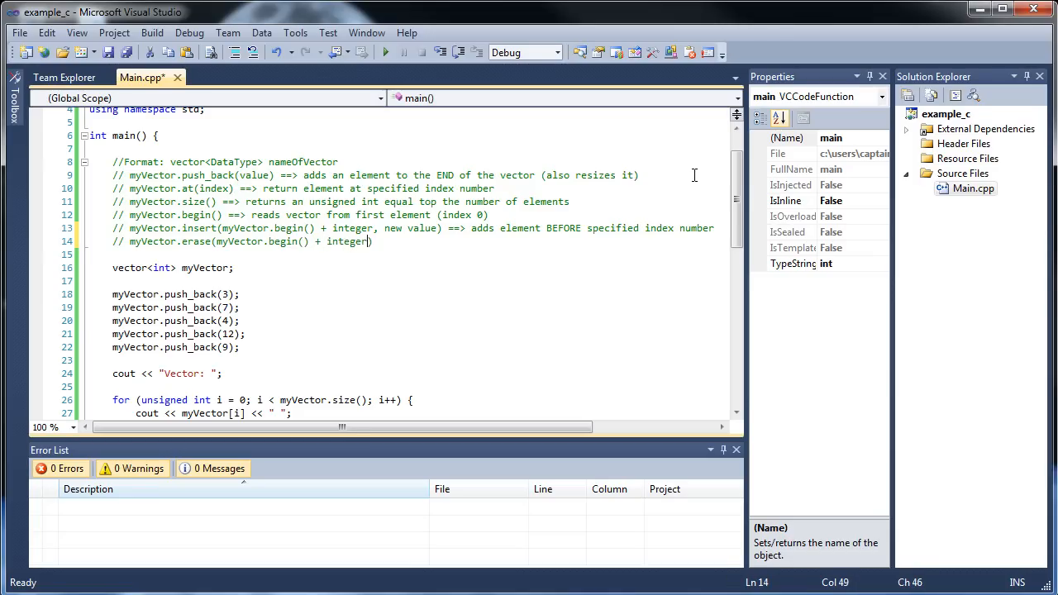
pyautogui.write('==> removes')
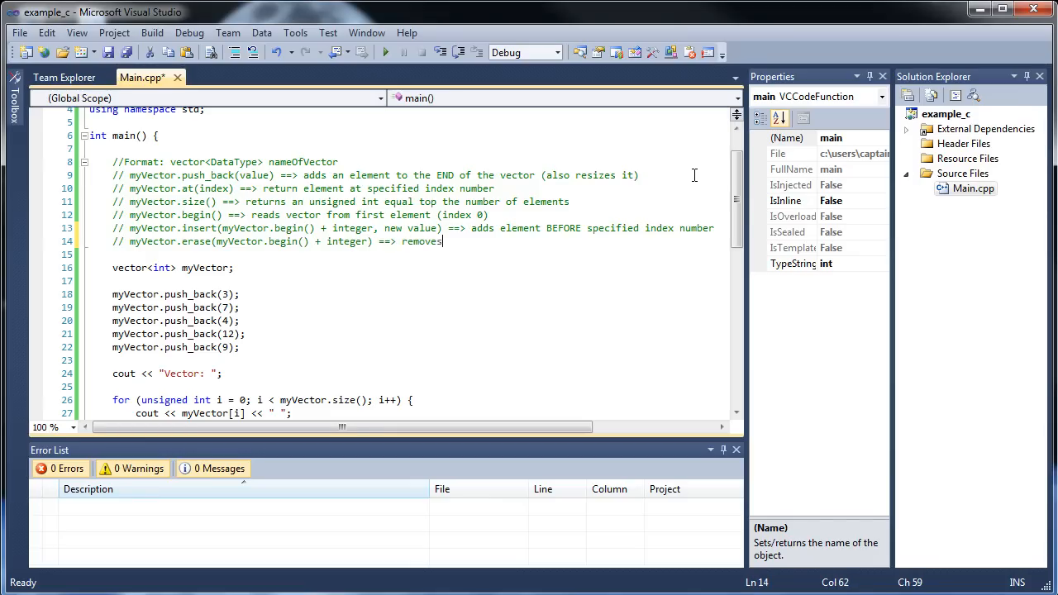
# Finish the erase note as 'removes element AT specified index number', correcting BEFORE to AT.
pyautogui.write('element BEFOR')
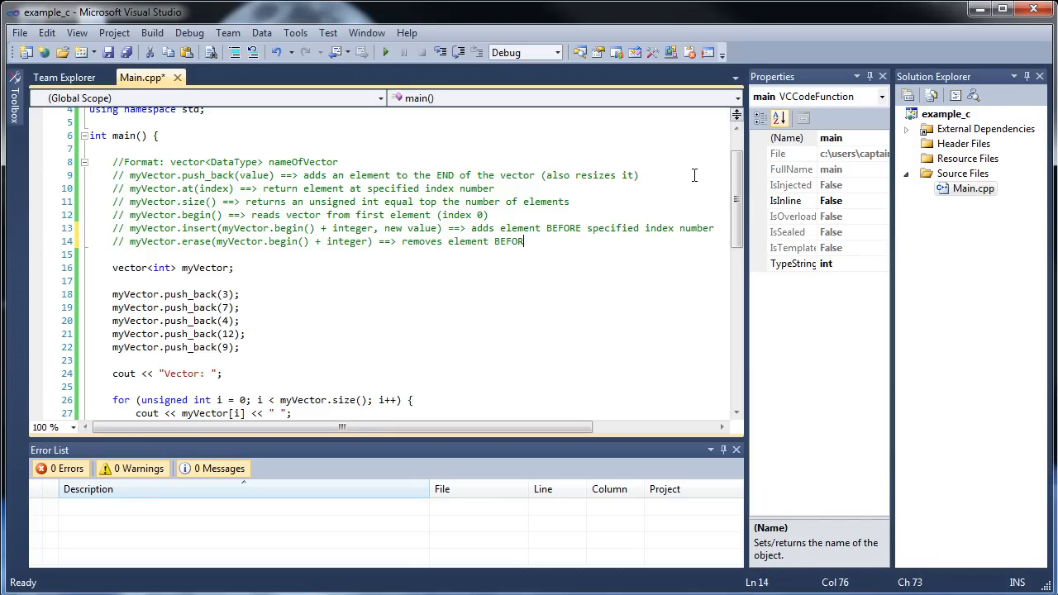
pyautogui.write('specifie')
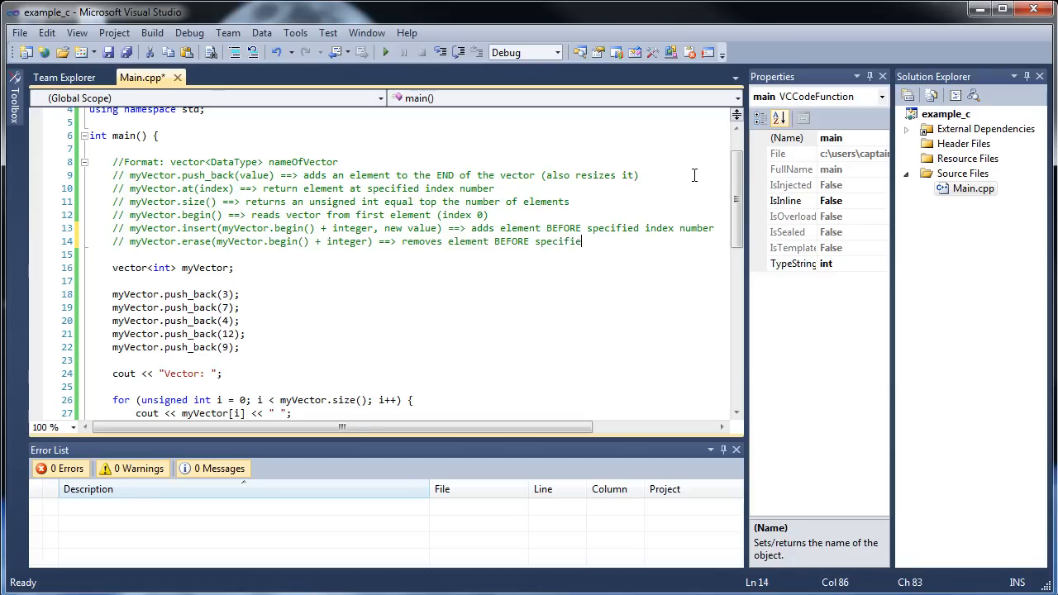
pyautogui.press('backspace')
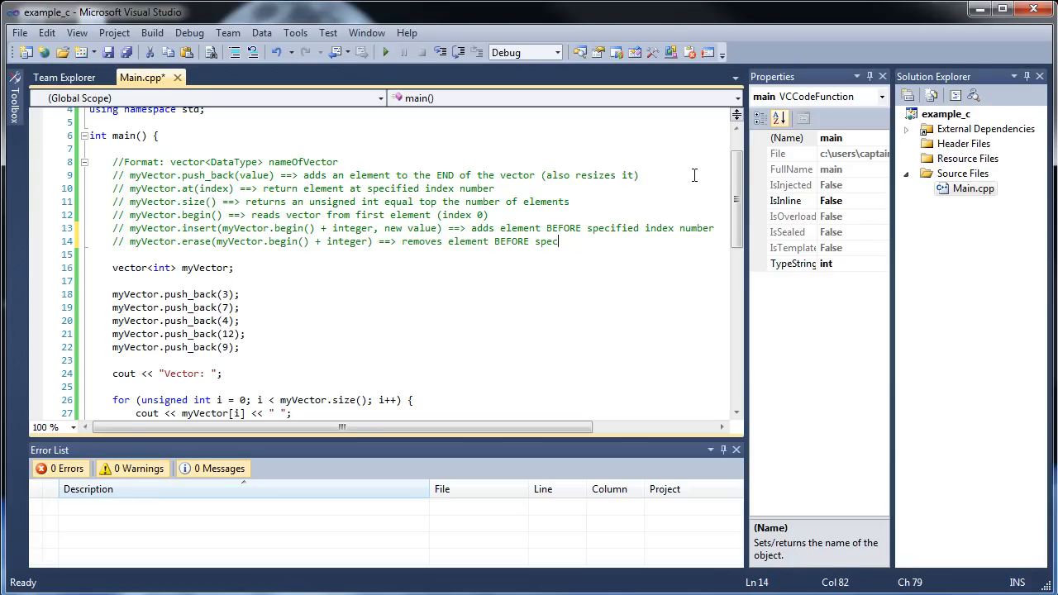
pyautogui.press('BackSpace')
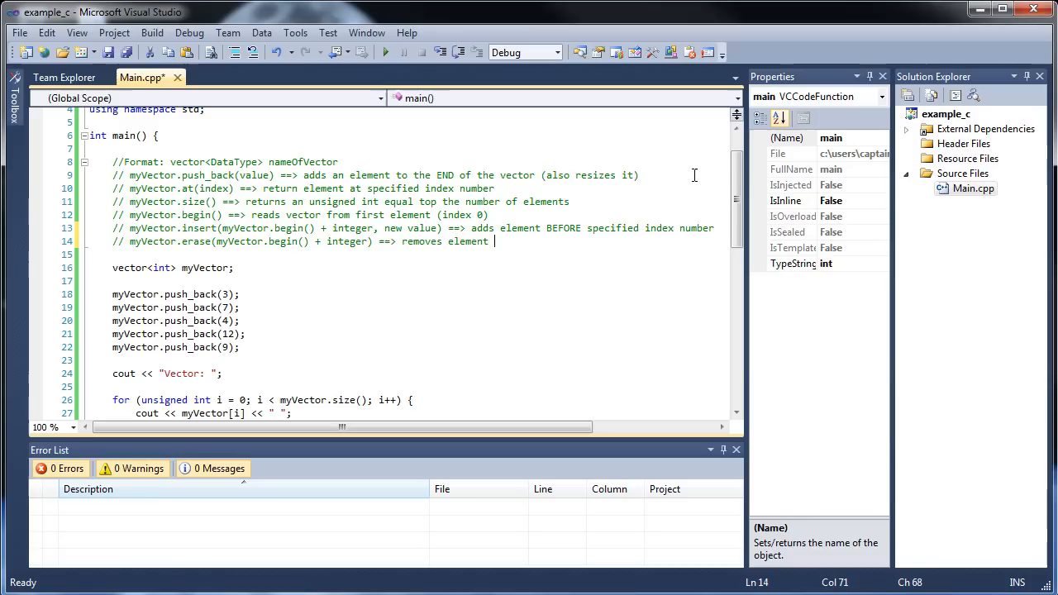
pyautogui.write('AT specifi')
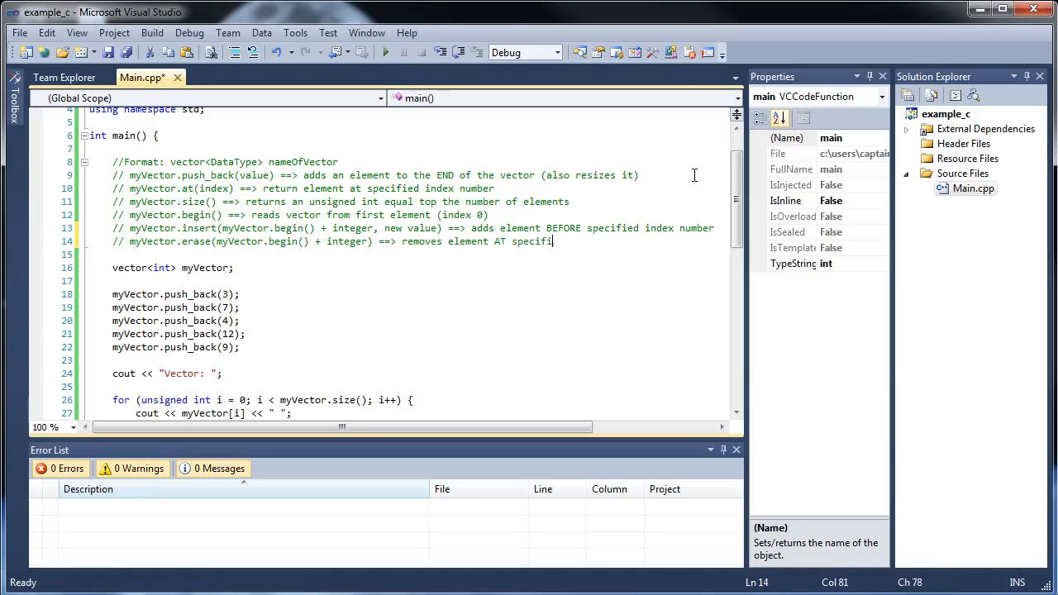
pyautogui.write('ed index number')
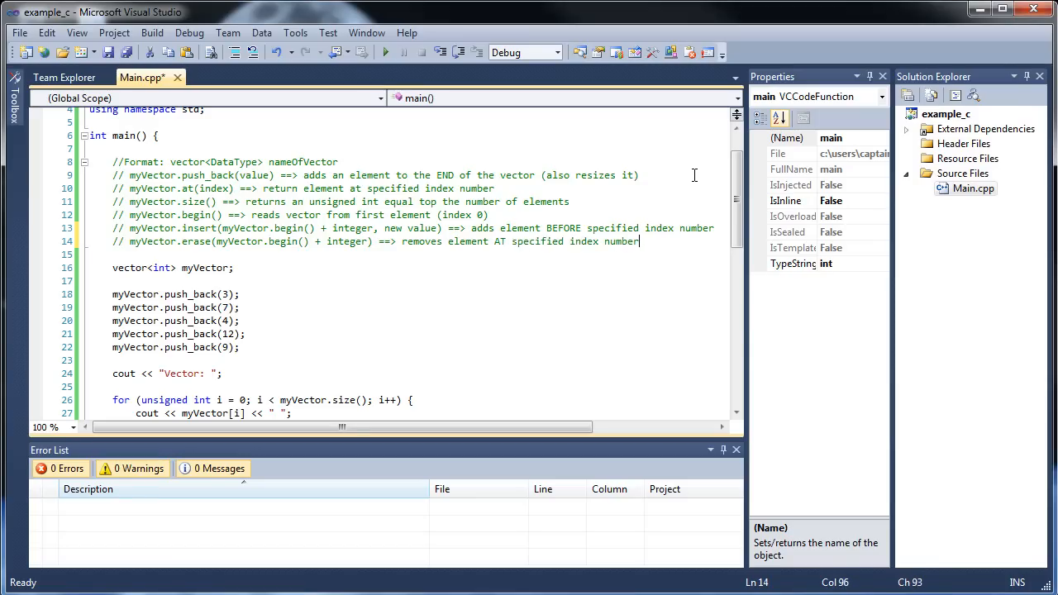
pyautogui.click(556, 242)
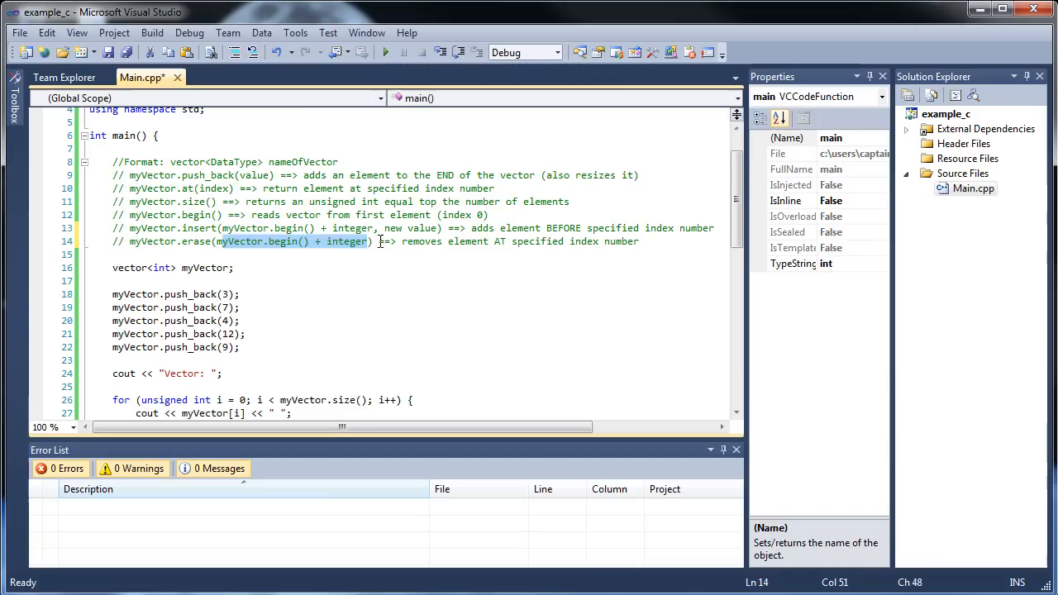
pyautogui.scroll(-3)
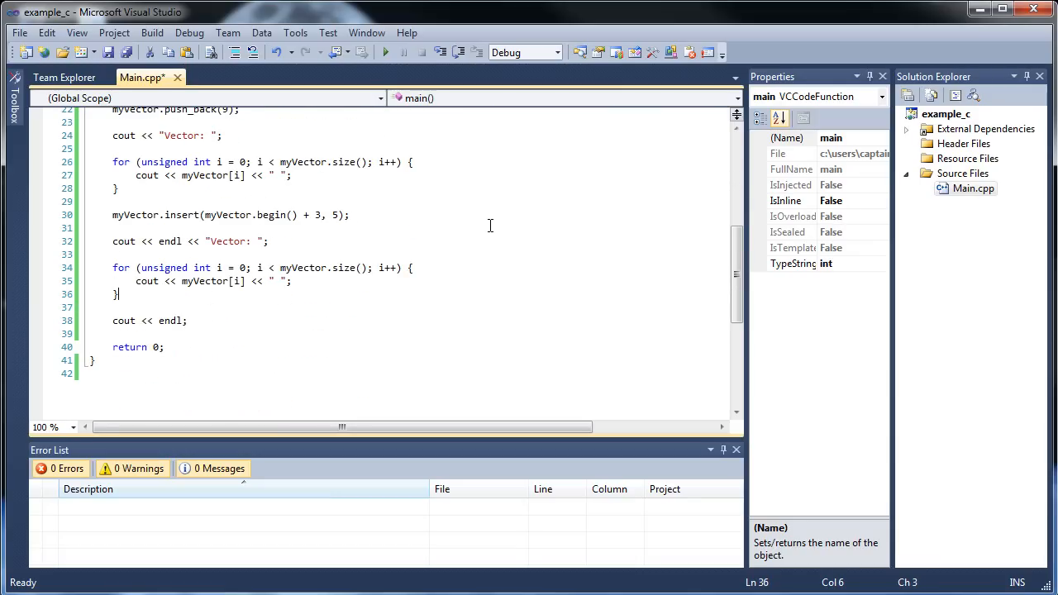
# Add the call myVector.erase(myVector.begin() + 4); after the second printing loop and save Main.cpp.
pyautogui.write('myVector.')
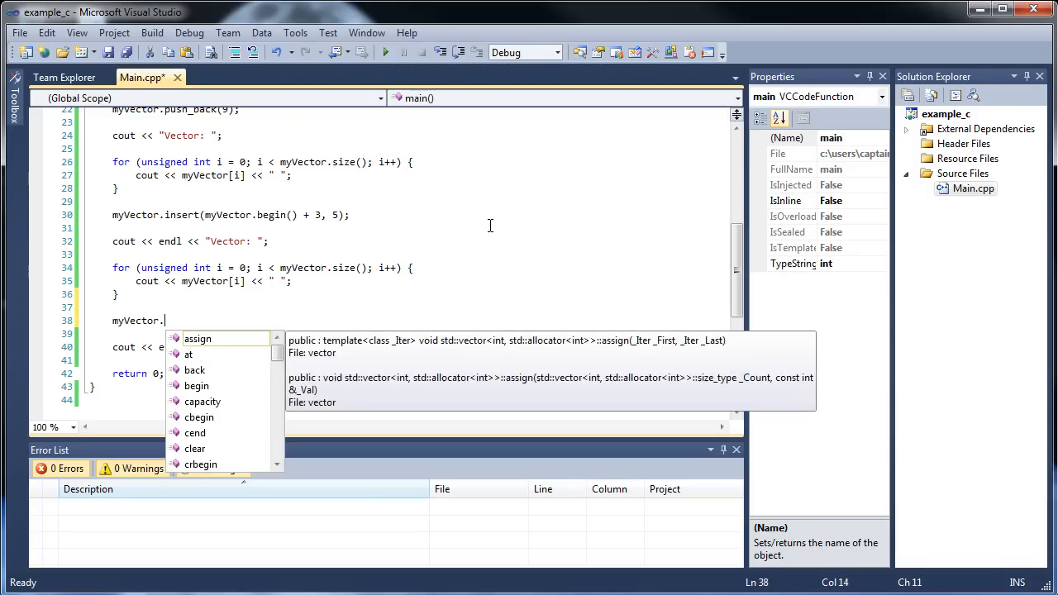
pyautogui.write('erase')
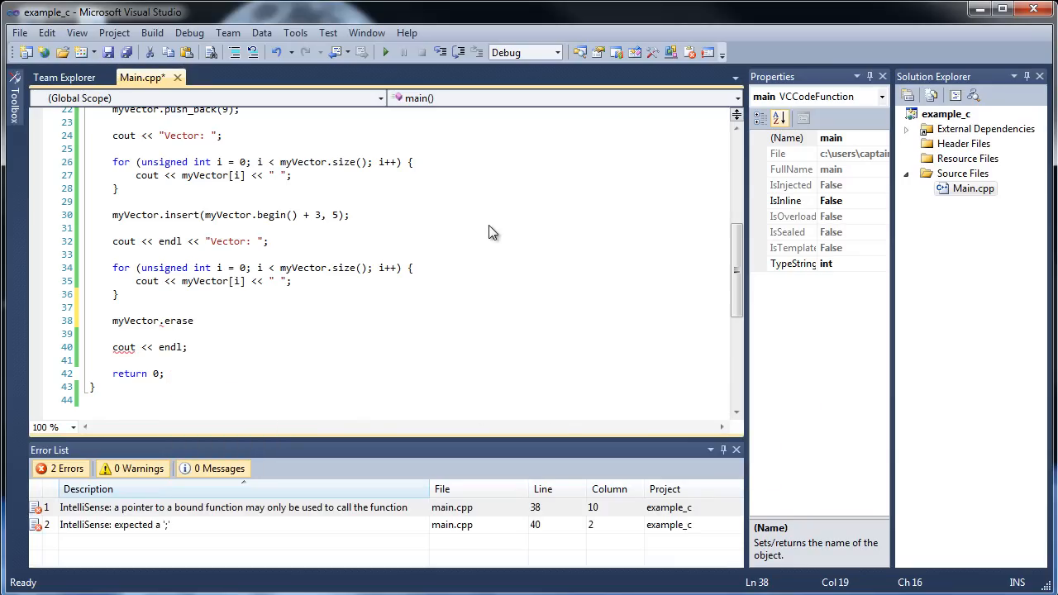
pyautogui.write('();')
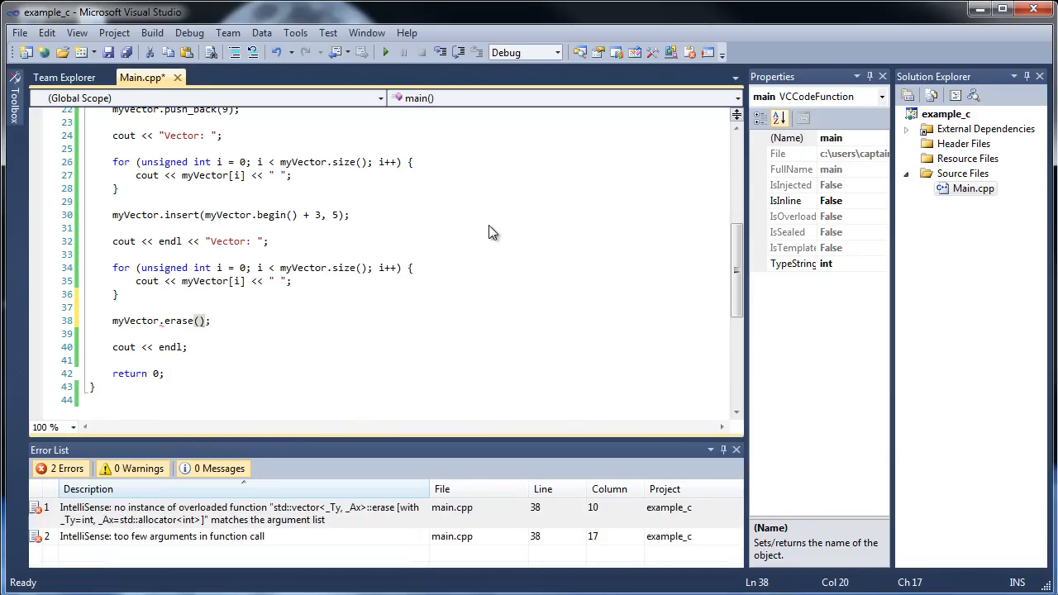
pyautogui.write('myVector.begin(')
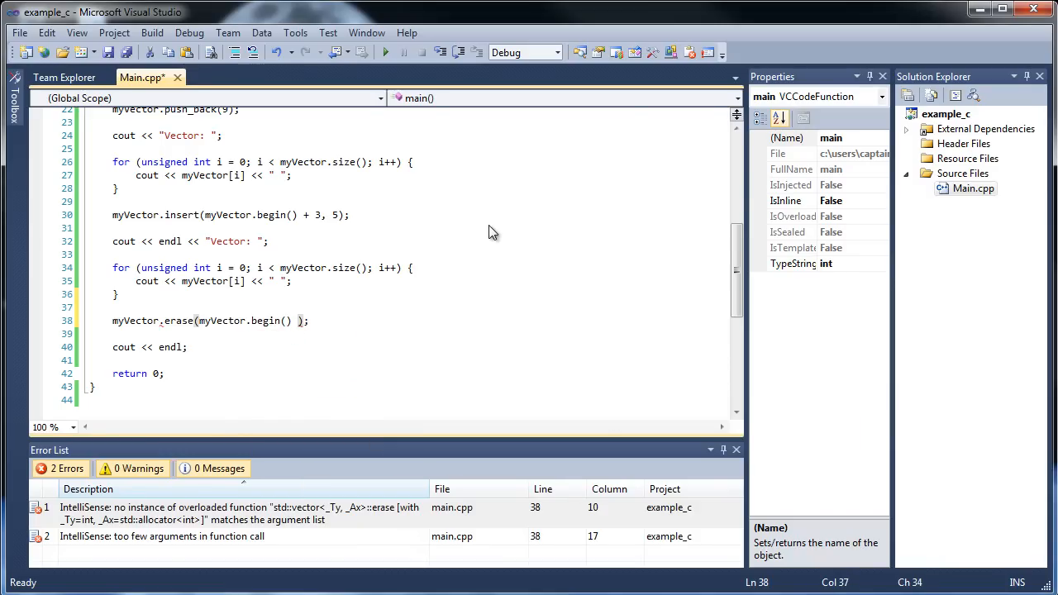
pyautogui.scroll(3)
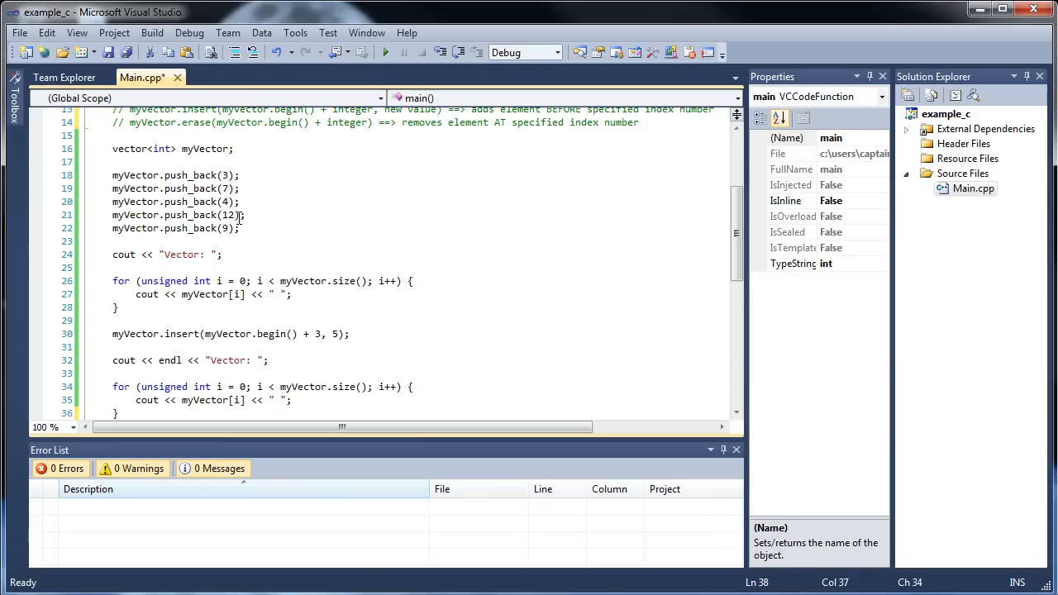
pyautogui.moveTo(331, 219)
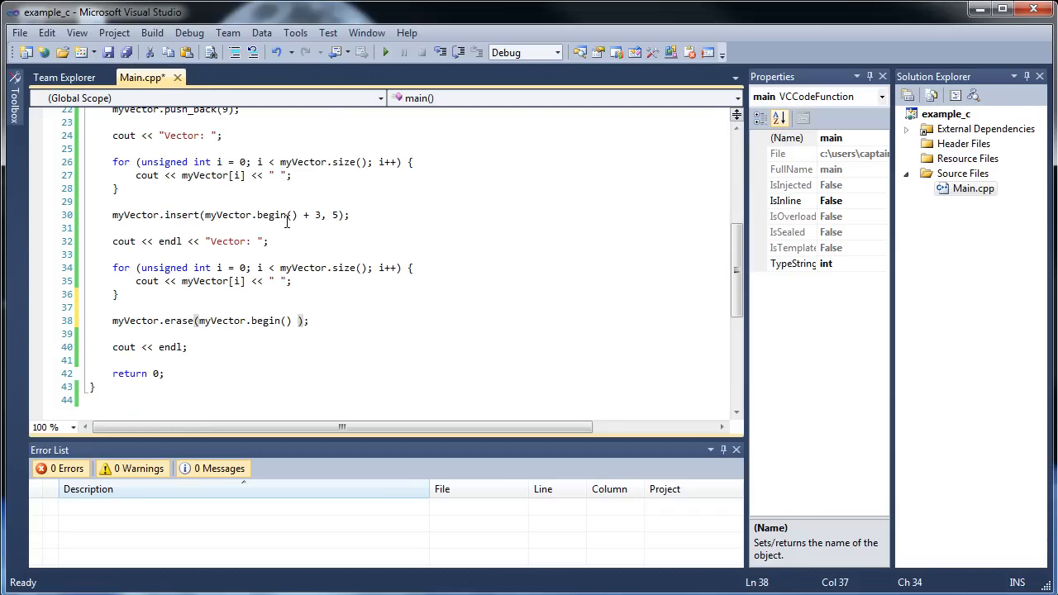
pyautogui.scroll(3)
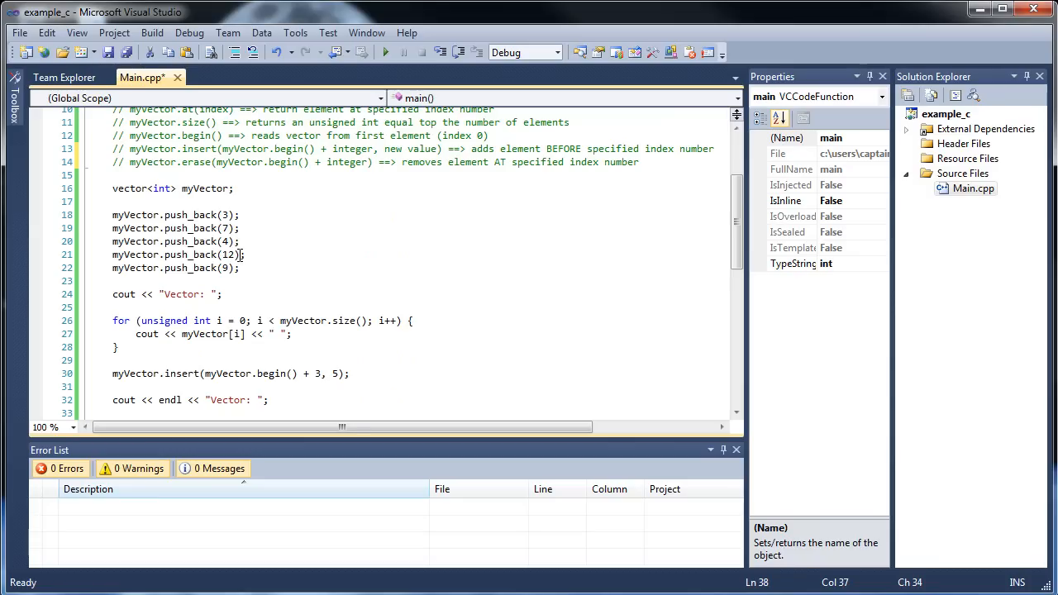
pyautogui.scroll(-3)
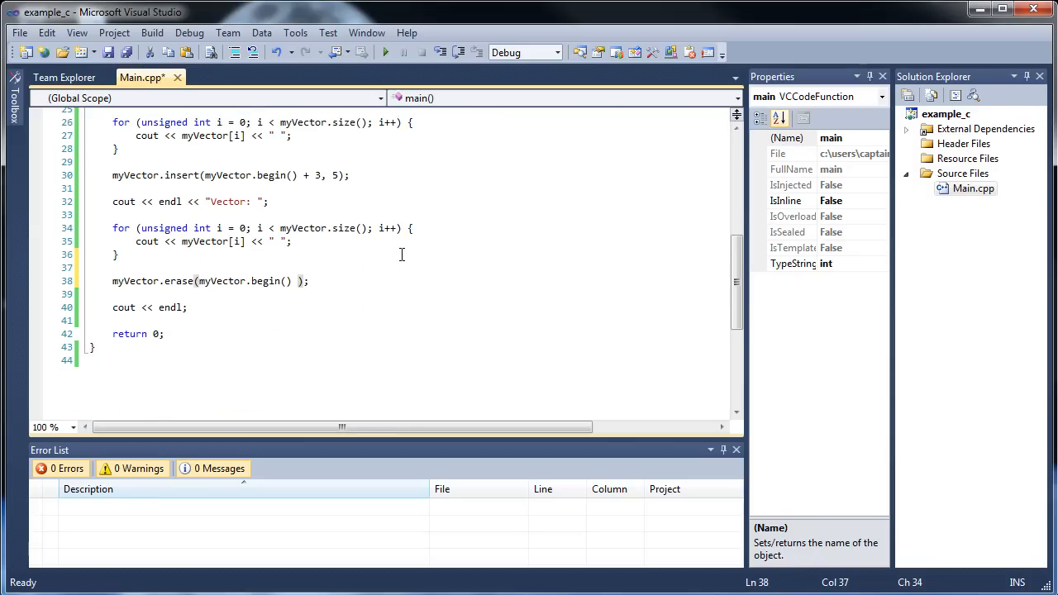
pyautogui.write('+ 4')
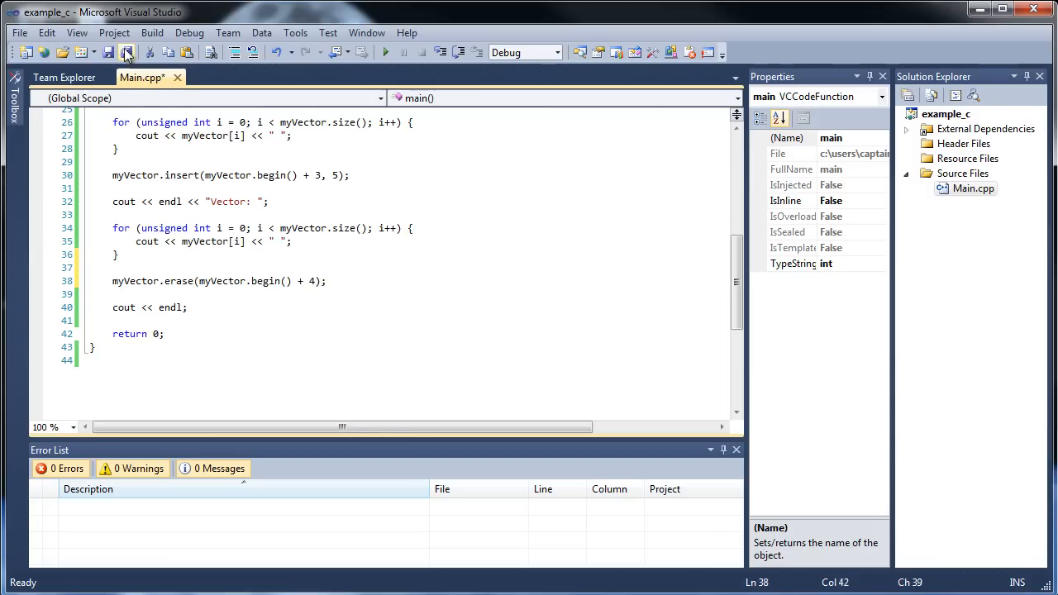
pyautogui.click(126, 51)
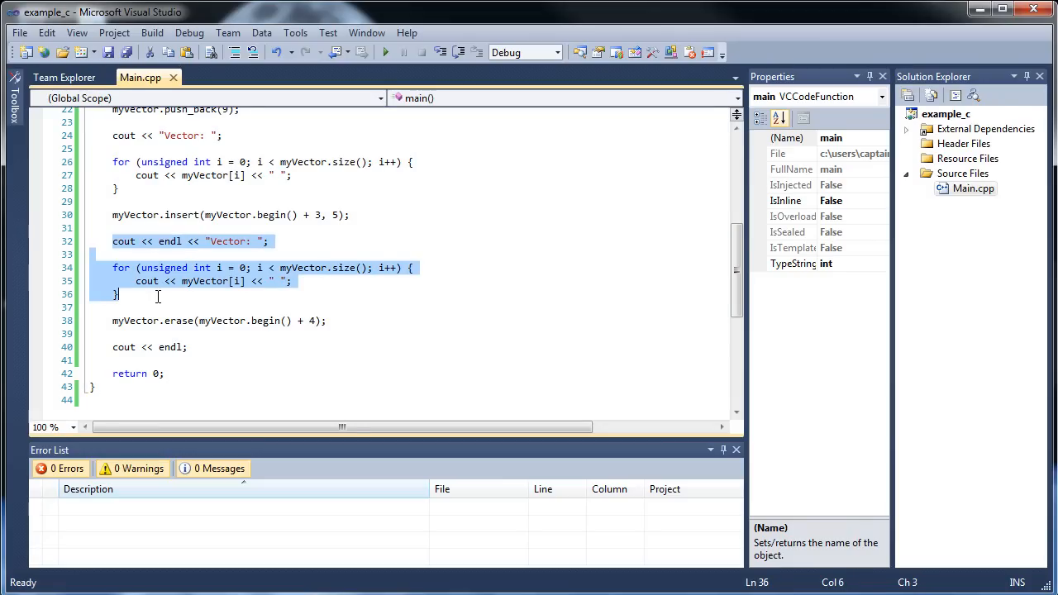
# Paste the 'Vector:' label and loop after the erase, then run showing 'Vector: 3 7 4 5 9'.
pyautogui.click(408, 288)
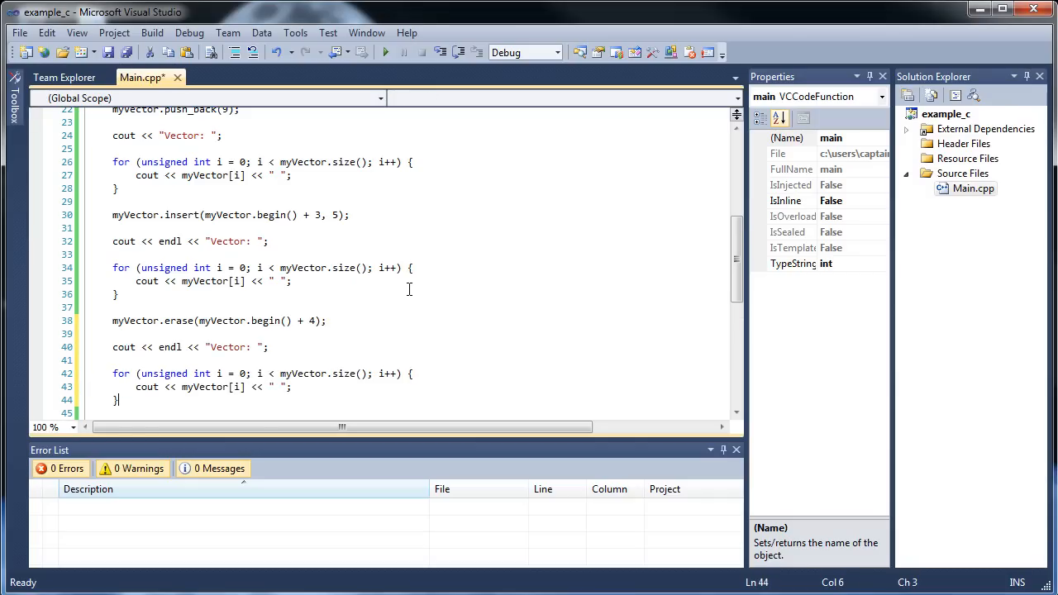
pyautogui.press('ctrl+s')
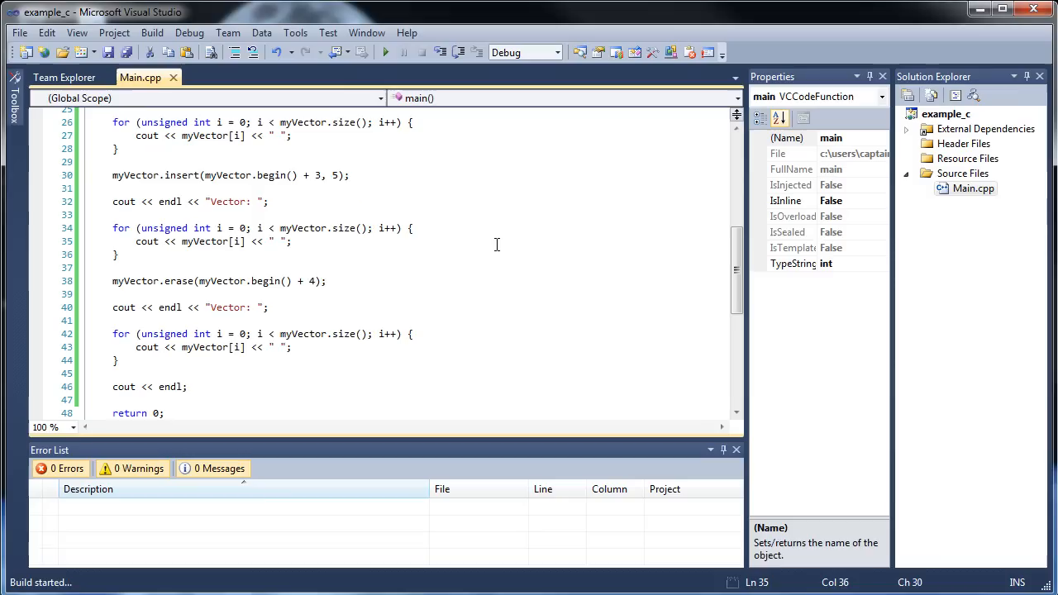
pyautogui.click(385, 51)
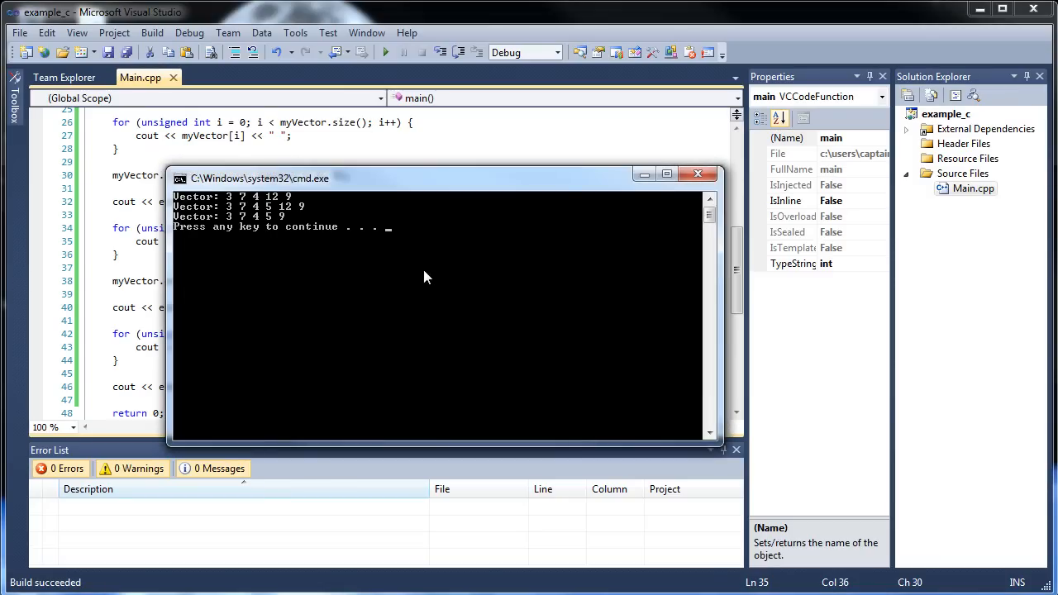
pyautogui.moveTo(277, 238)
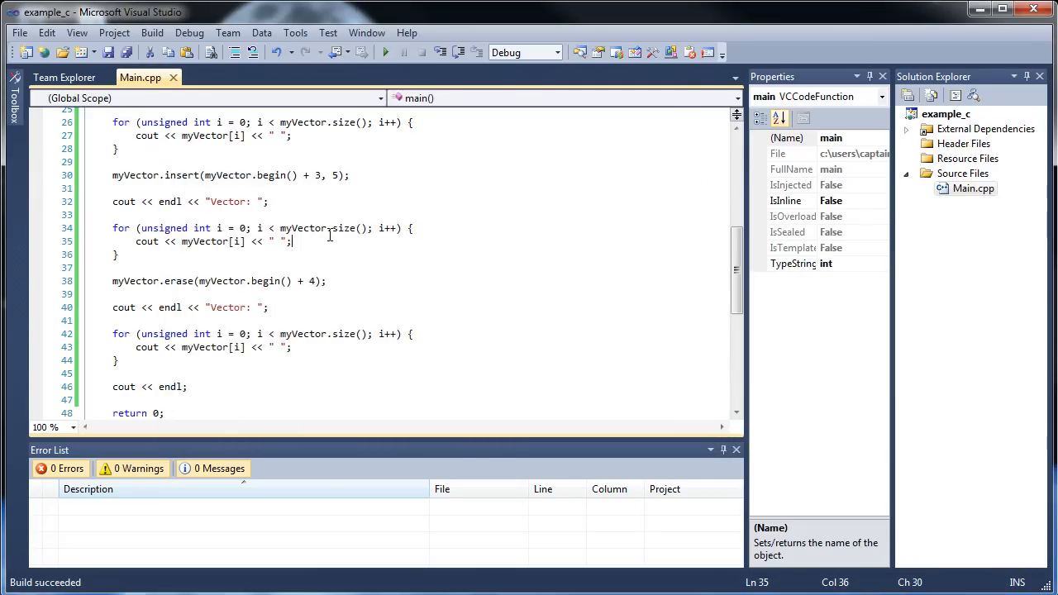
pyautogui.scroll(3)
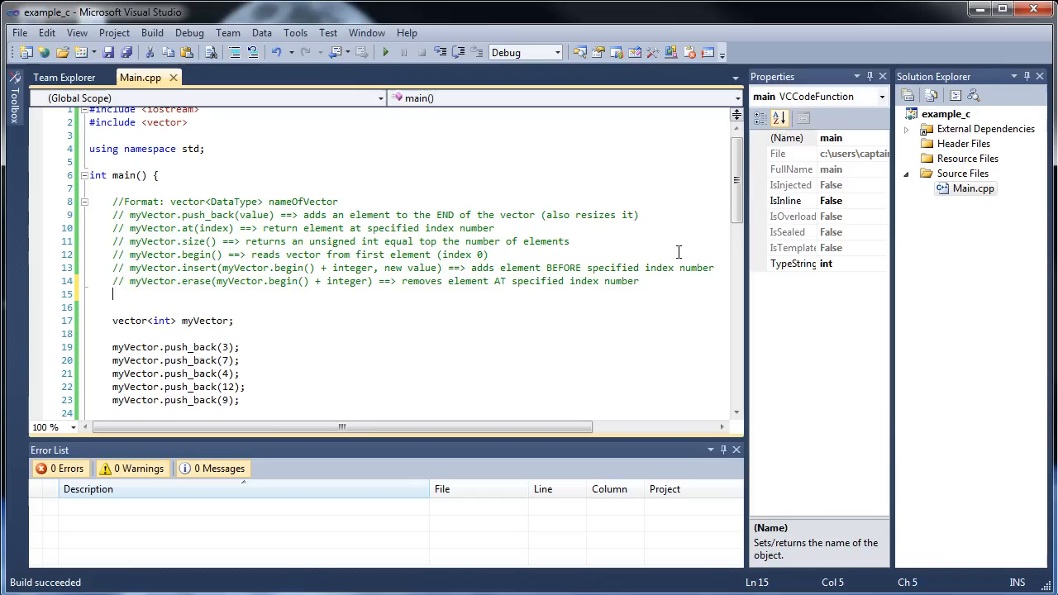
# Write the note 'myVector.clear() ==> removes all elements'.
pyautogui.write('// myVector.')
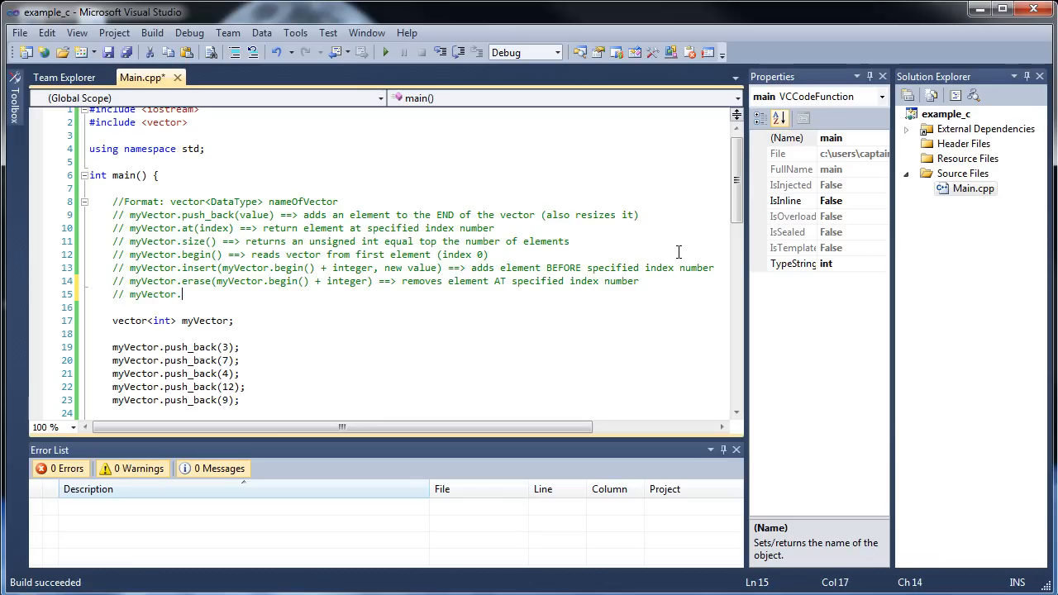
pyautogui.write('clear() ==>')
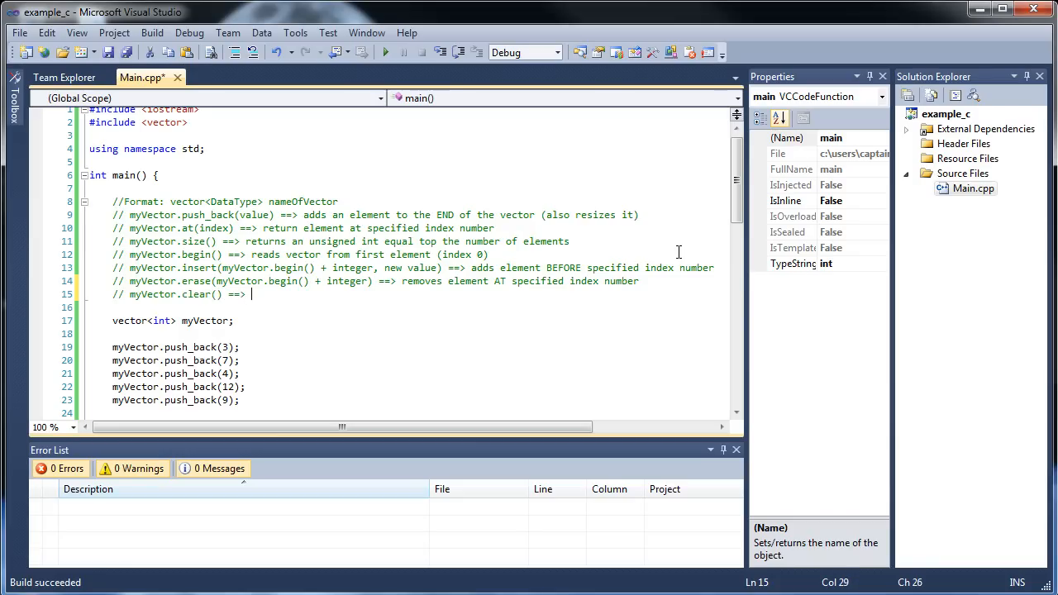
pyautogui.write('removes')
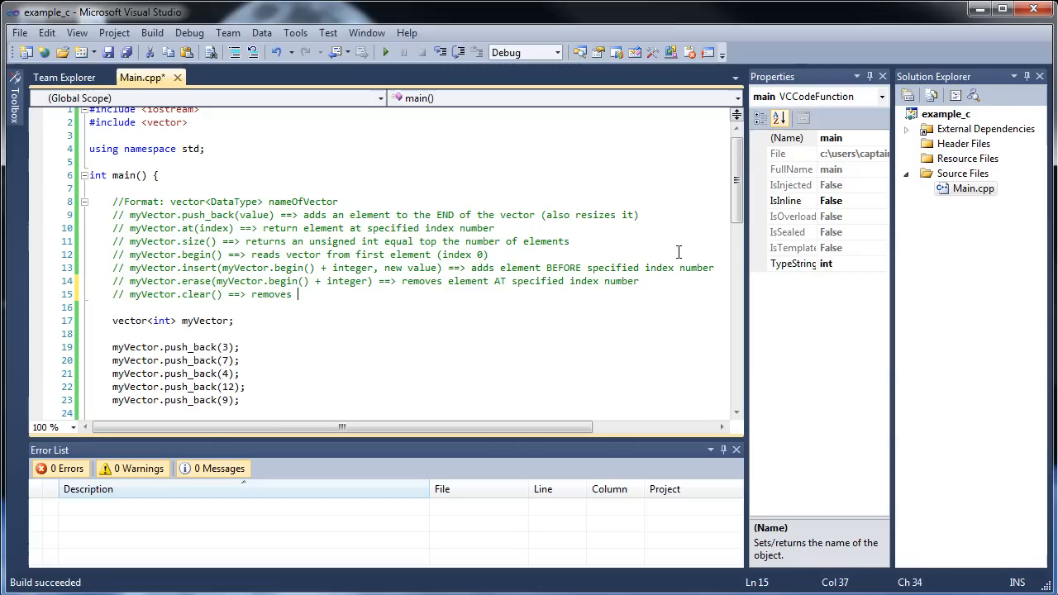
pyautogui.write('all elements in vector')
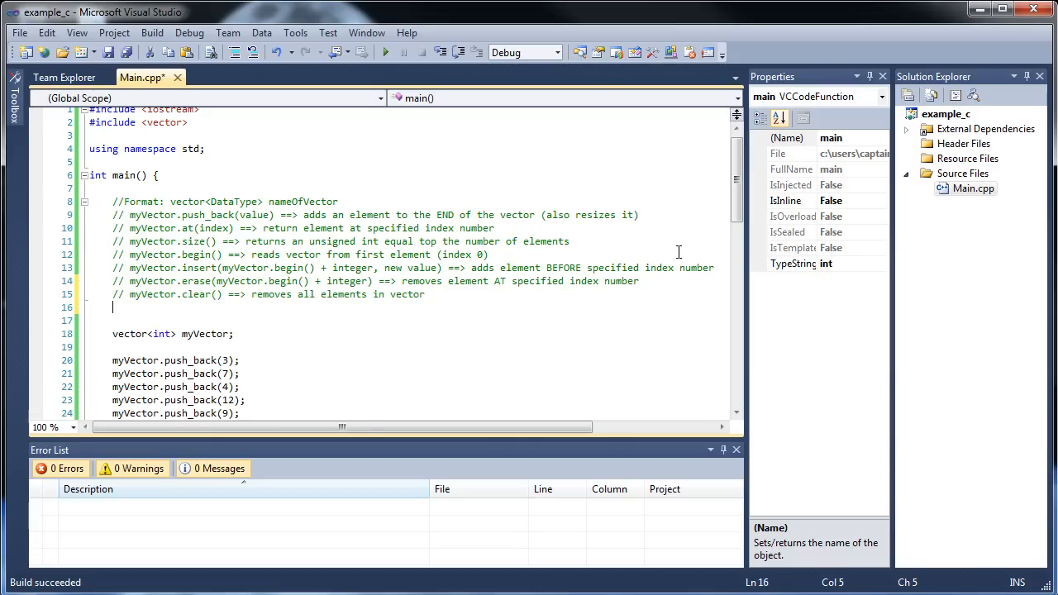
# Write the note 'myVector.empty() ==> returns boolean value if whether vector is empty'.
pyautogui.write('// m')
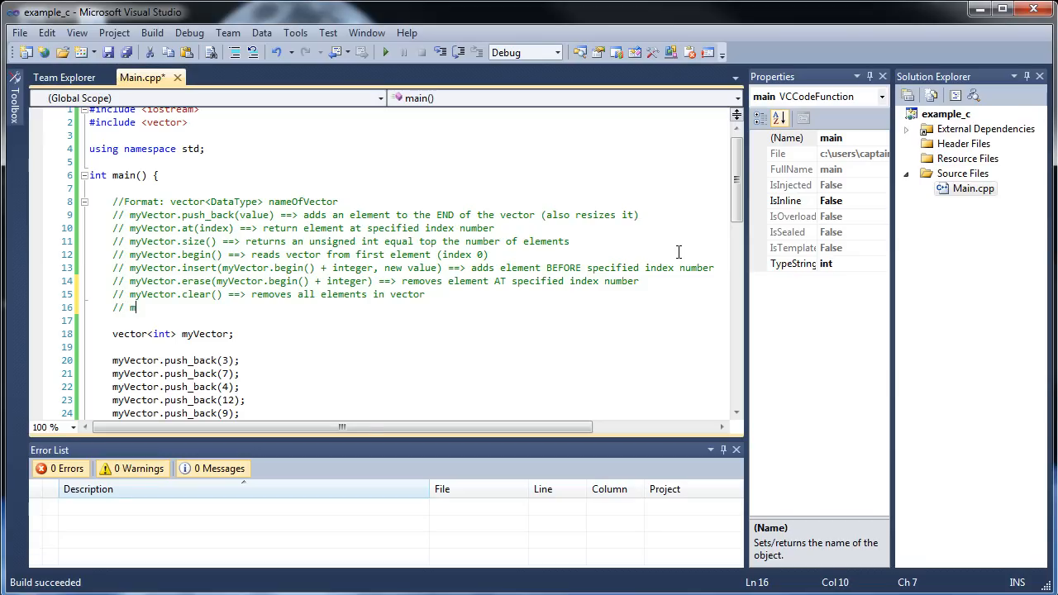
pyautogui.write('yVector.')
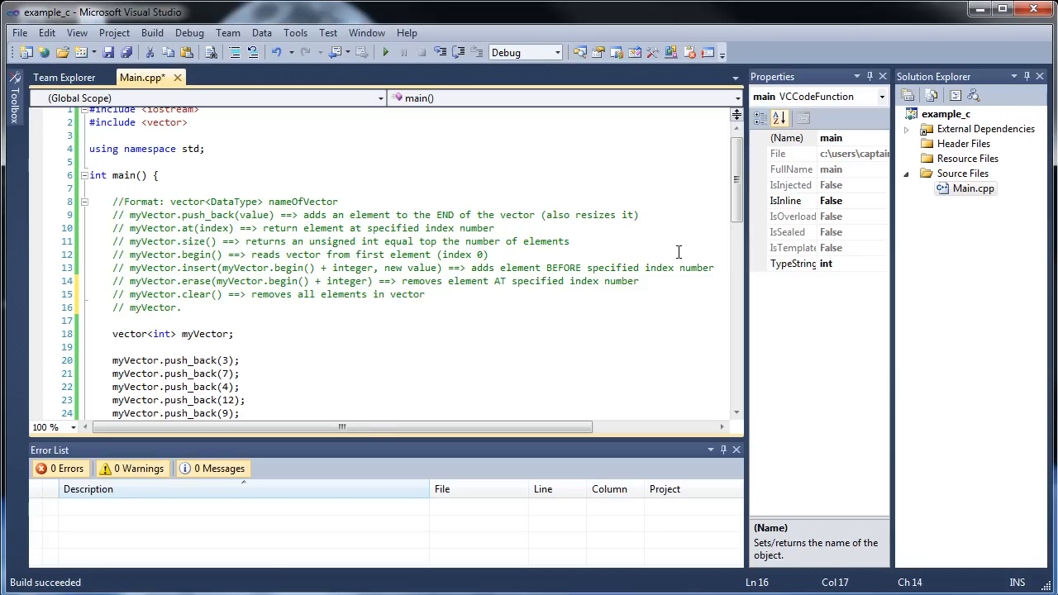
pyautogui.write('em')
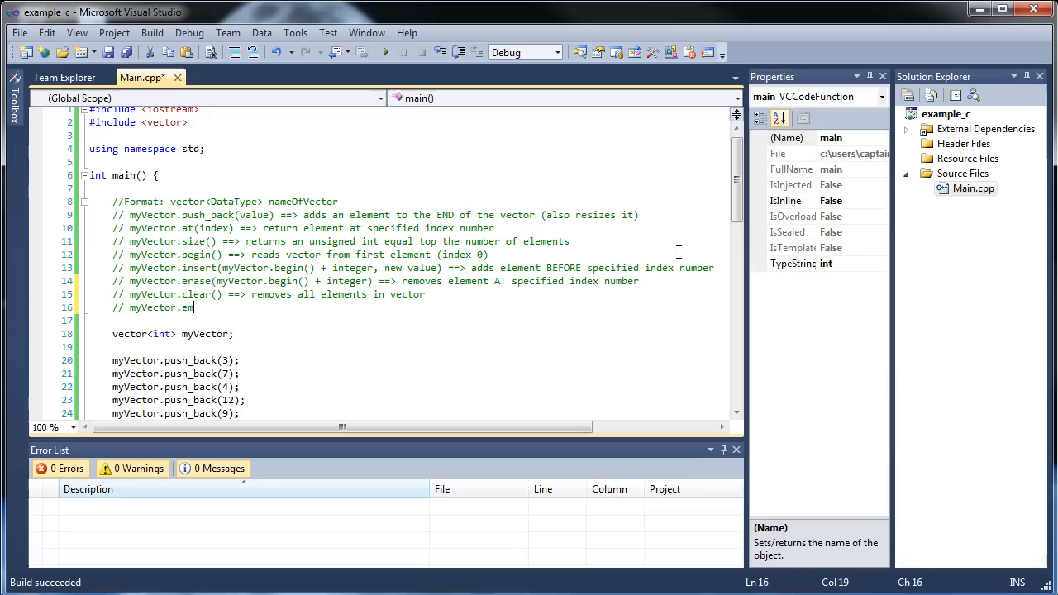
pyautogui.write('pty() =')
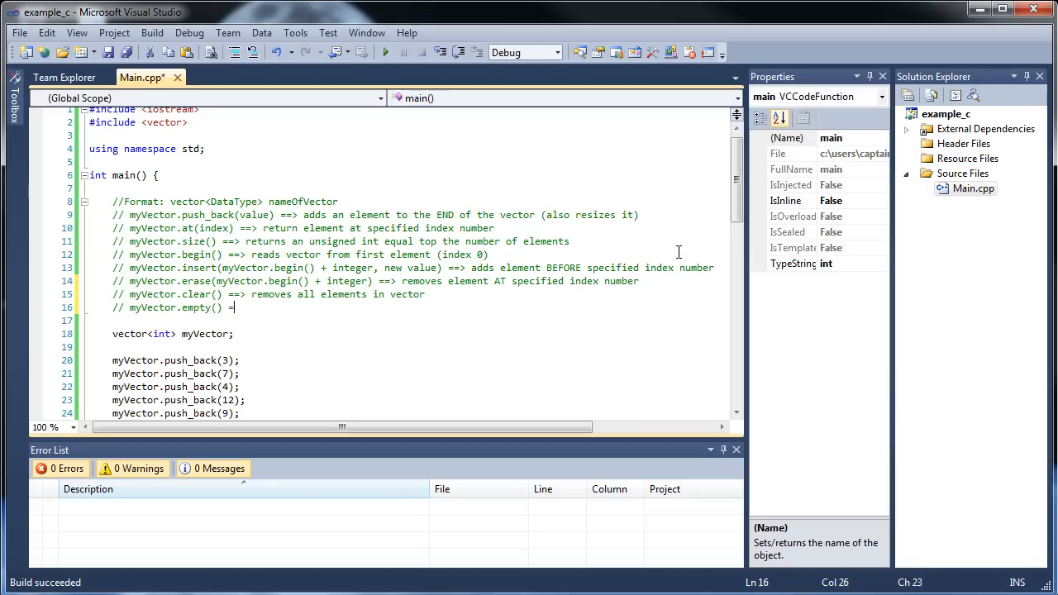
pyautogui.write('==> returns b')
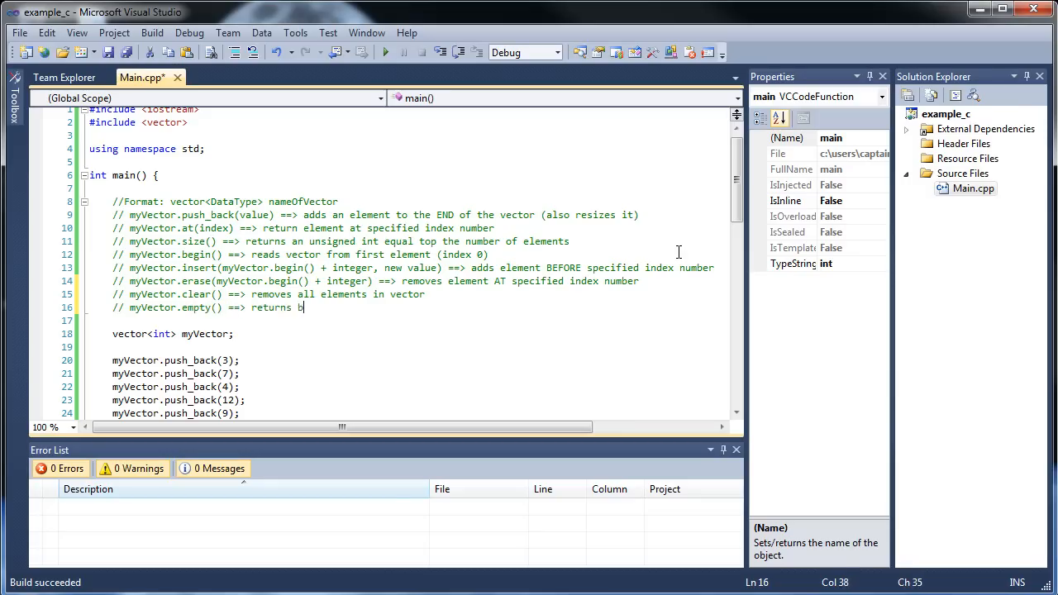
pyautogui.write('oolean value')
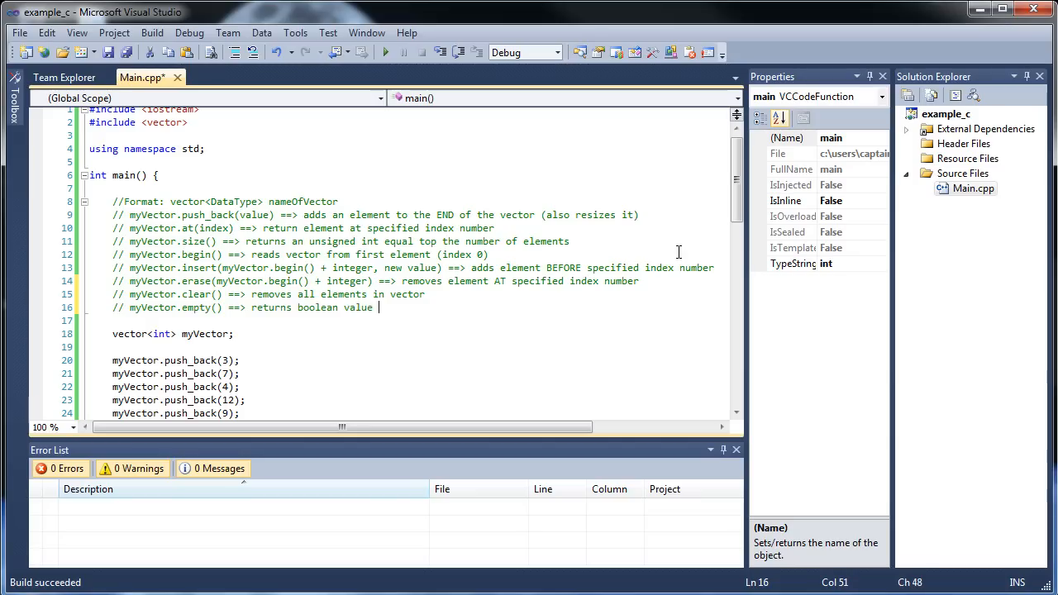
pyautogui.write('if wheth')
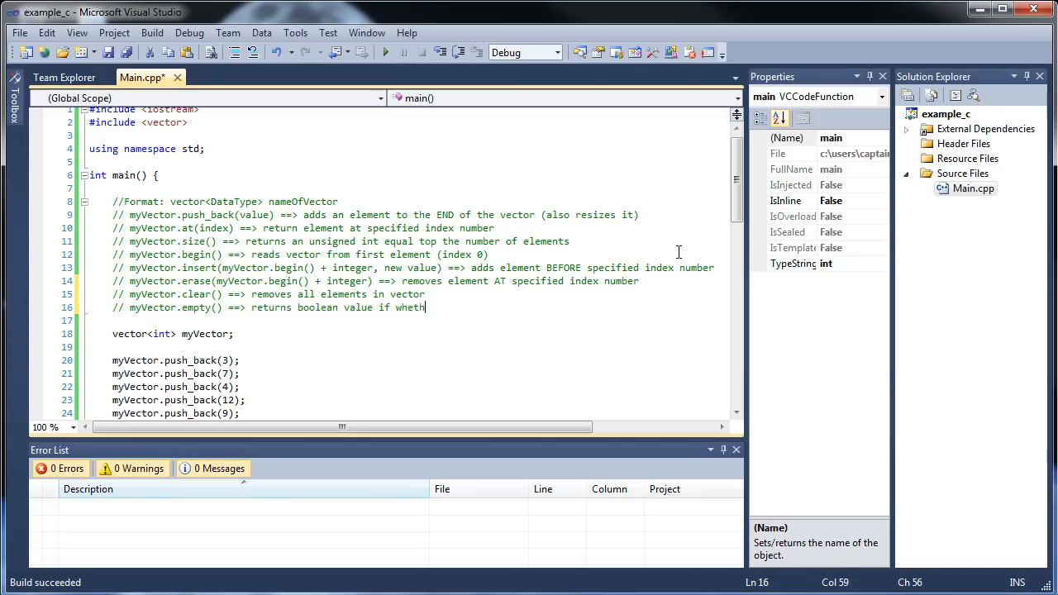
pyautogui.write('er vector is empty')
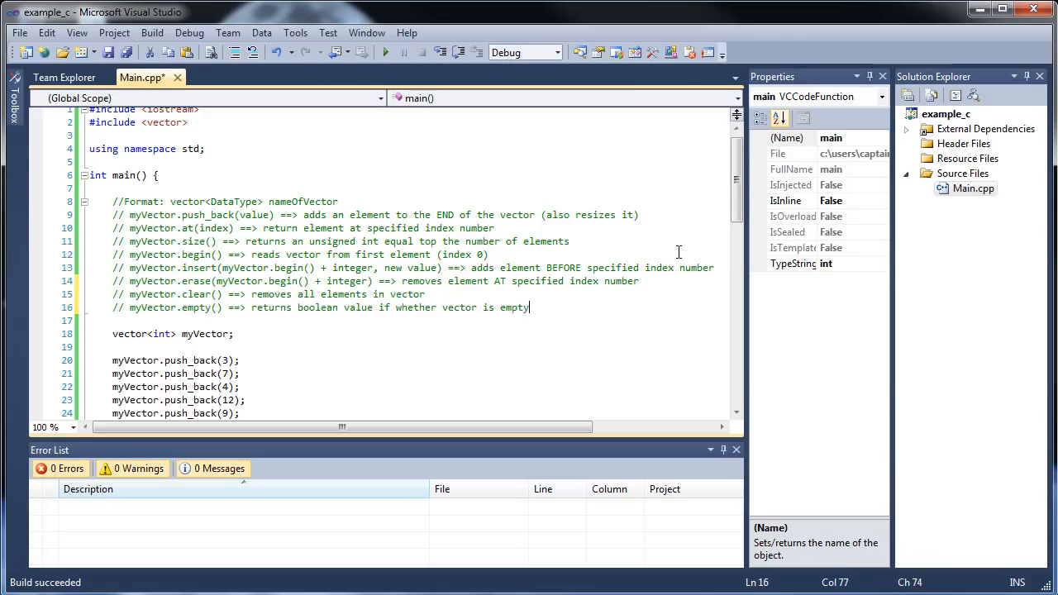
pyautogui.click(455, 306)
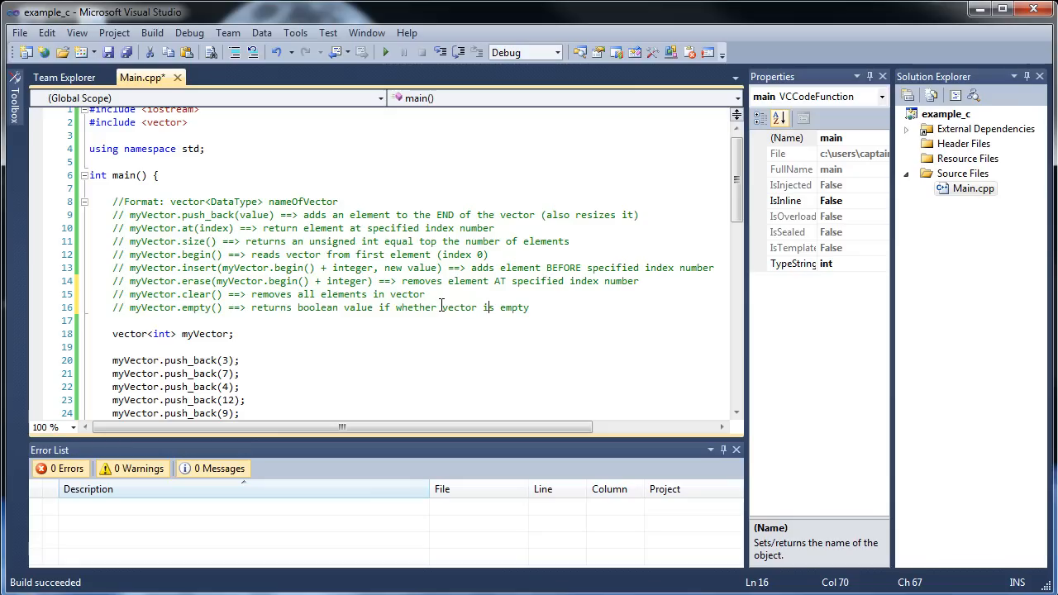
pyautogui.click(178, 309)
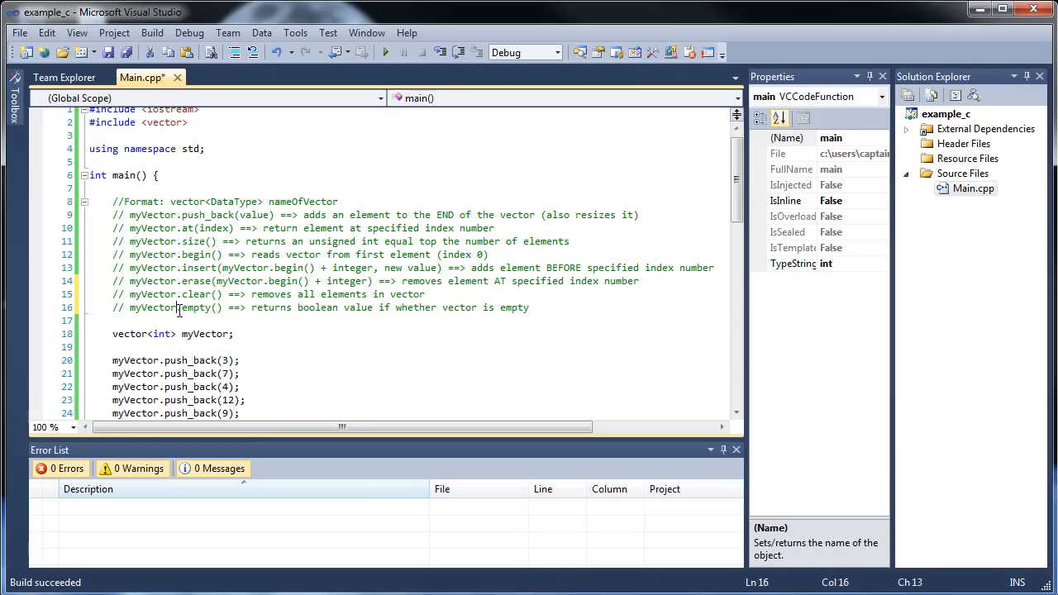
pyautogui.scroll(-3)
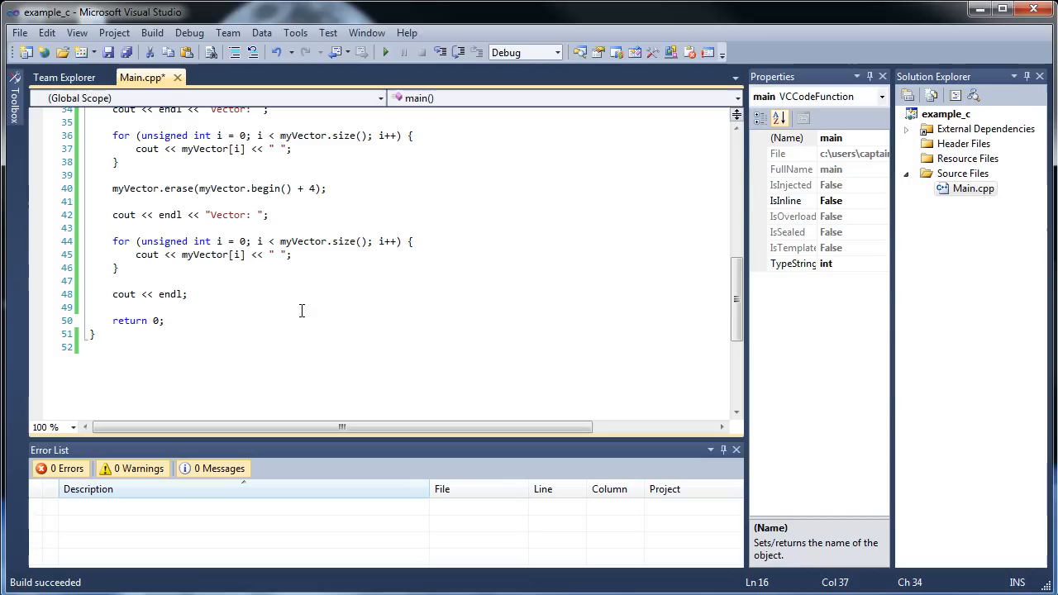
# After the last printing loop, start a cout and an empty if ( ) { } block.
pyautogui.click(403, 271)
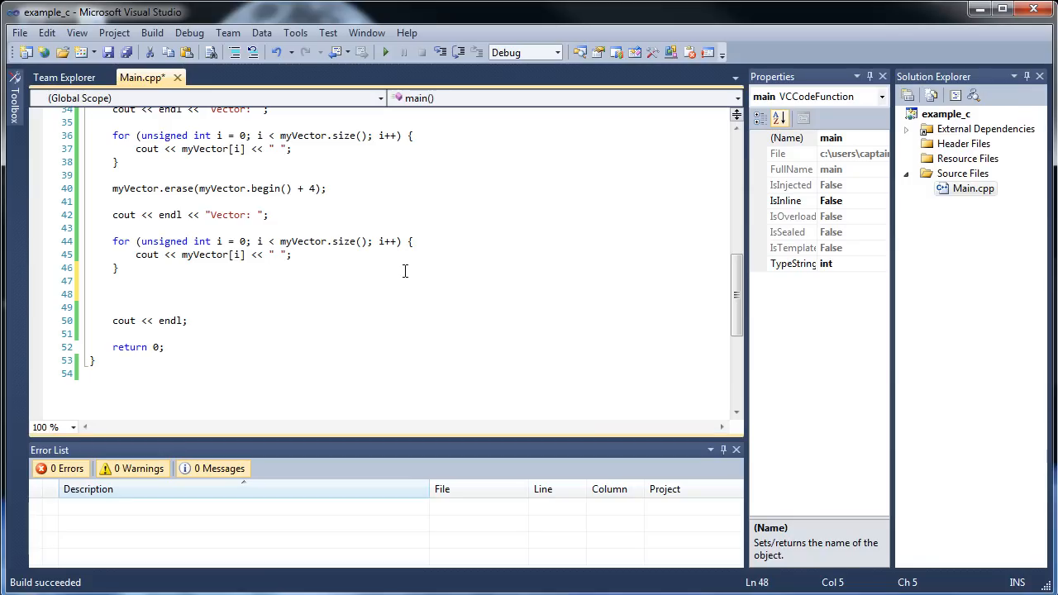
pyautogui.moveTo(469, 225)
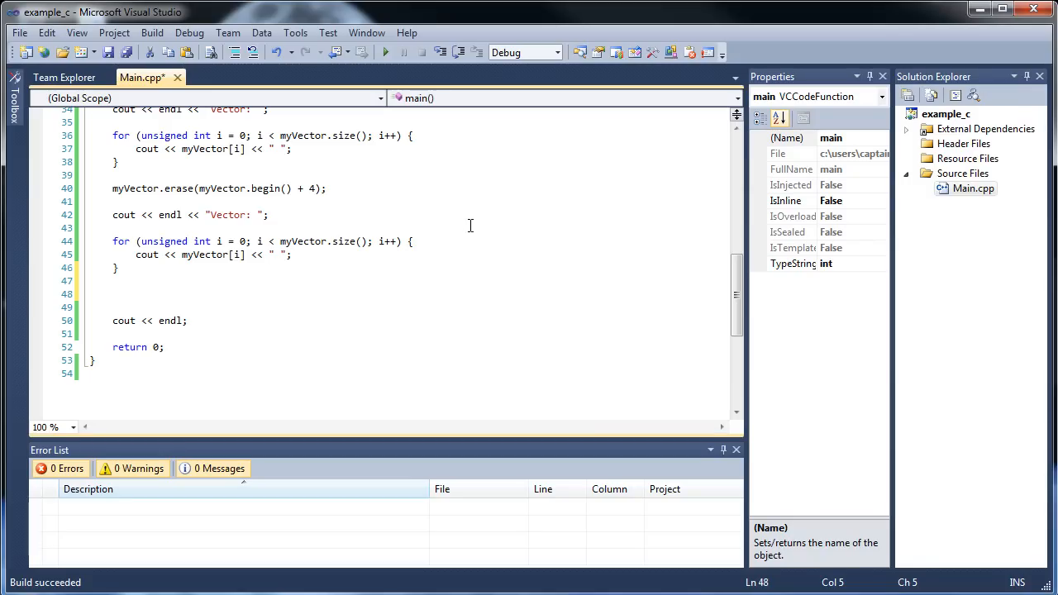
pyautogui.write('cout <<')
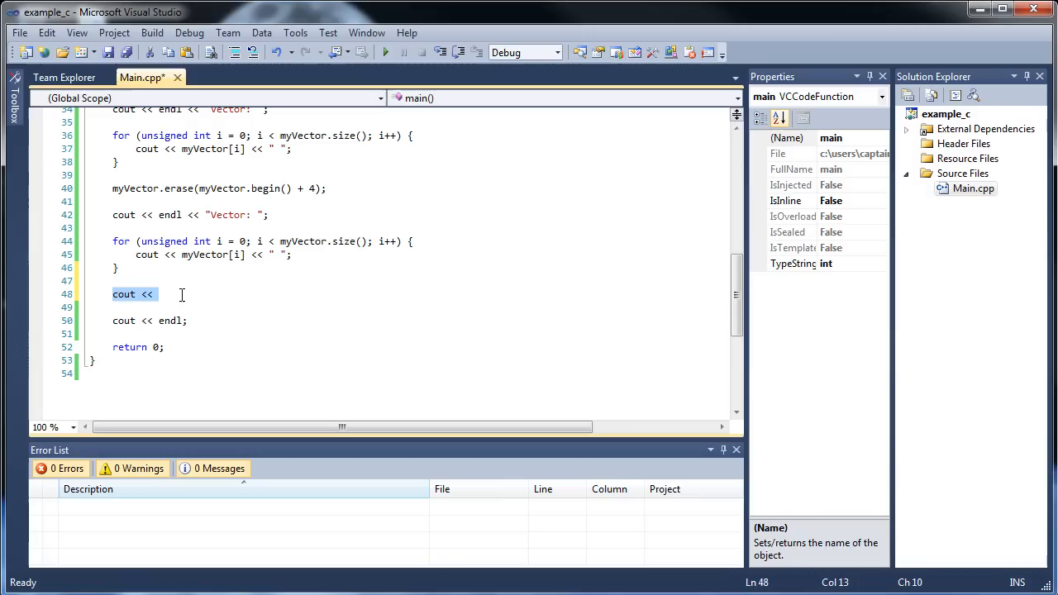
pyautogui.write('if () {')
pyautogui.write('}')
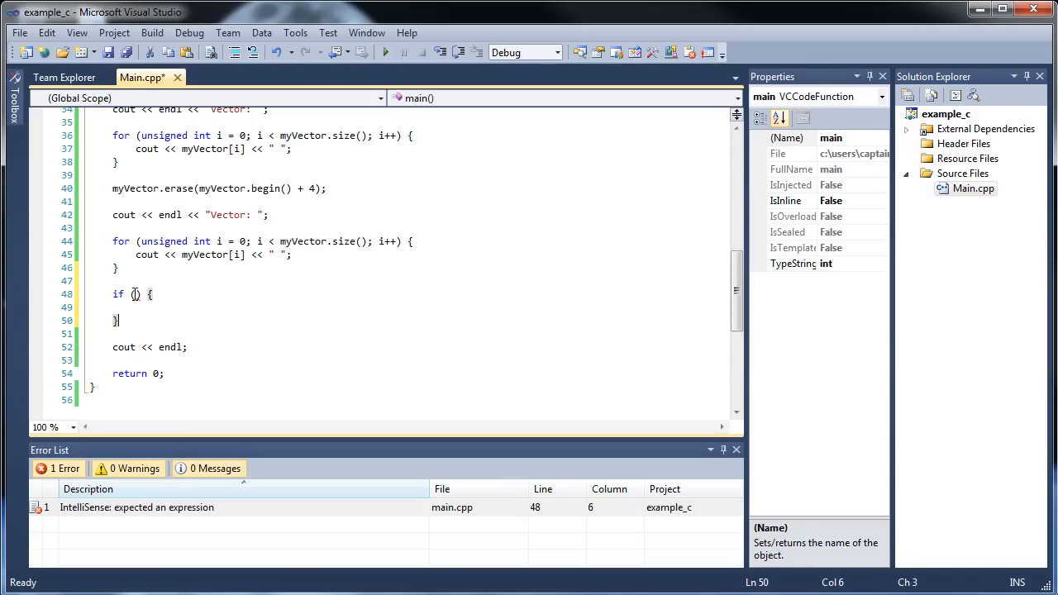
# Use myVector.empty() as the if condition.
pyautogui.write('m')
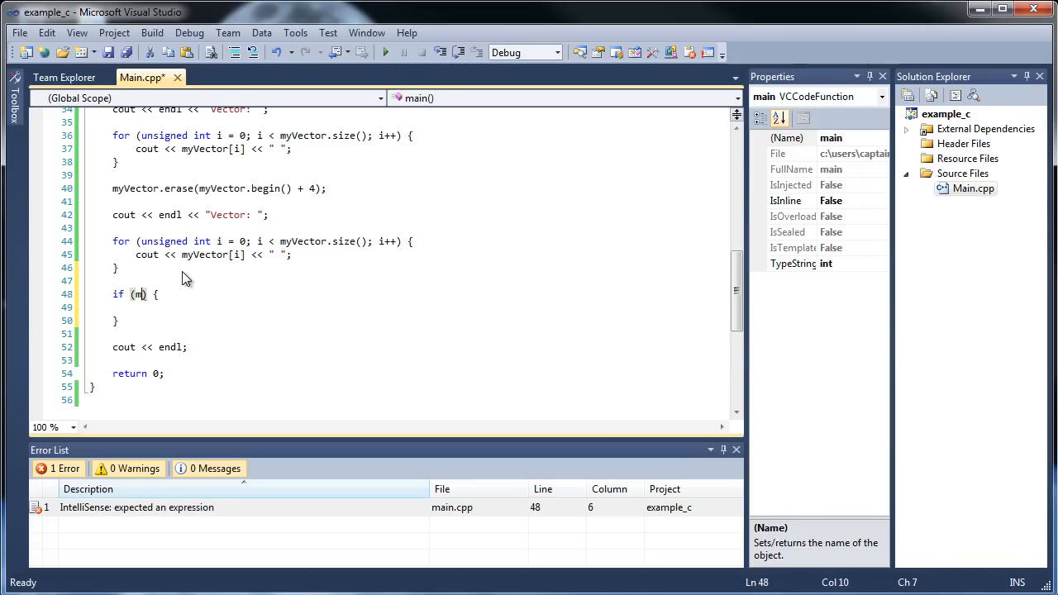
pyautogui.write('yVector')
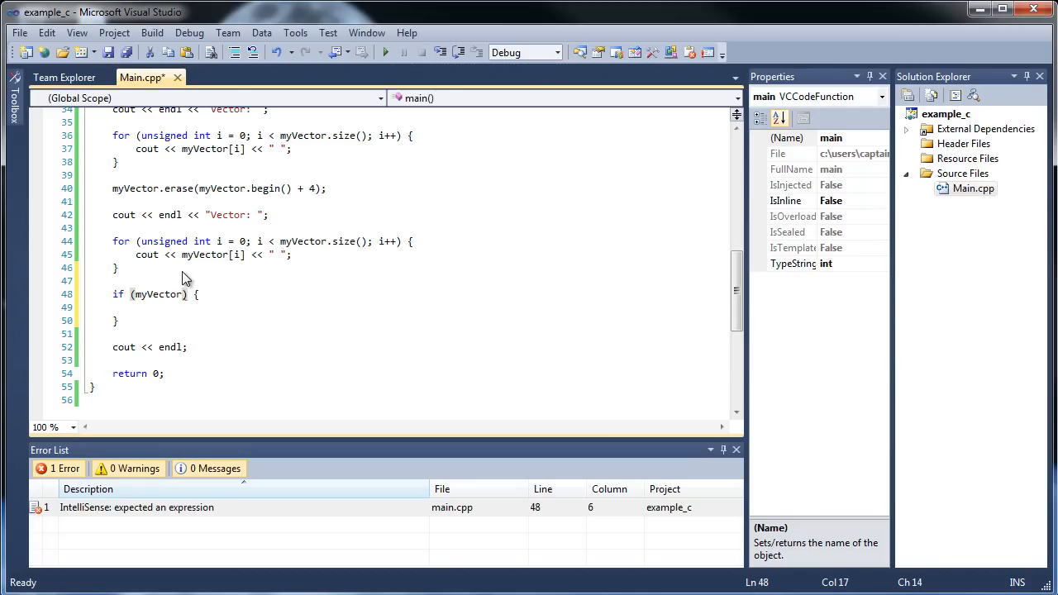
pyautogui.write('.')
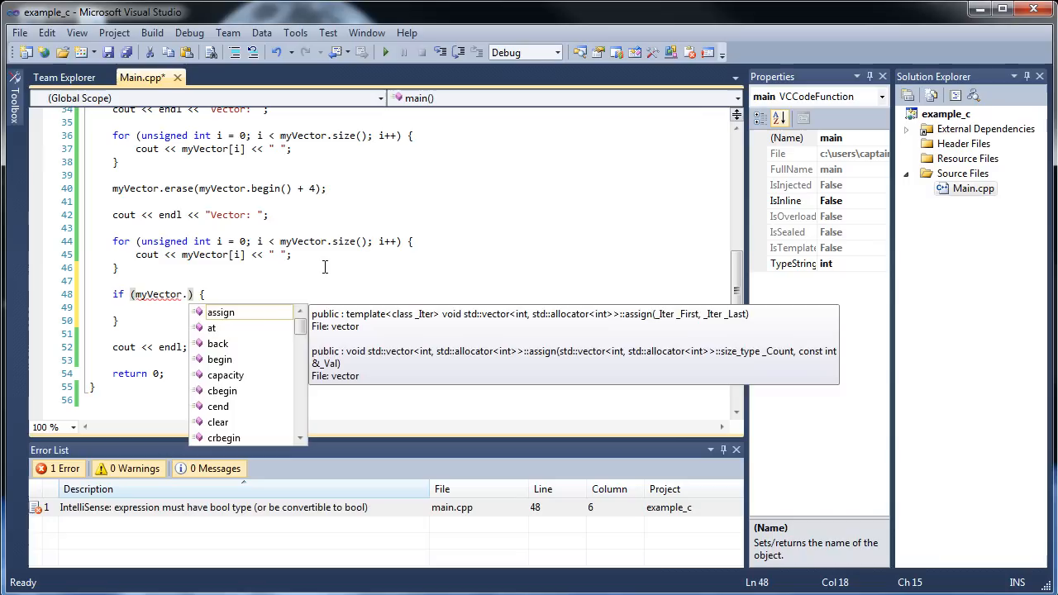
pyautogui.write('empty()')
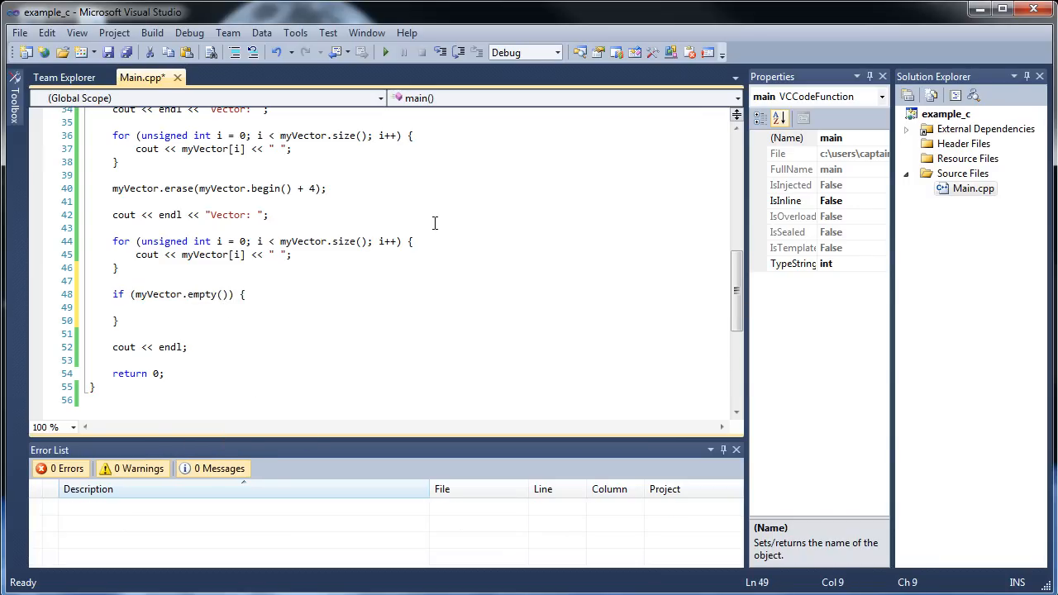
# Print "Is Empty!" with cout << endl inside the if braces.
pyautogui.write('cout << endl << "')
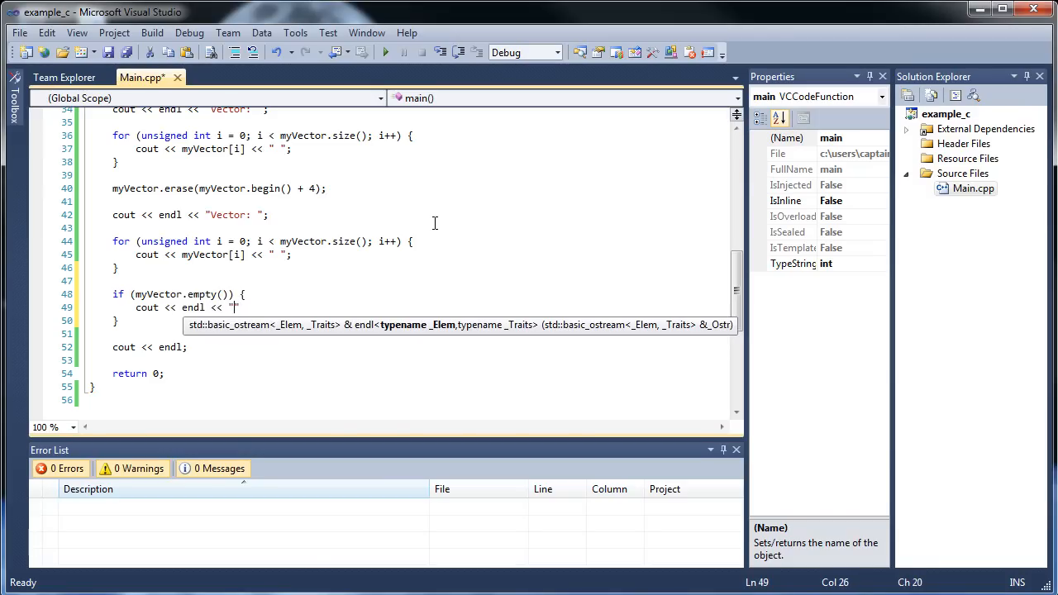
pyautogui.write('I"')
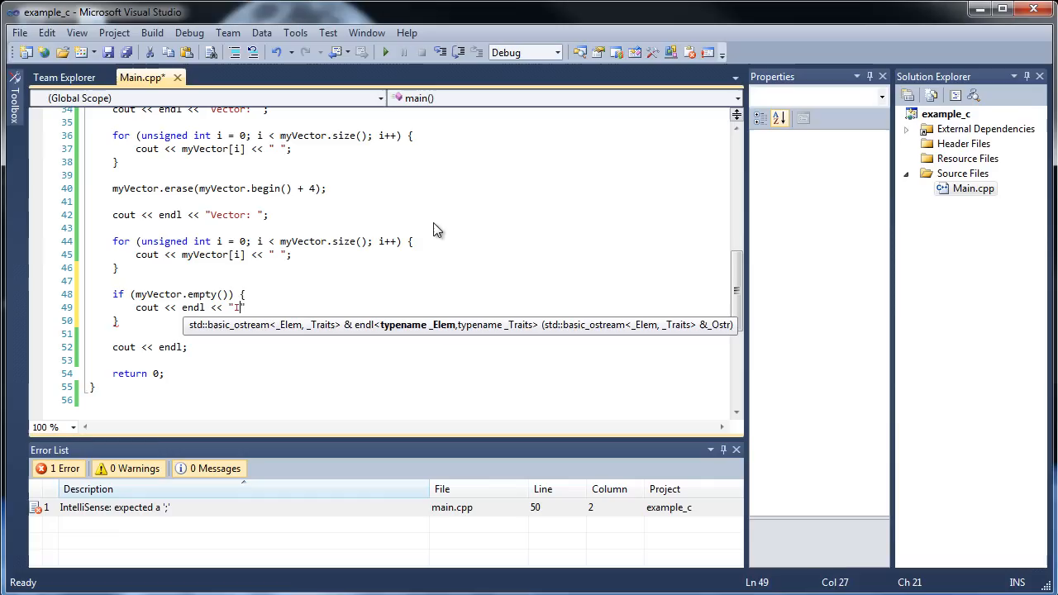
pyautogui.write('s Empty!')
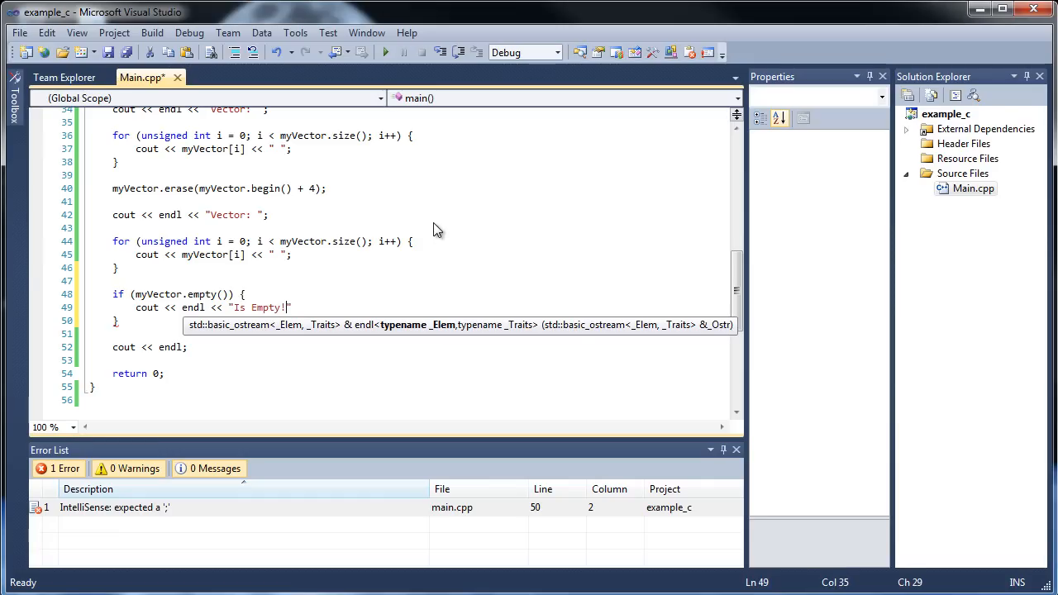
pyautogui.click(390, 204)
pyautogui.write('else {')
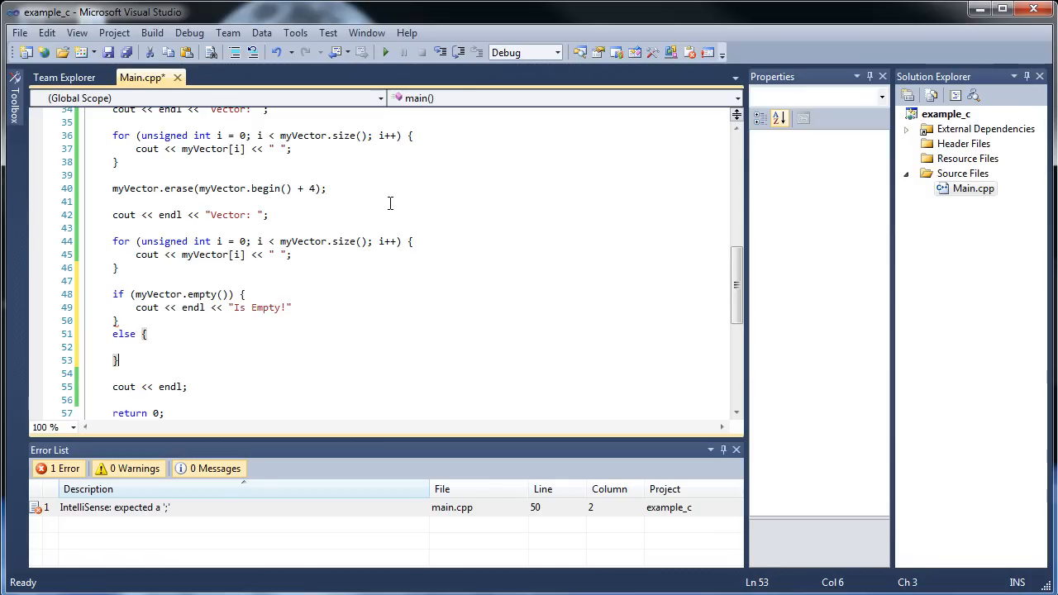
# Add an else branch printing "Is Not Empty" with cout << endl, and save the file.
pyautogui.click(284, 307)
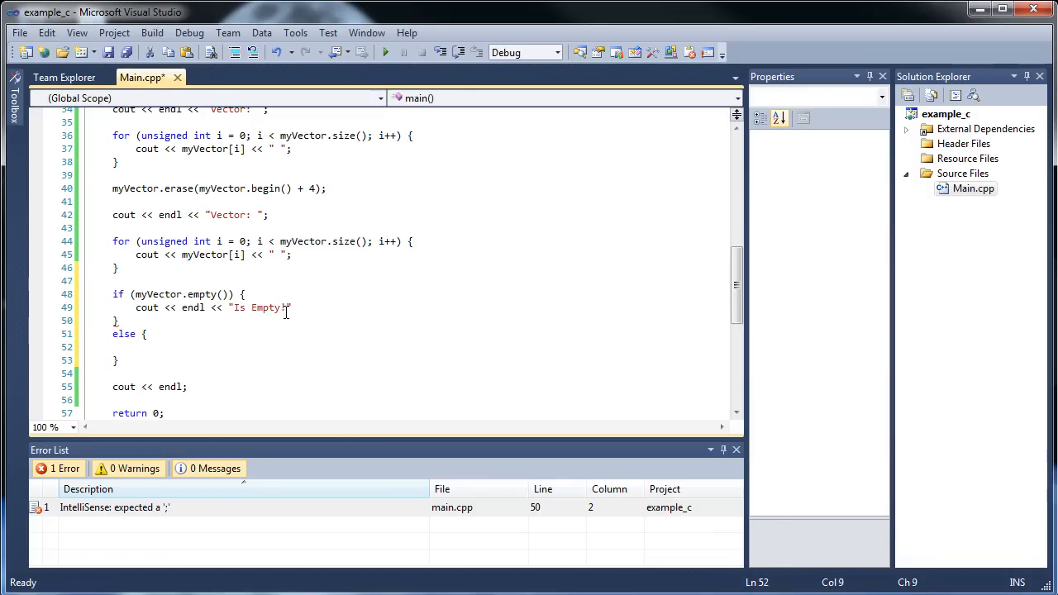
pyautogui.write('cout <<')
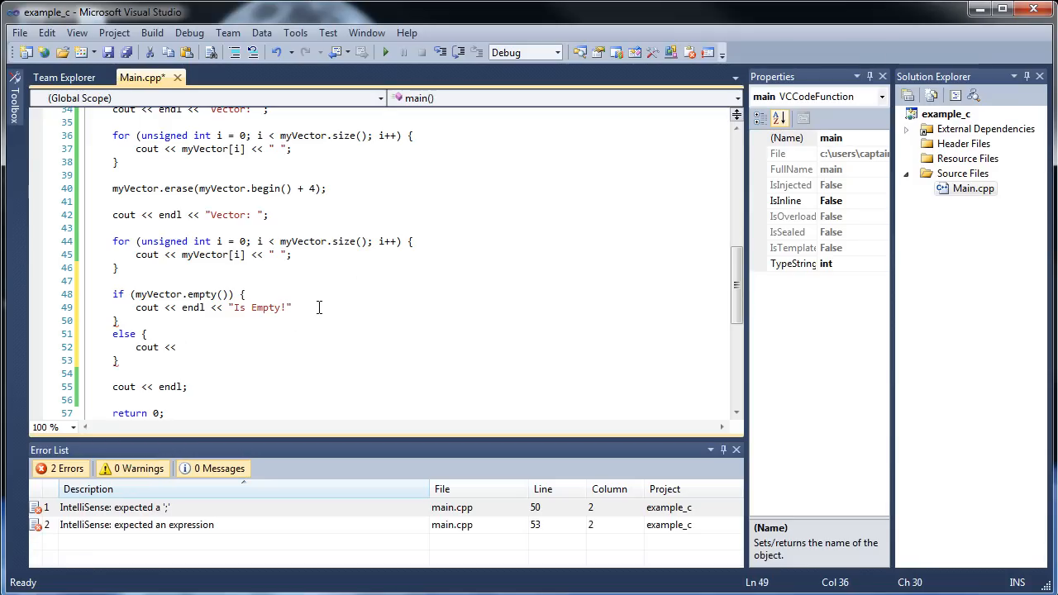
pyautogui.write('e')
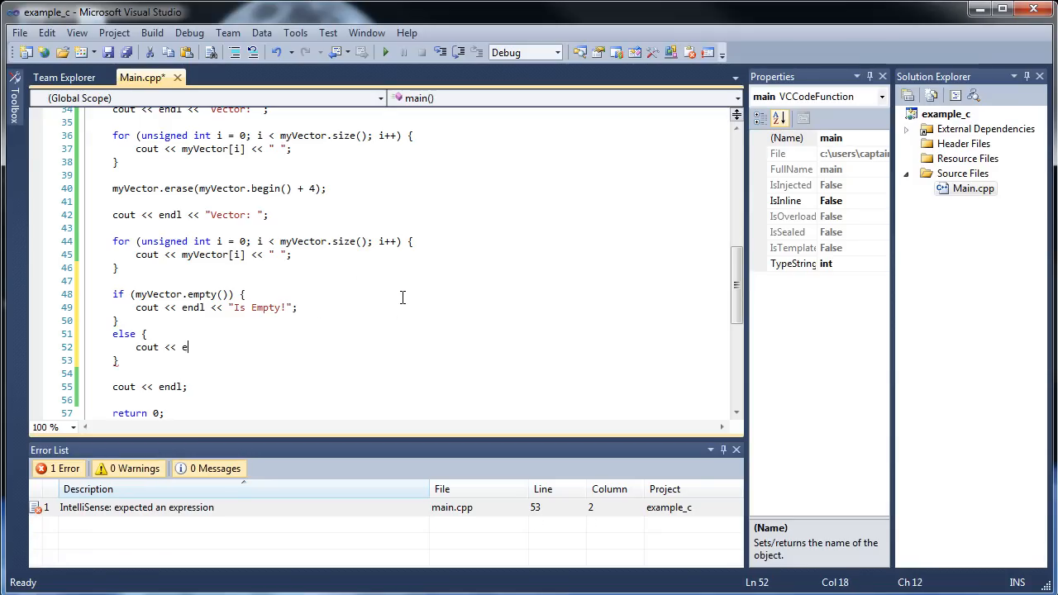
pyautogui.write('ndl << ""')
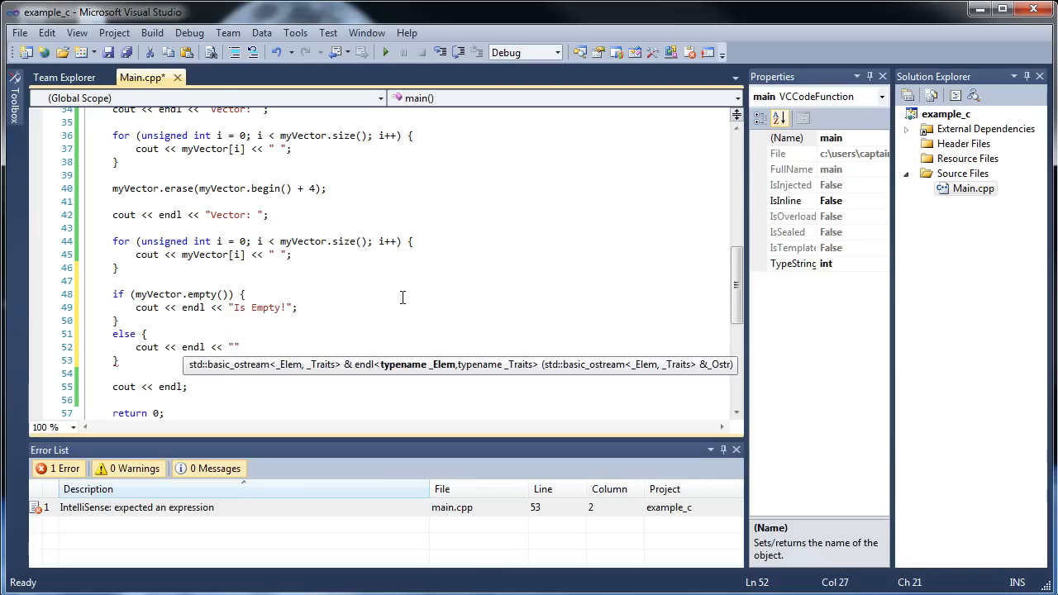
pyautogui.write('Is N')
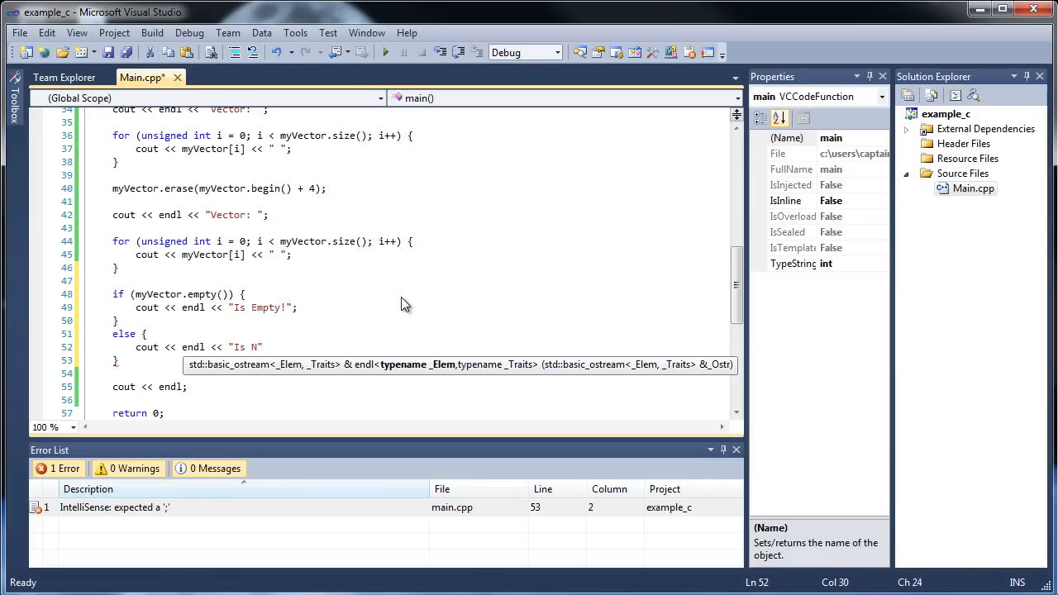
pyautogui.write('ot Empty')
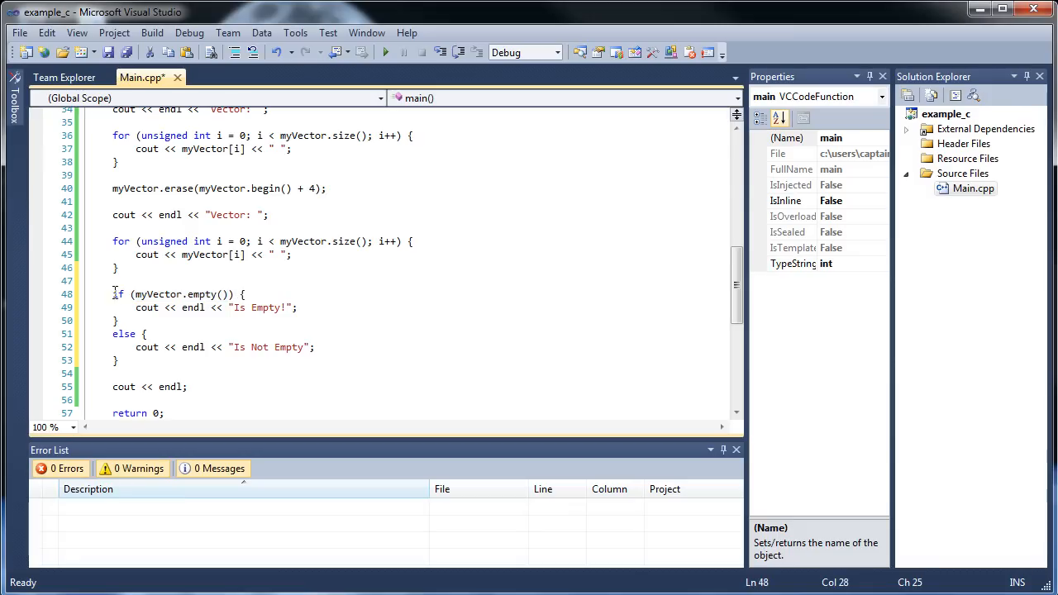
pyautogui.doubleClick(175, 294)
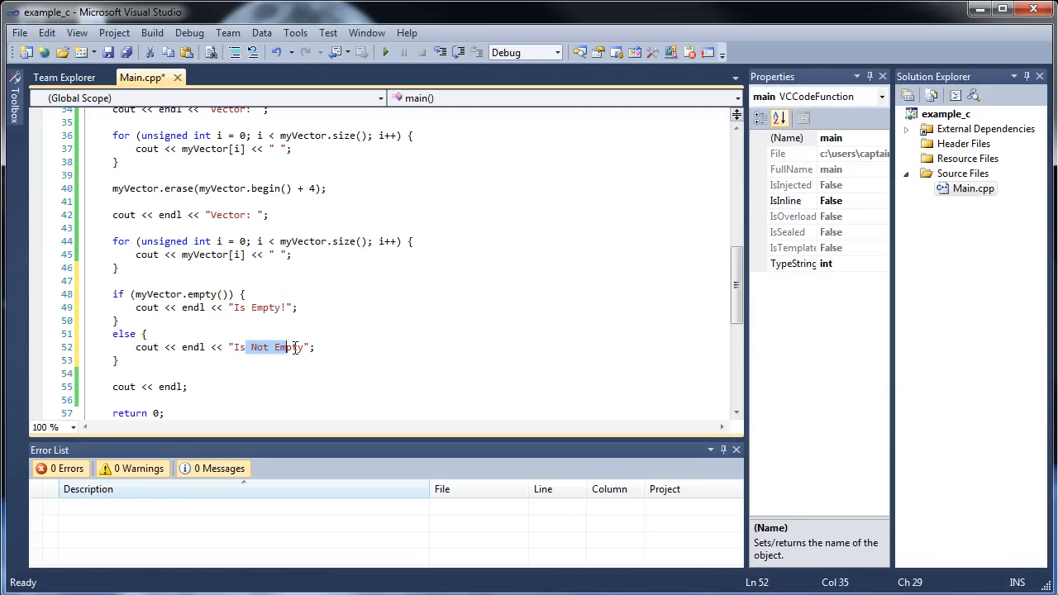
pyautogui.press('ctrl+s')
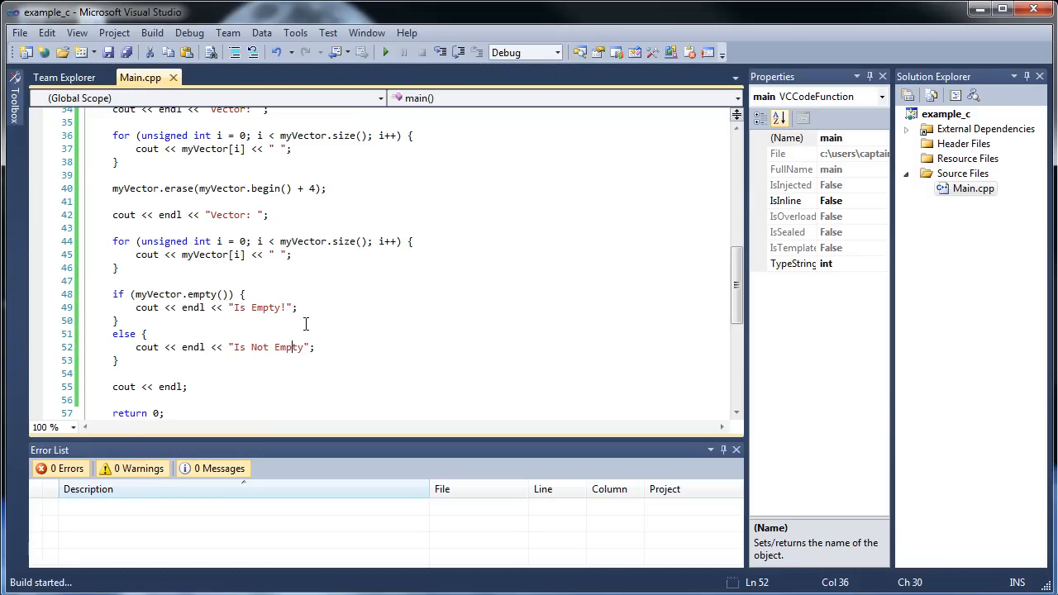
# Build the solution successfully, then start a blank line after the else block.
pyautogui.click(385, 51)
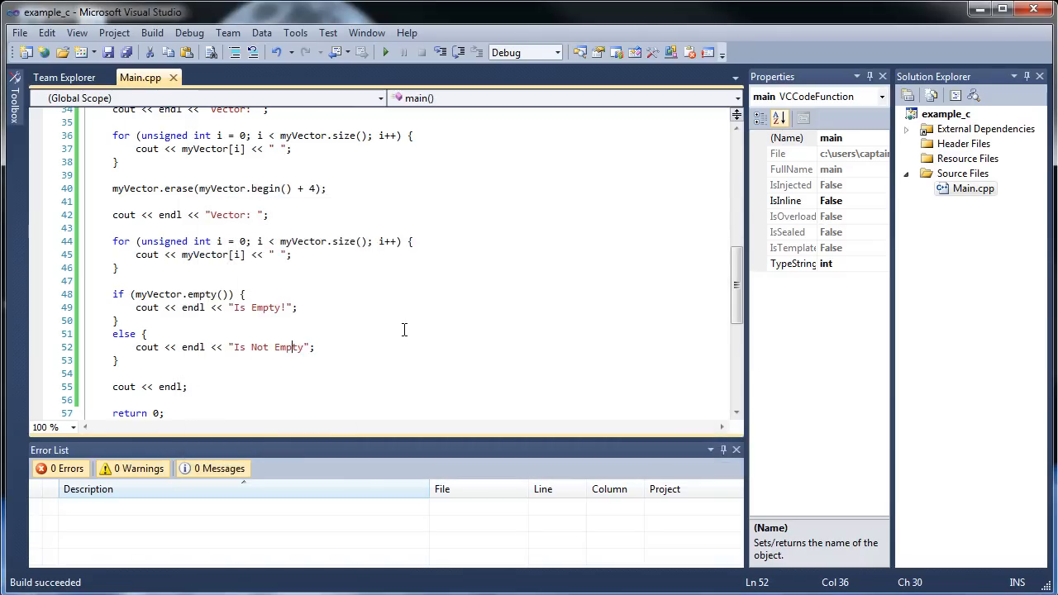
pyautogui.scroll(3)
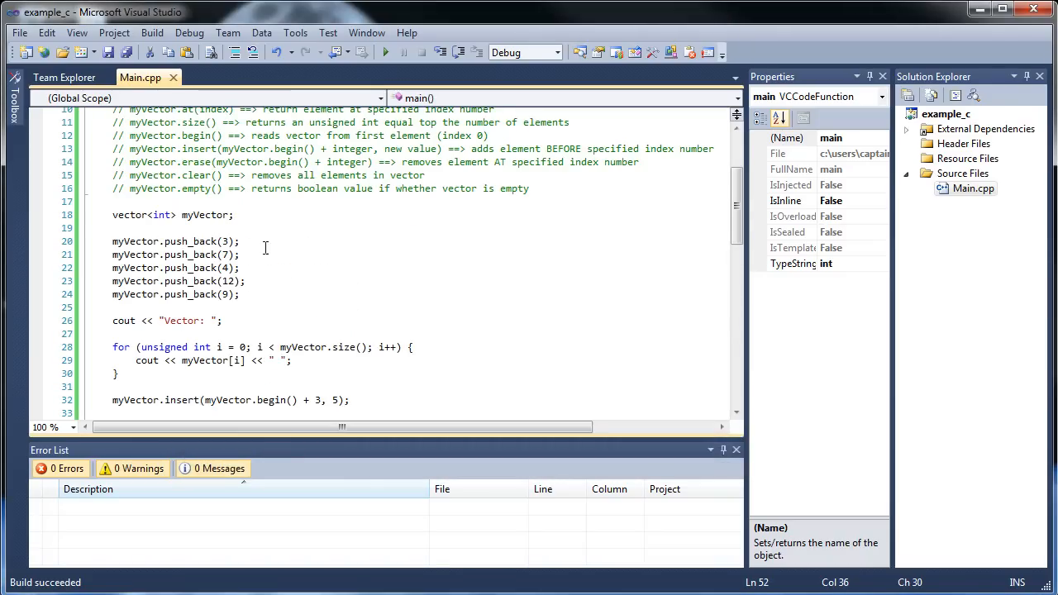
pyautogui.scroll(-3)
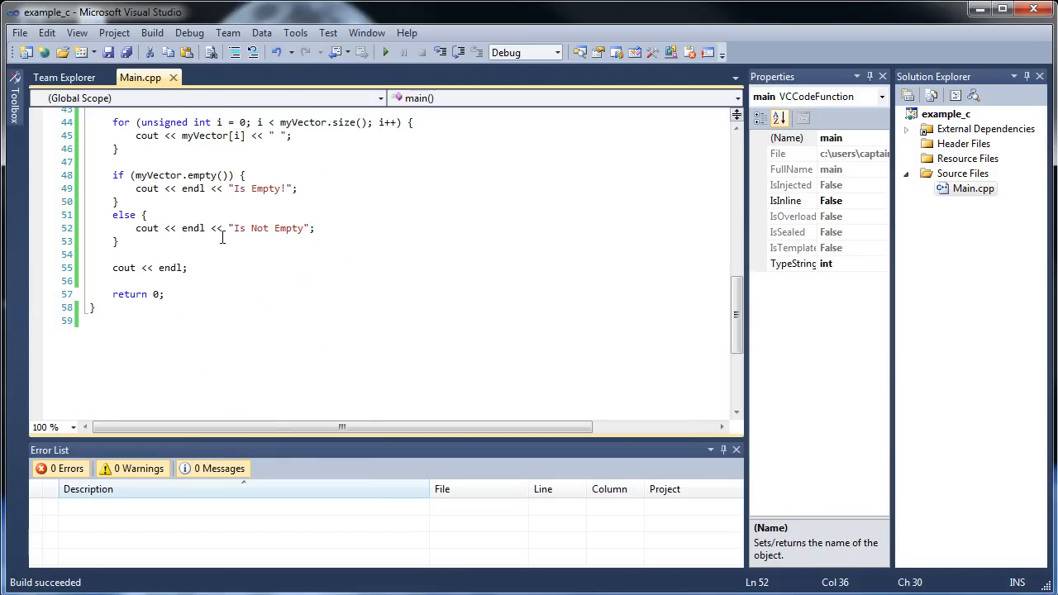
pyautogui.press('enter')
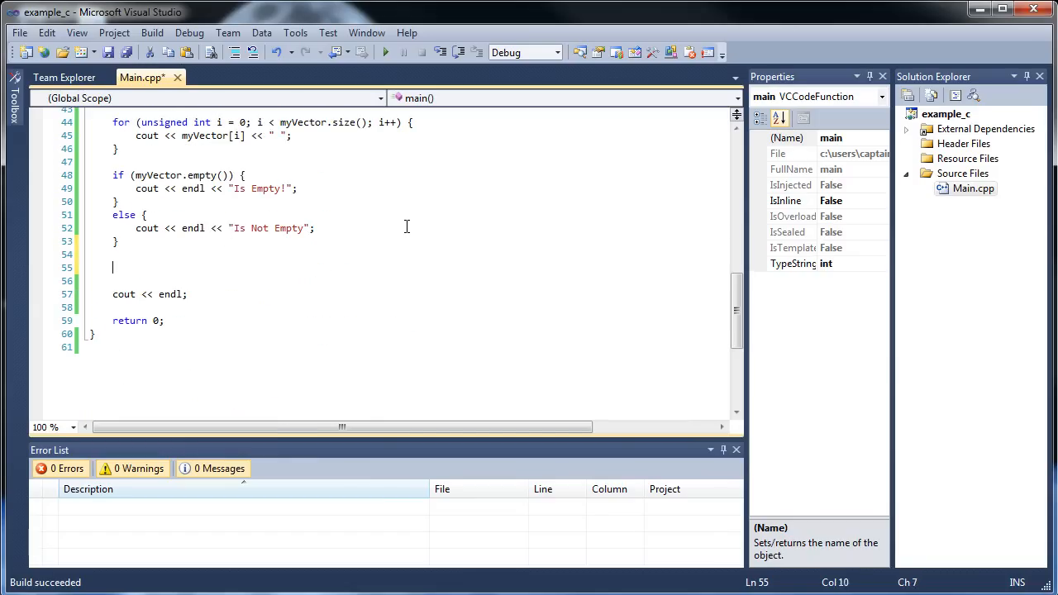
# Call myVector.clear(), repeat the empty if/else check after it, and save.
pyautogui.write('myVector.clear();')
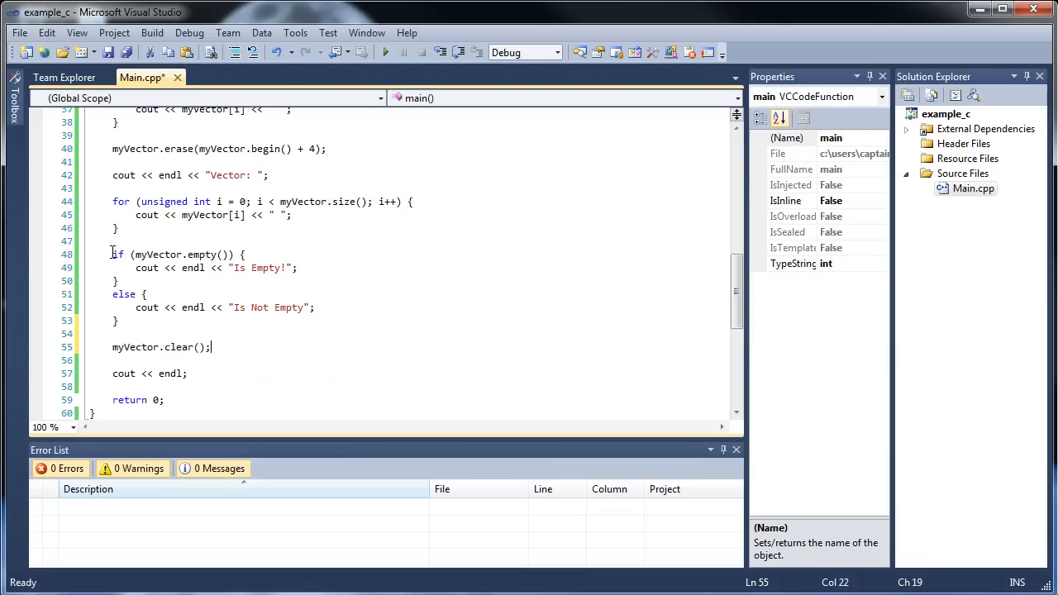
pyautogui.moveTo(113, 255); pyautogui.dragTo(119, 320)
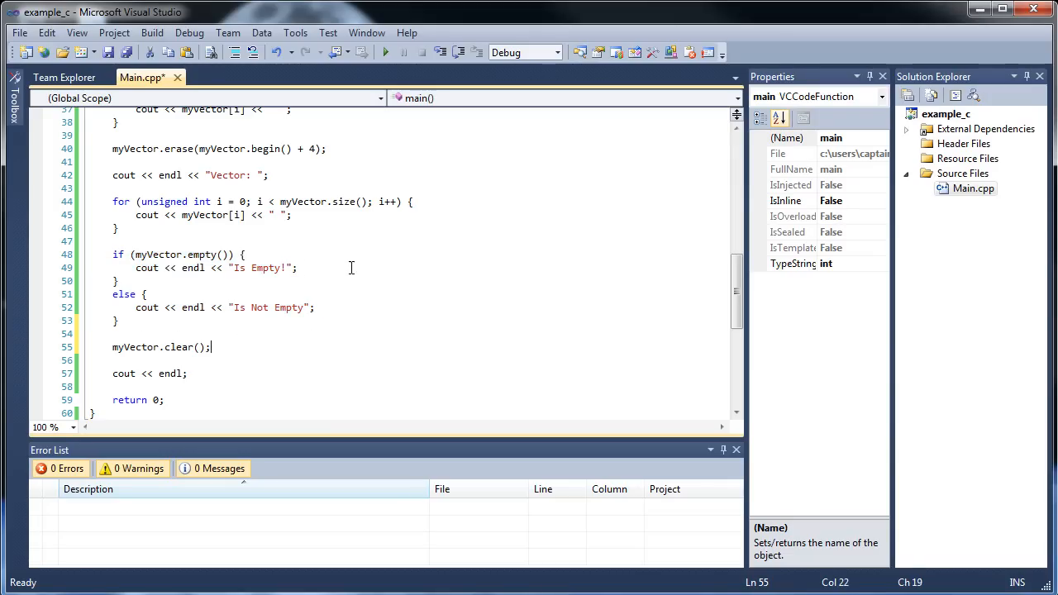
pyautogui.press('enter')
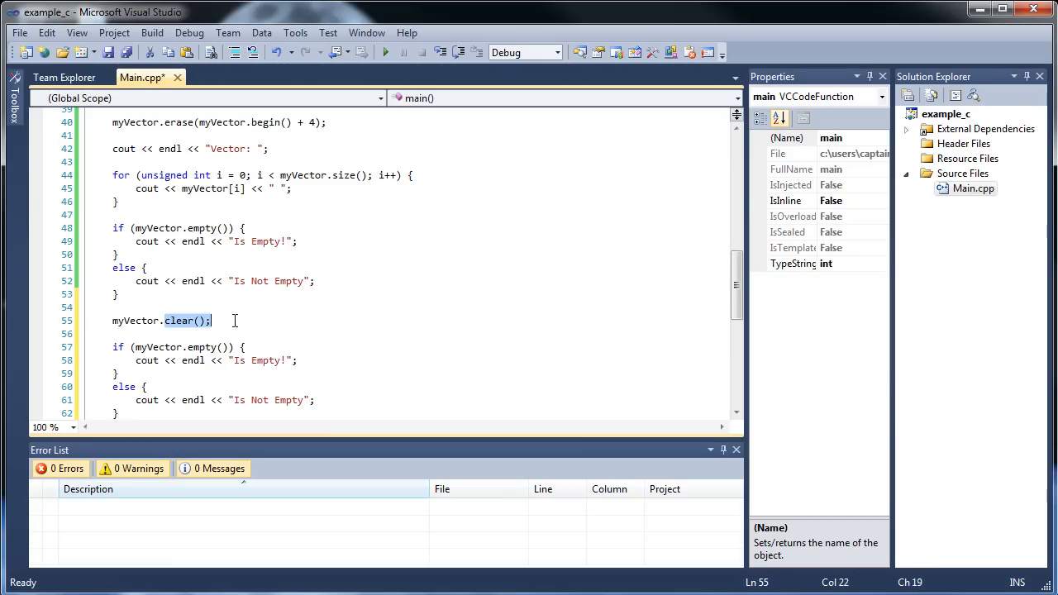
pyautogui.click(251, 361)
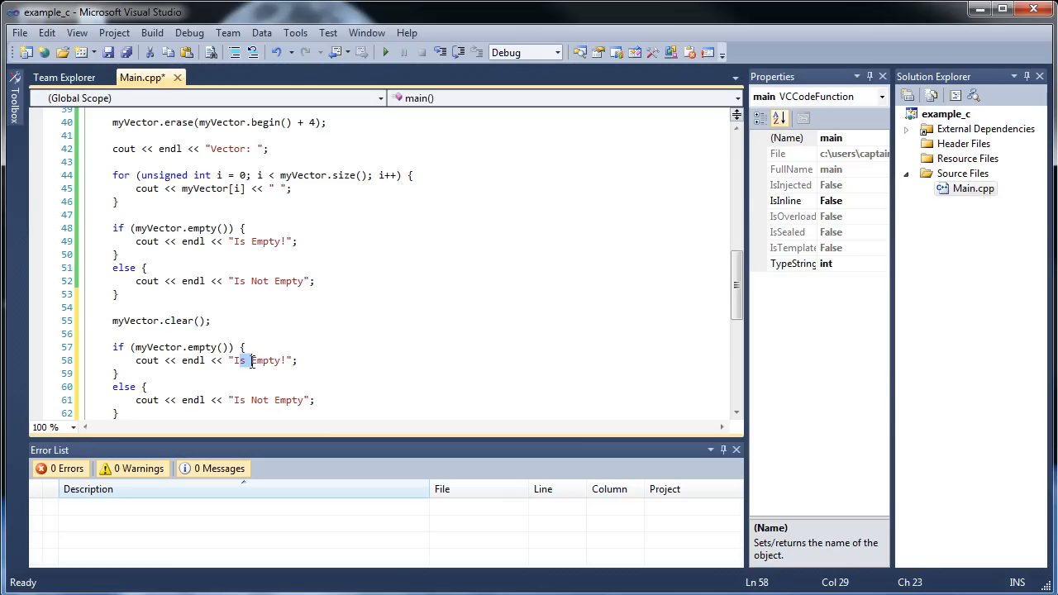
pyautogui.press('ctrl+s')
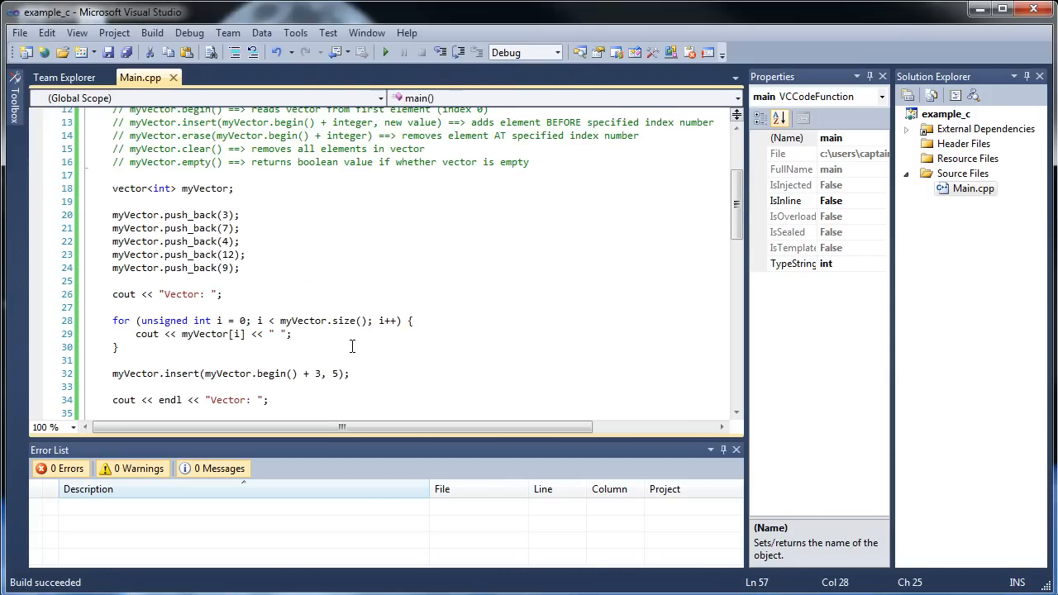
pyautogui.scroll(3)
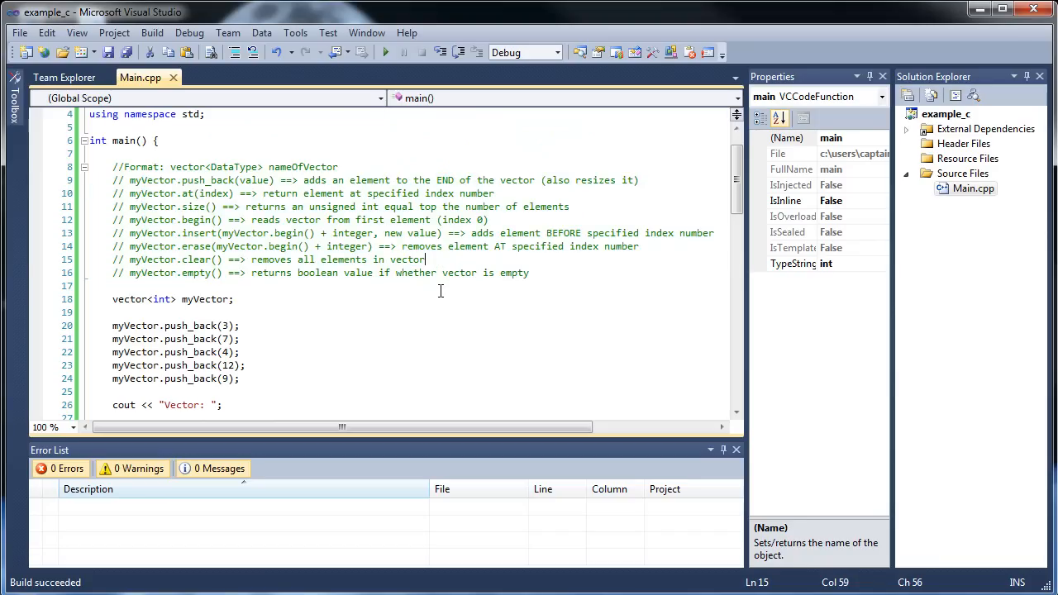
pyautogui.moveTo(440, 260); pyautogui.dragTo(562, 273)
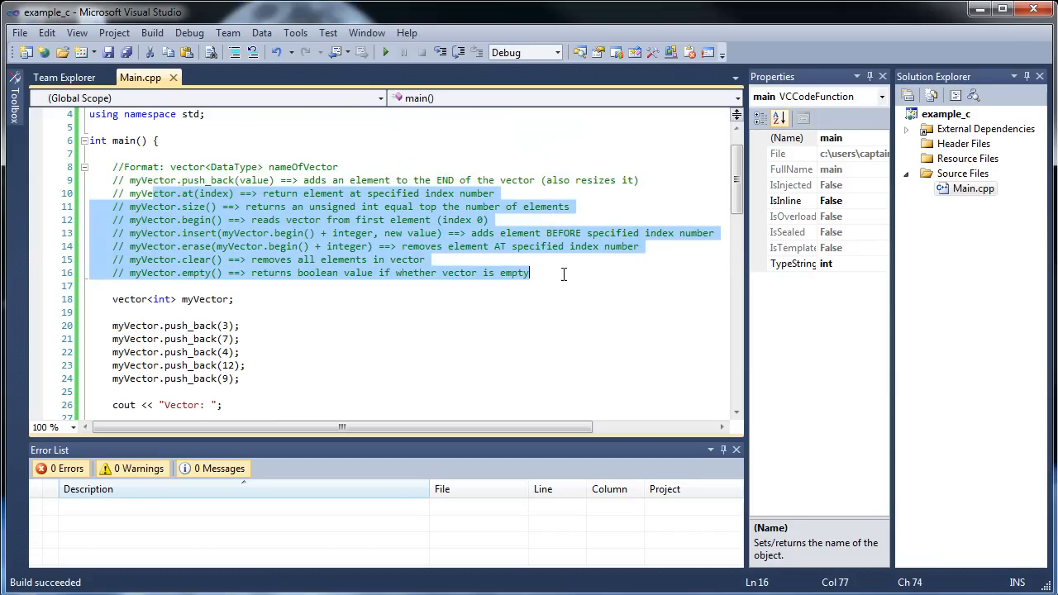
pyautogui.click(568, 268)
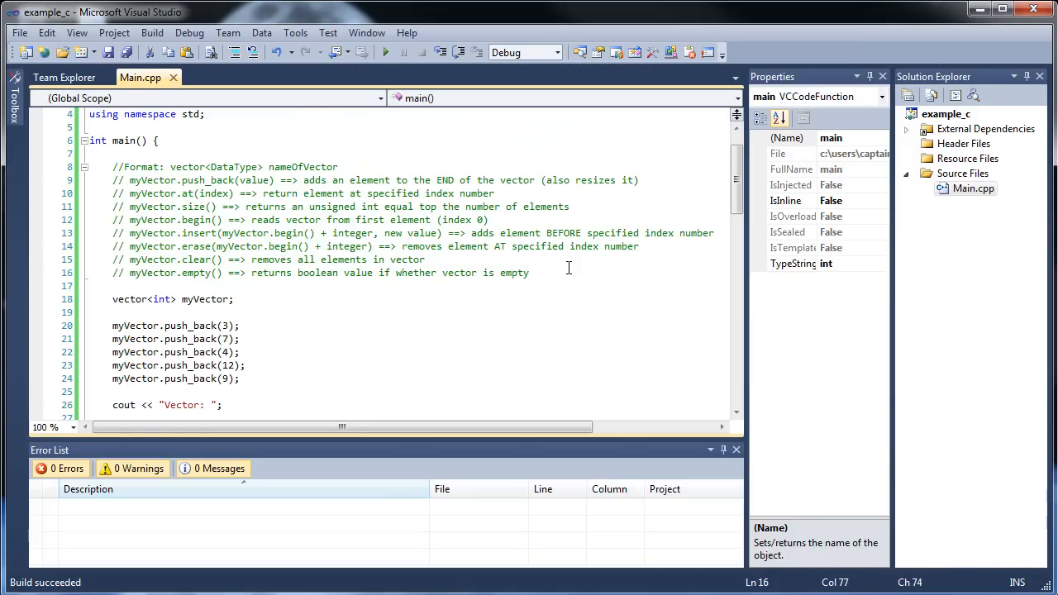